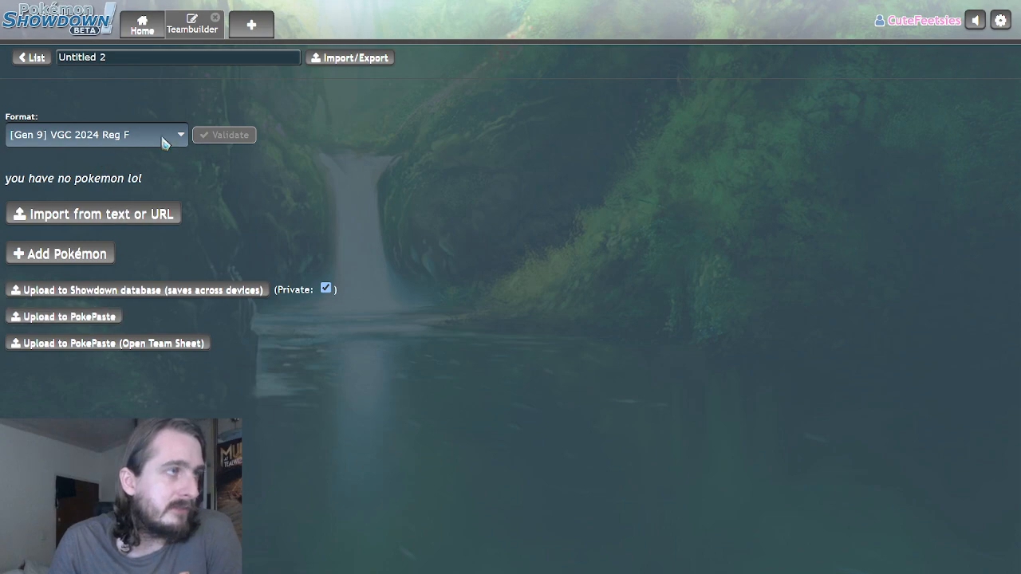
Name the new team Terrastormer and begin adding its first Pokémon
click(178, 58)
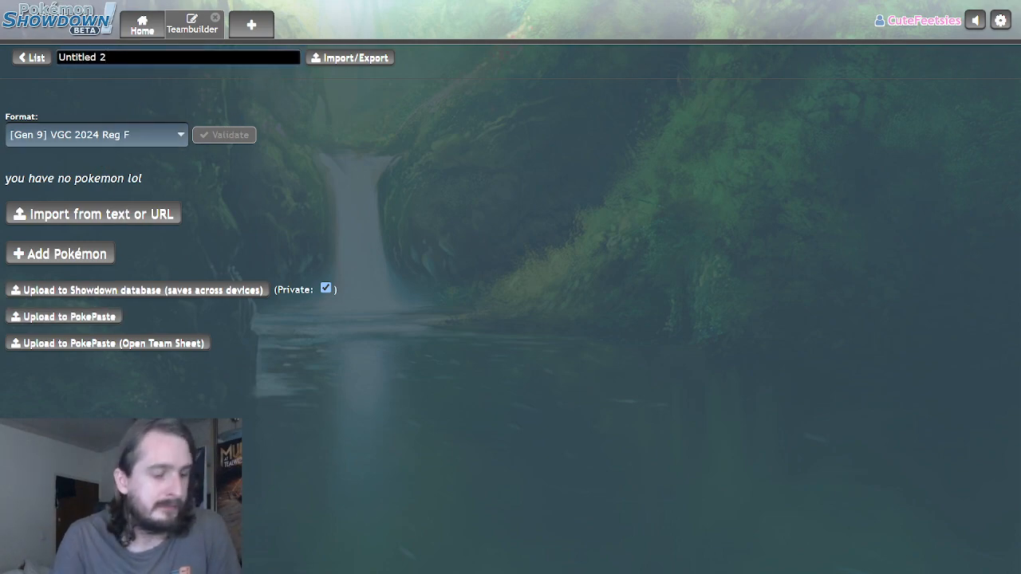
text(Terrastoe)
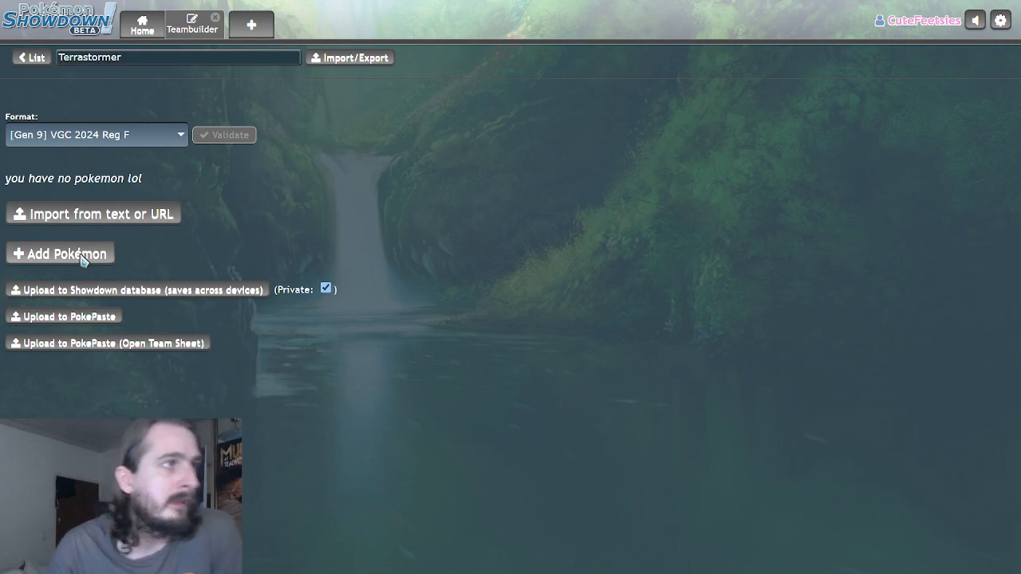
click(61, 252)
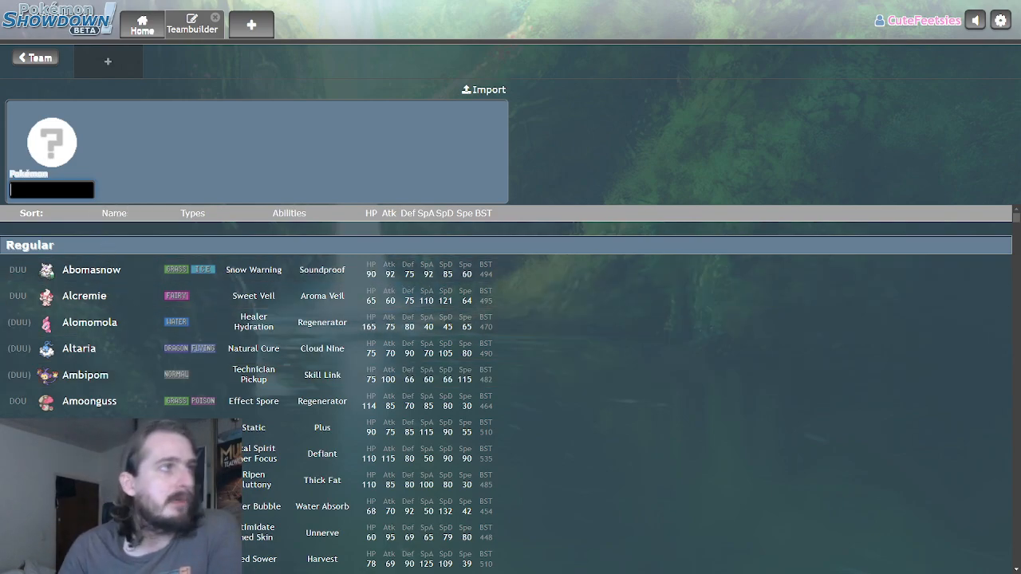
Add Magmar as the first member holding an Eviolite, keeping Flame Body
text(magmar)
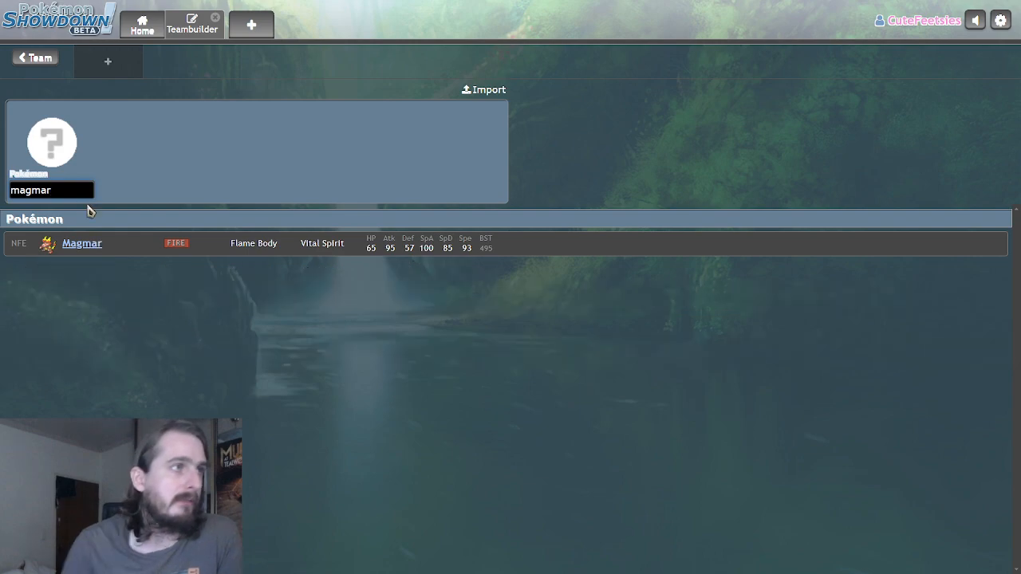
click(81, 243)
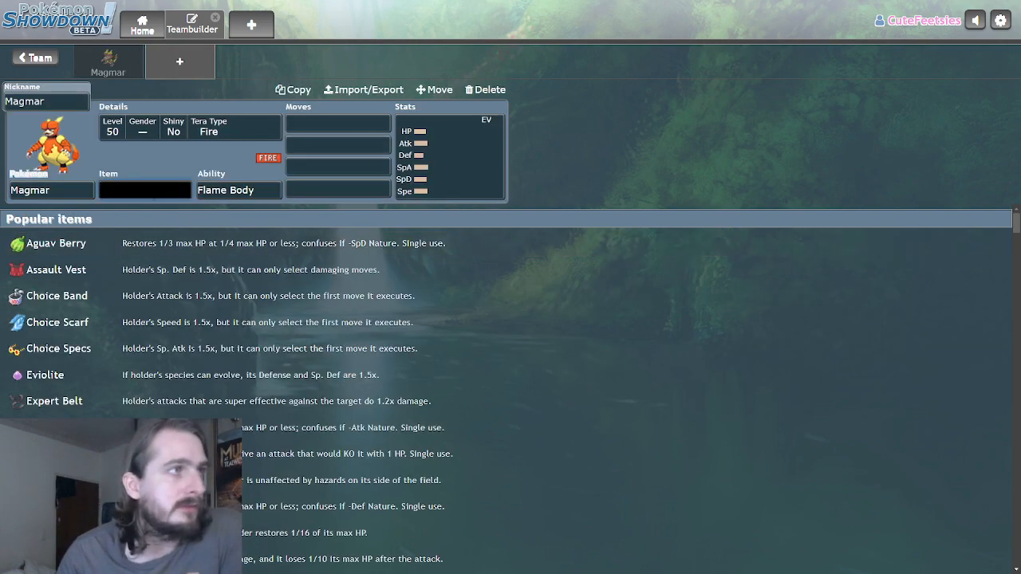
text(evio)
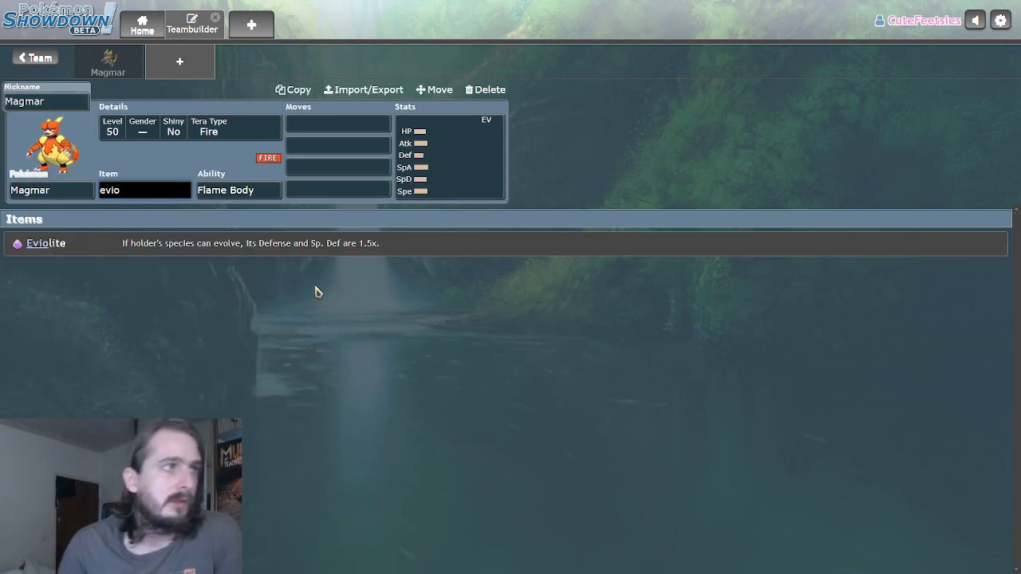
click(238, 190)
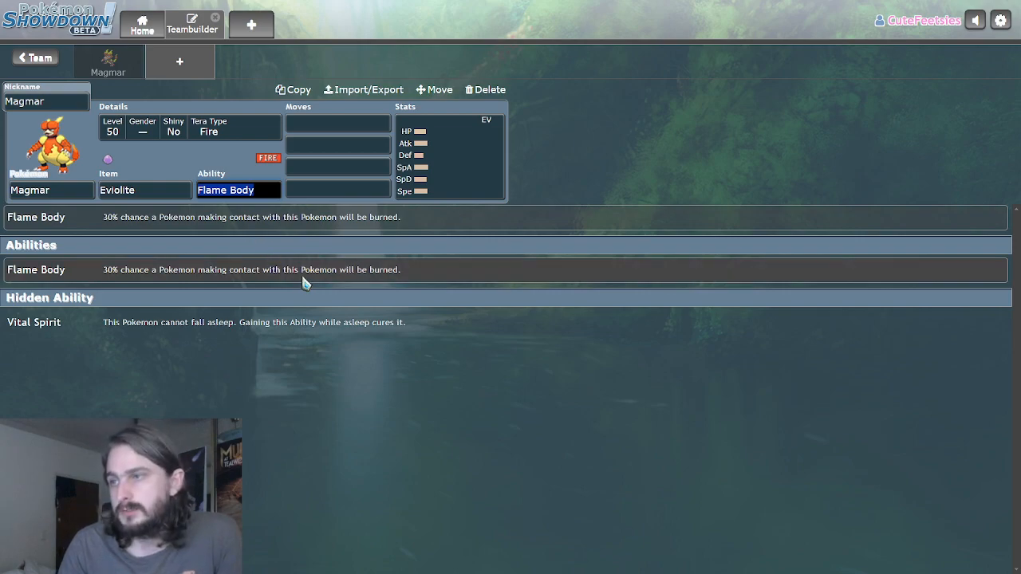
mouse_move(313, 259)
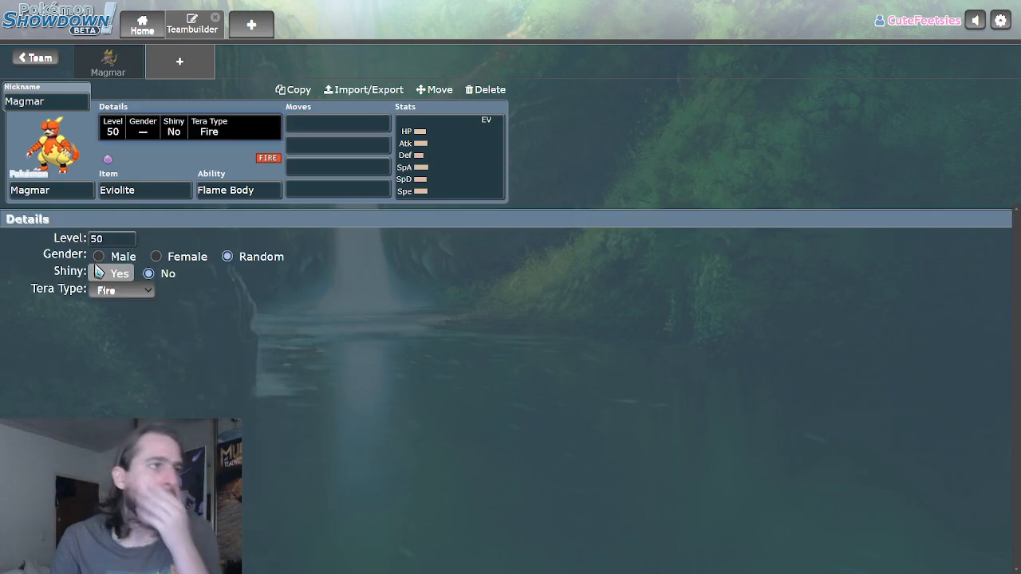
Make Magmar shiny with Tera Grass and moves Follow Me, Protect, Will-O-Wisp, Heat Wave
click(99, 275)
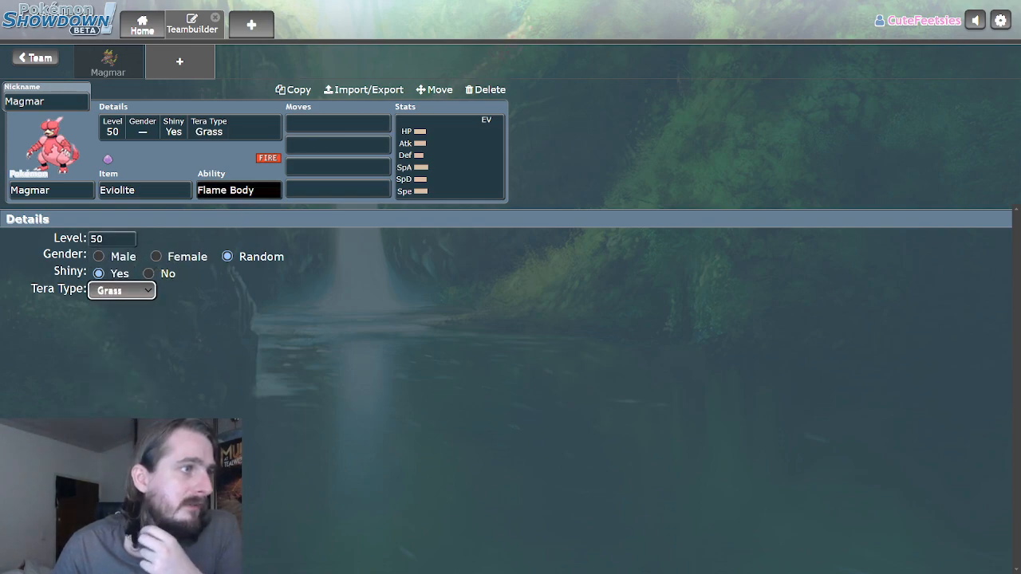
text(foll)
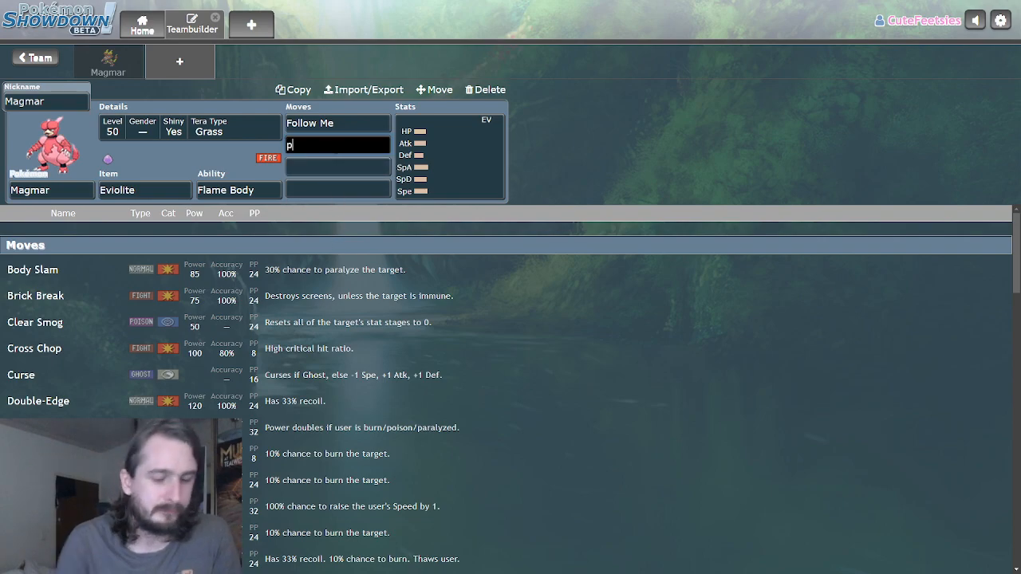
text(Protect)
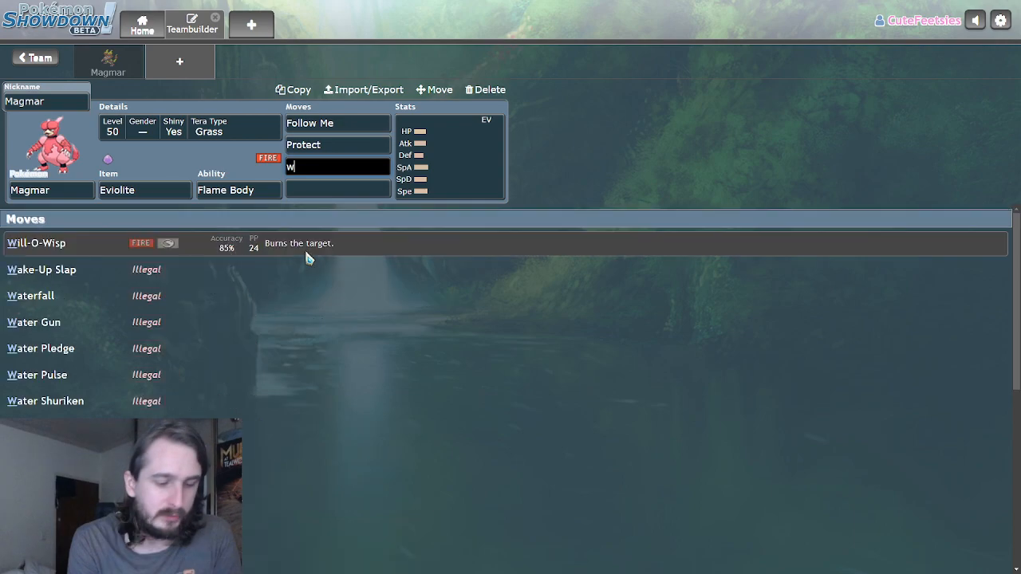
text(hea)
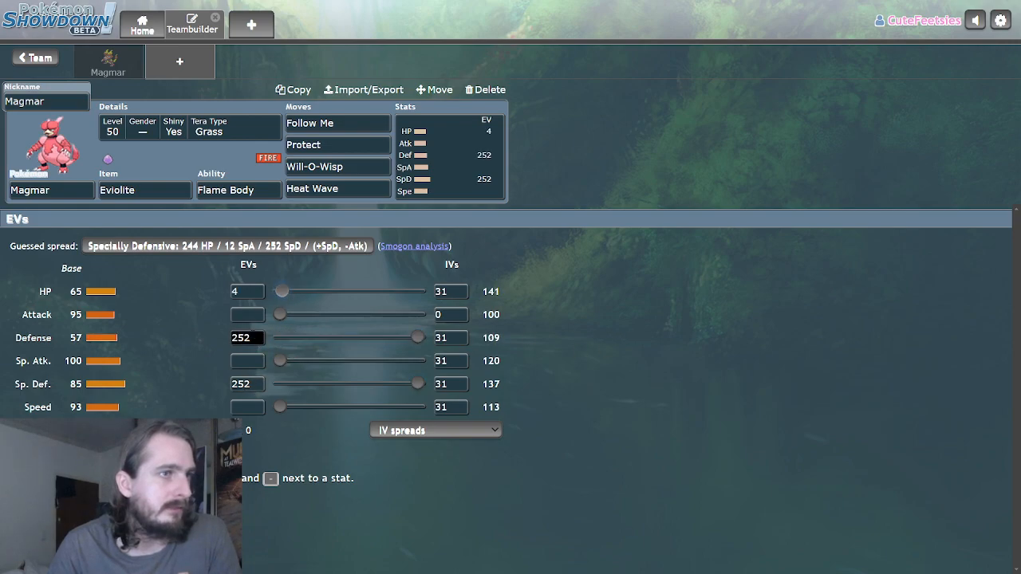
Give Magmar 4 HP / 252 Def / 252 SpD EVs with a Defense-boosting nature
click(247, 339)
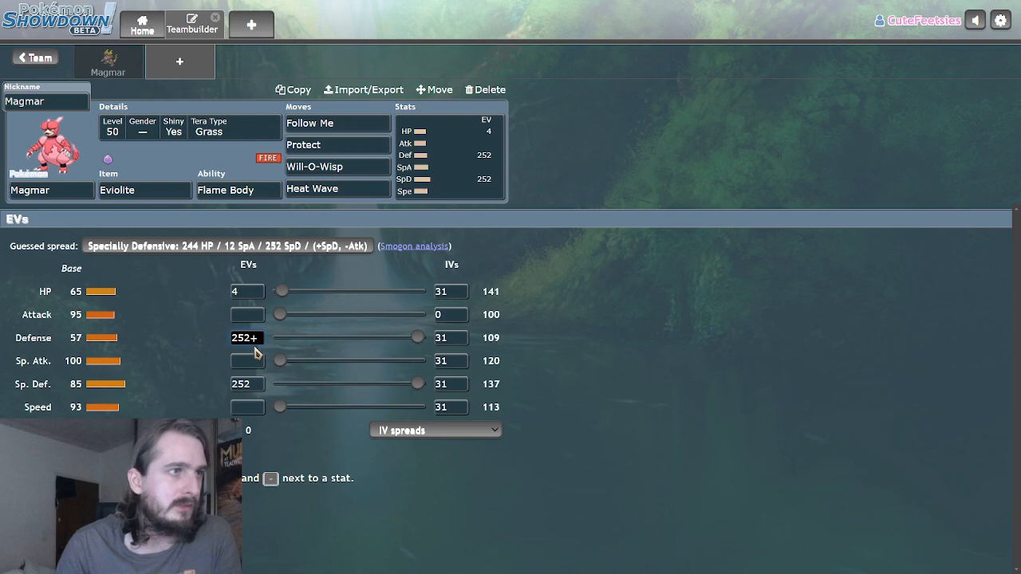
click(248, 314)
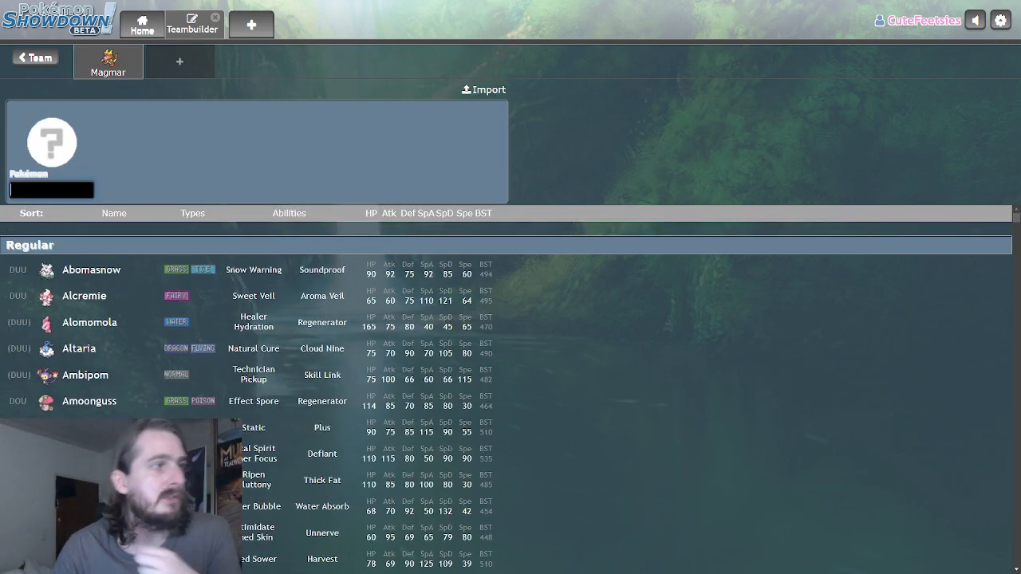
Add Goodra-Hisui holding an Assault Vest with Shell Armor
text(hisu)
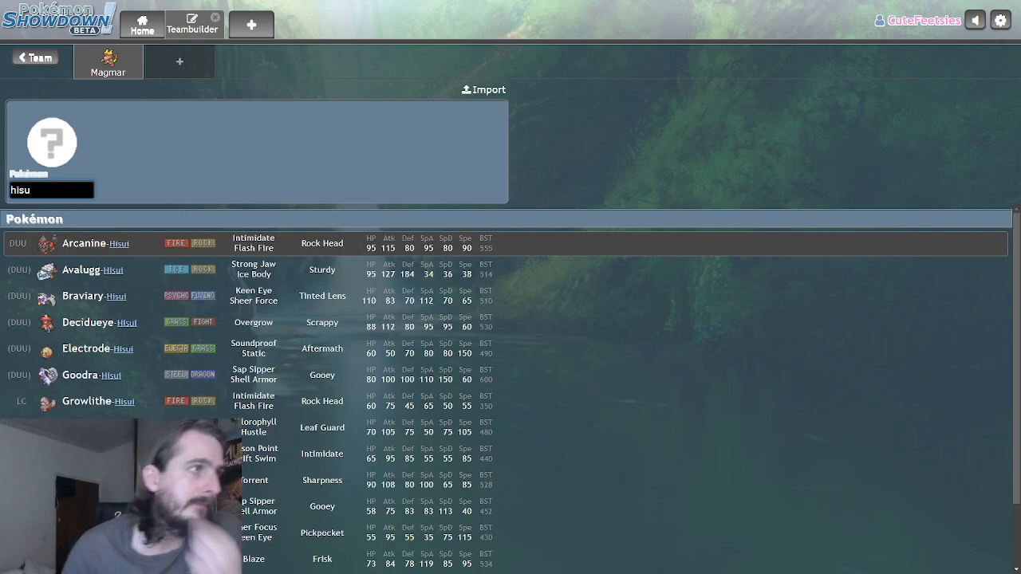
click(90, 375)
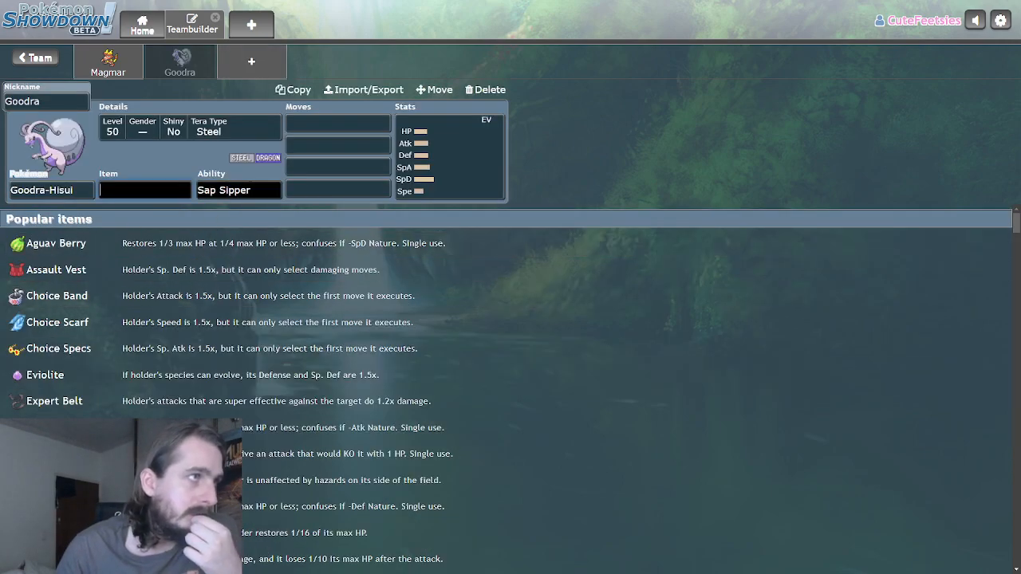
click(338, 123)
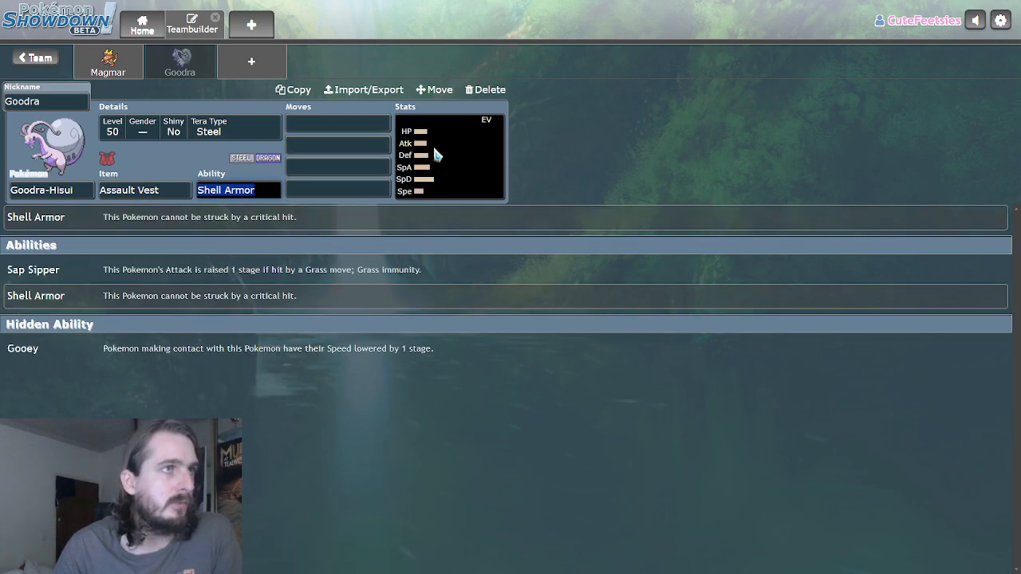
click(447, 156)
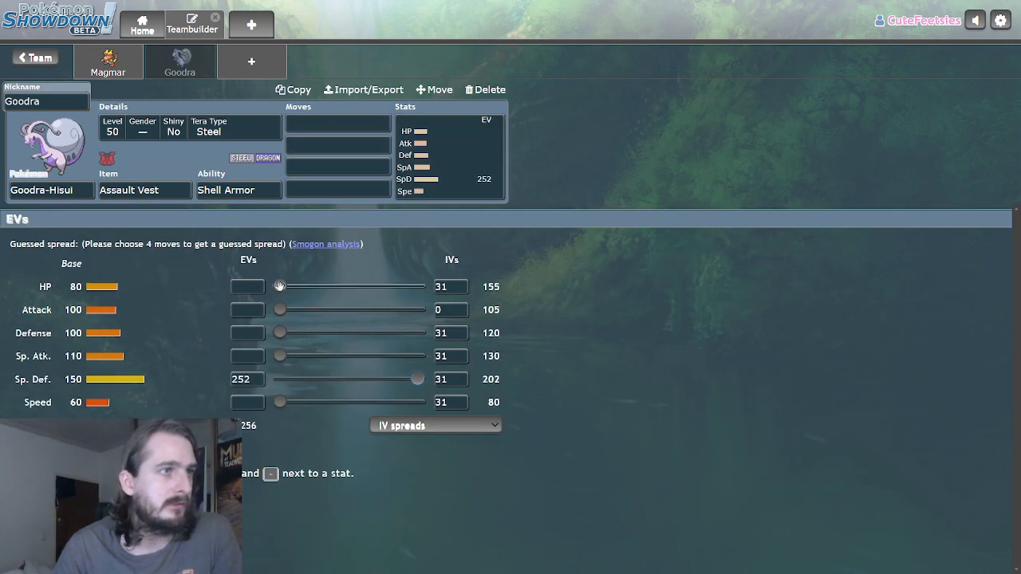
Give Goodra-Hisui 252 HP / 4 Def / 252+ SpD with minimal Speed and 0 Speed IVs
drag(279, 287, 418, 288)
text(+)
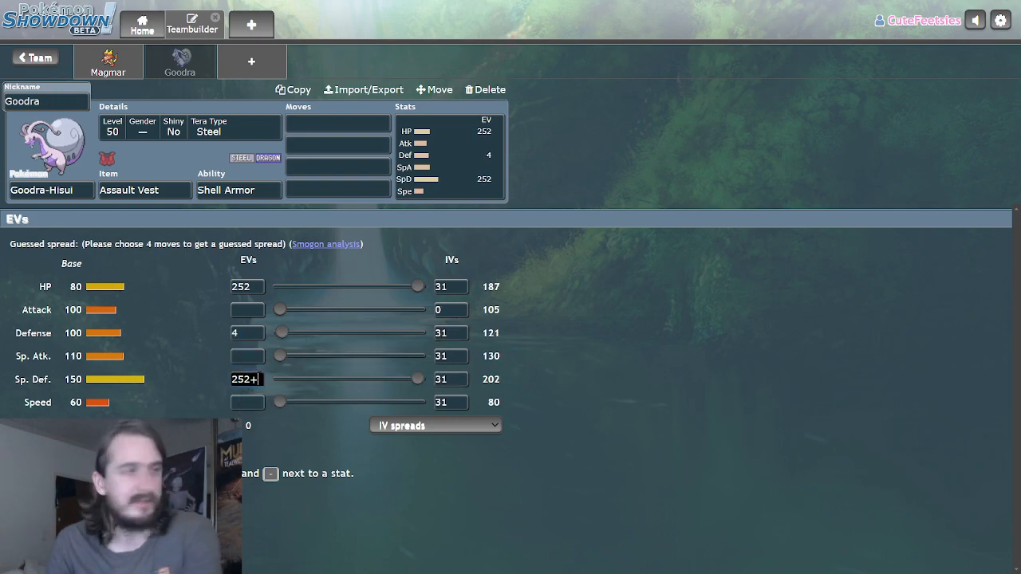
click(248, 402)
text(-)
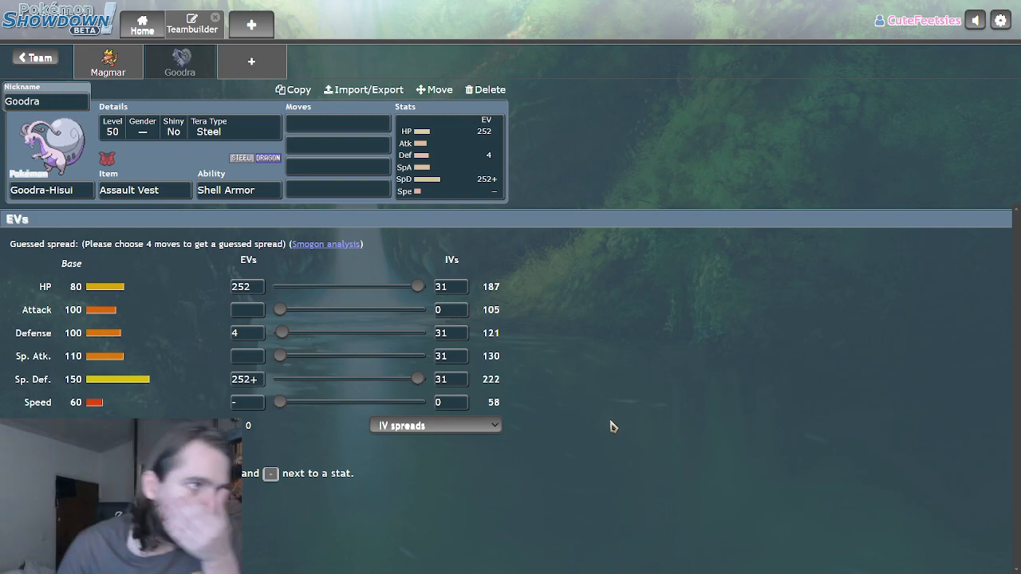
mouse_move(645, 418)
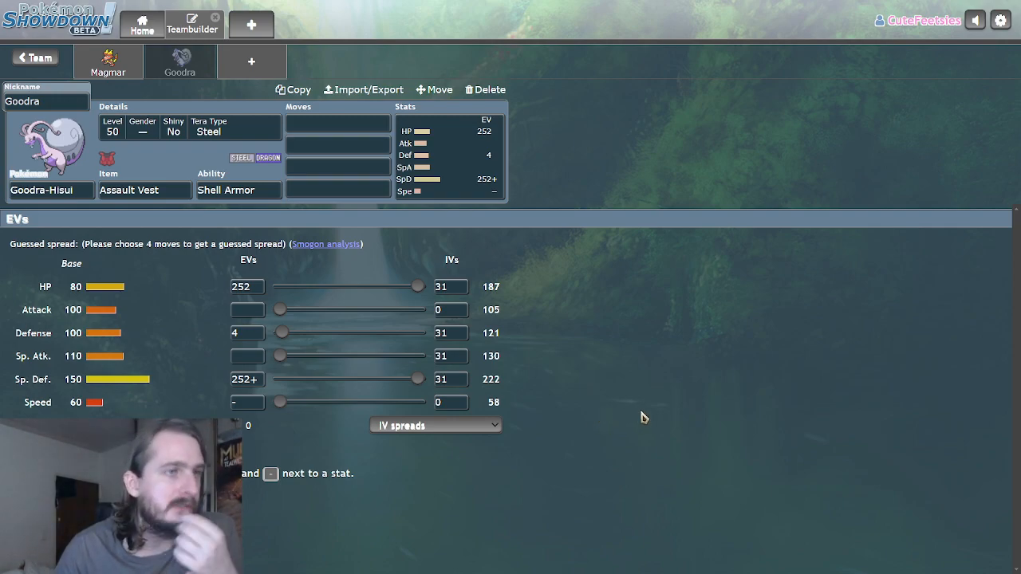
mouse_move(361, 307)
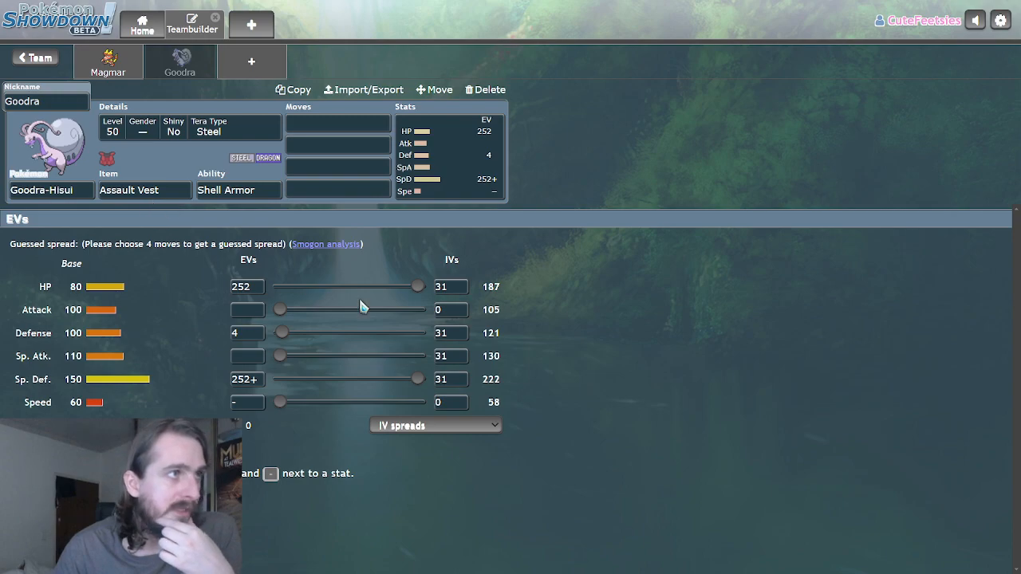
mouse_move(493, 396)
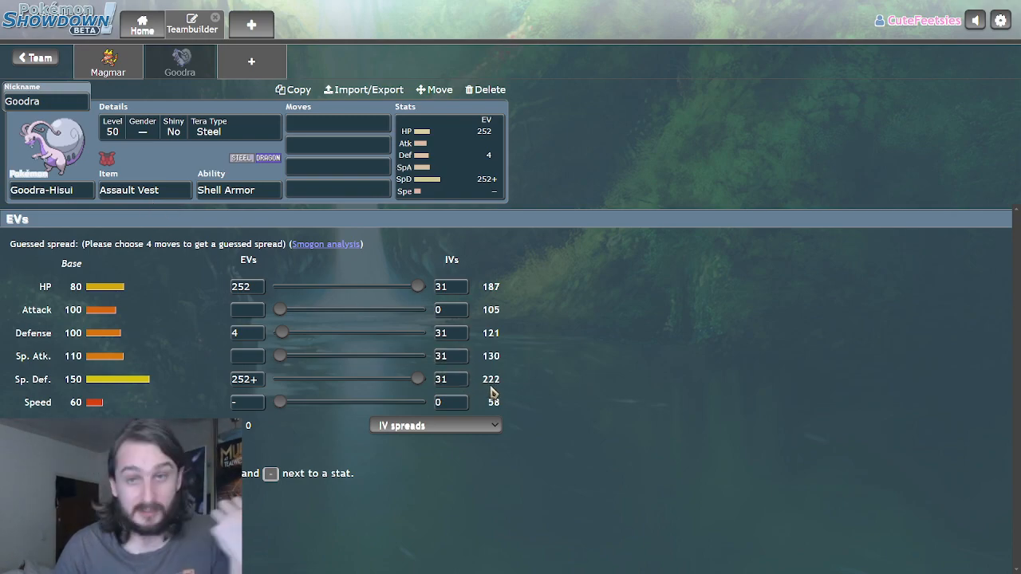
click(338, 121)
text(Dragon Tail)
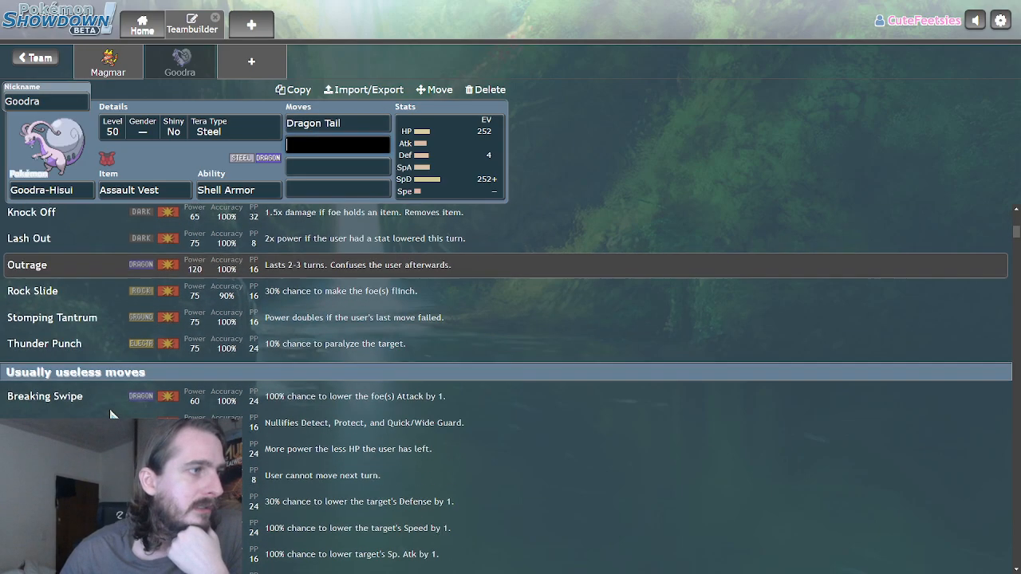
Give Goodra-Hisui Breaking Swipe and Knock Off alongside Dragon Tail
click(45, 396)
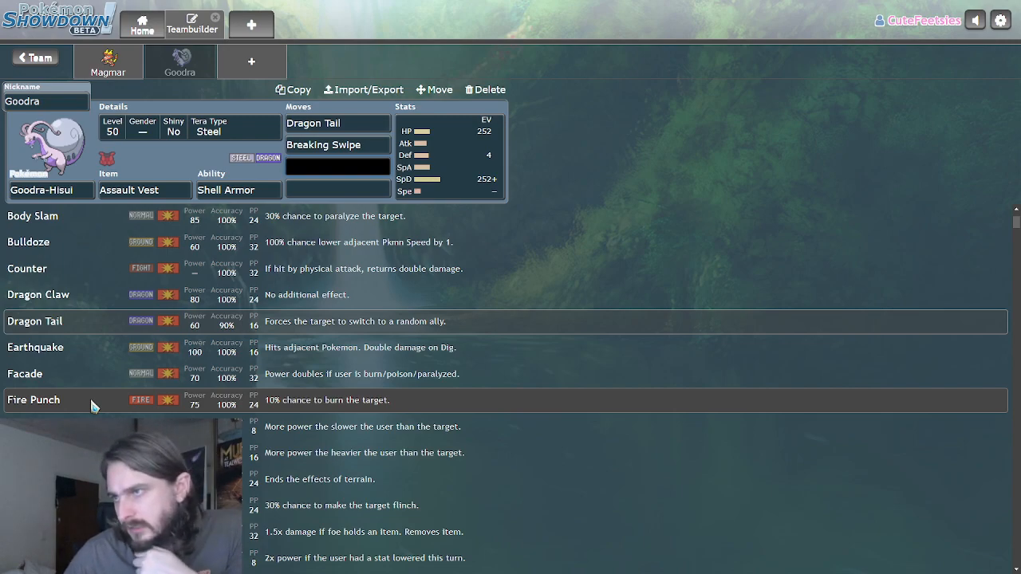
mouse_move(307, 348)
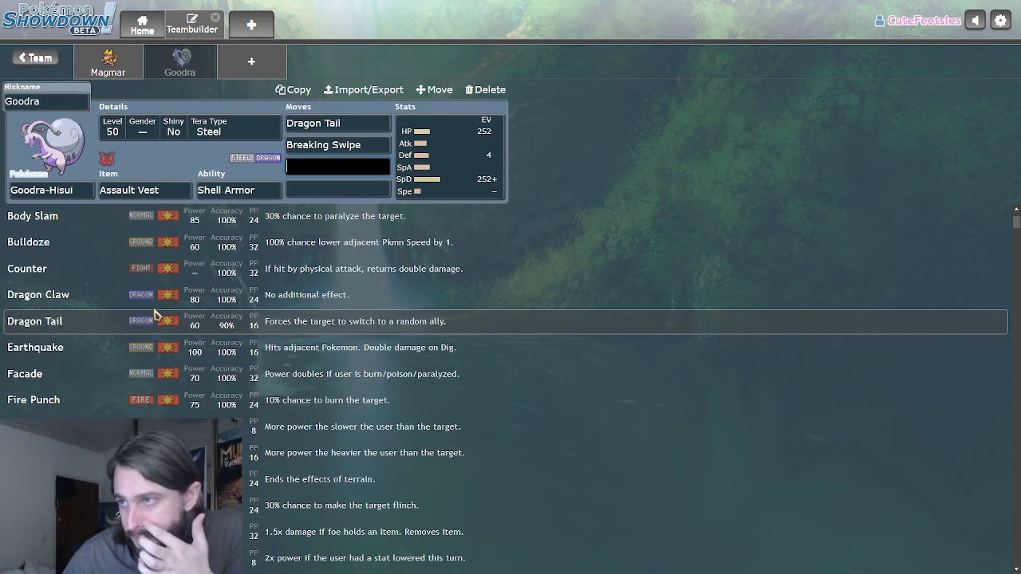
mouse_move(168, 302)
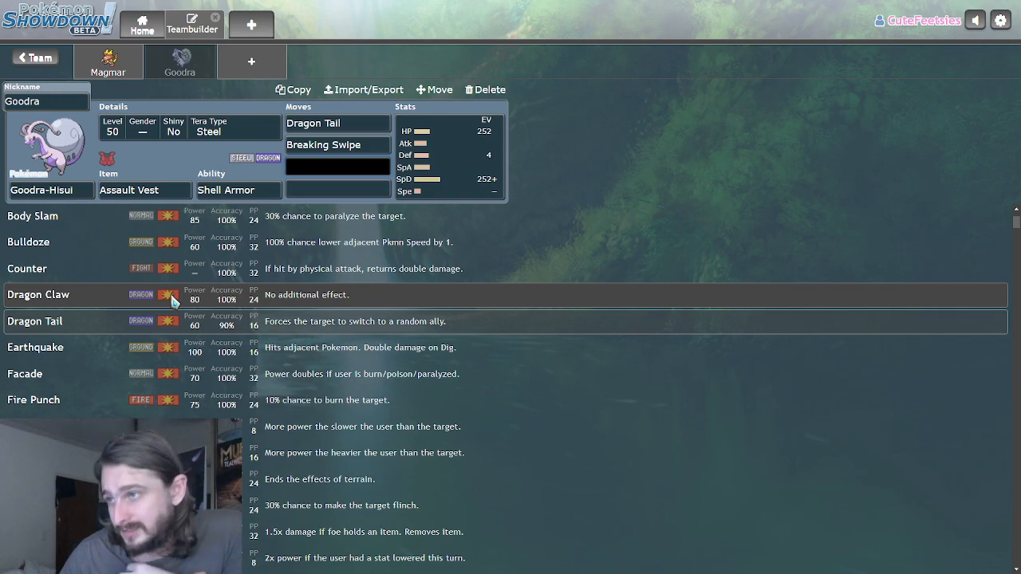
mouse_move(163, 303)
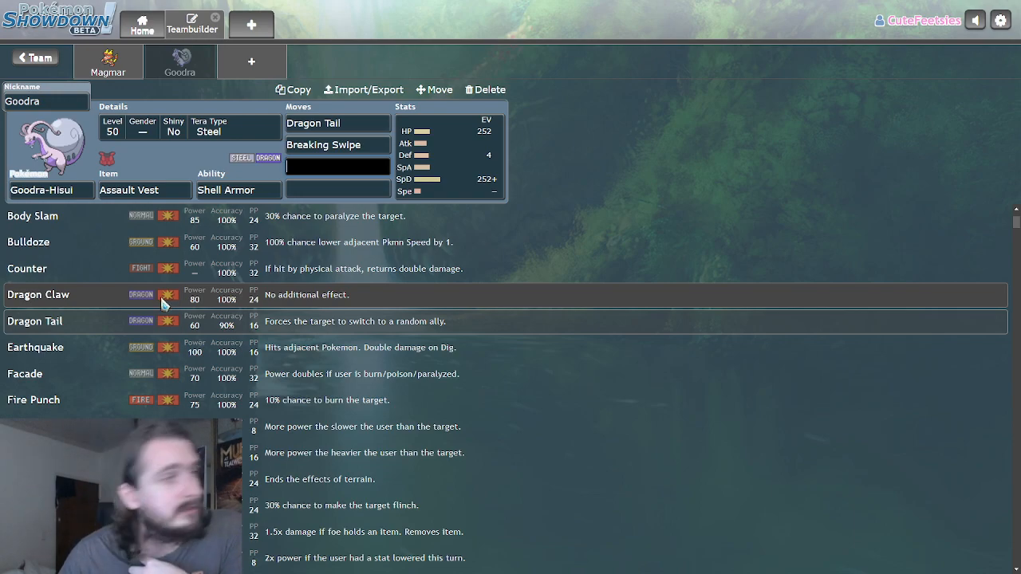
mouse_move(86, 360)
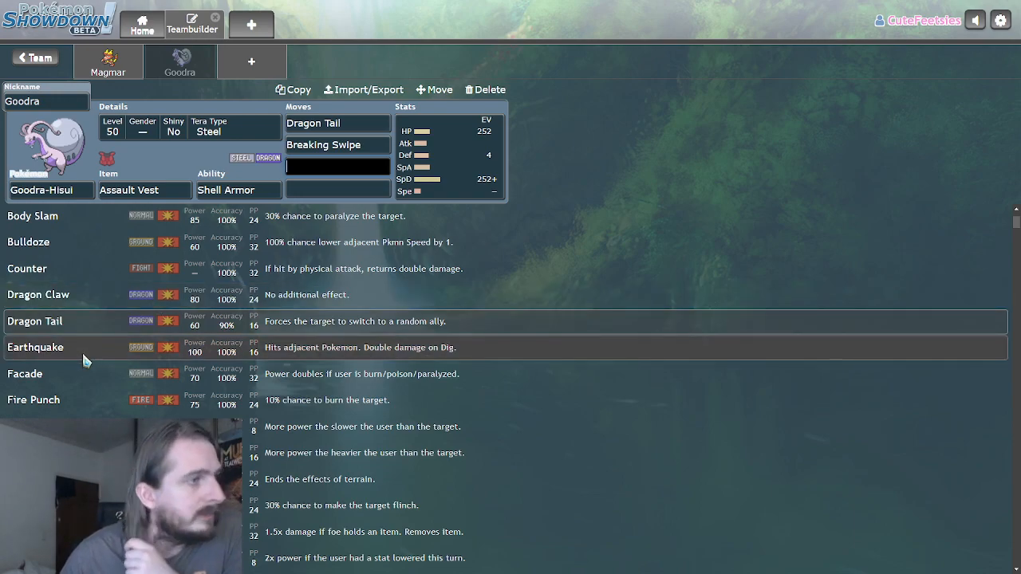
scroll(down, 3)
text(Knock Off)
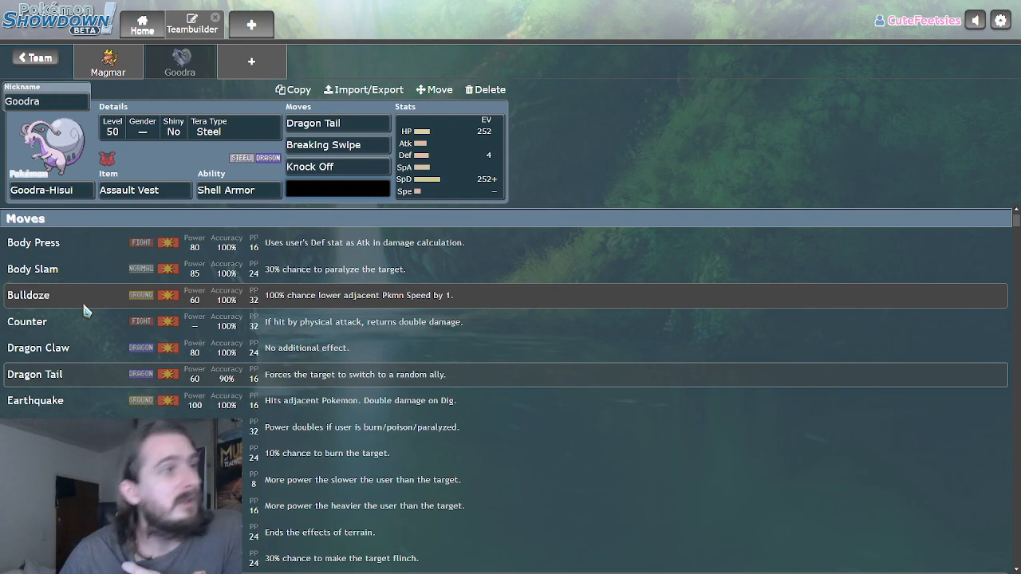
scroll(down, 3)
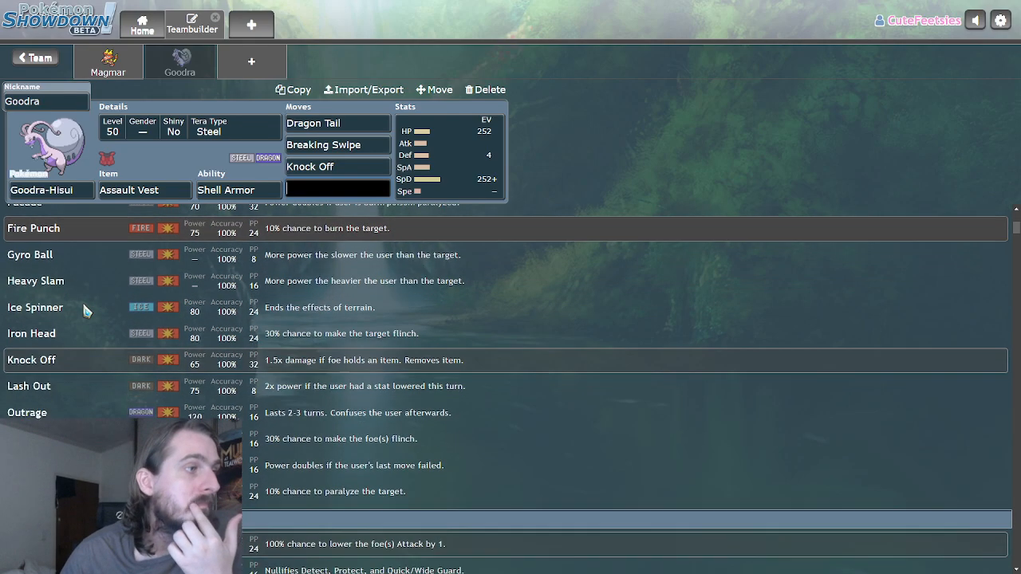
scroll(down, 3)
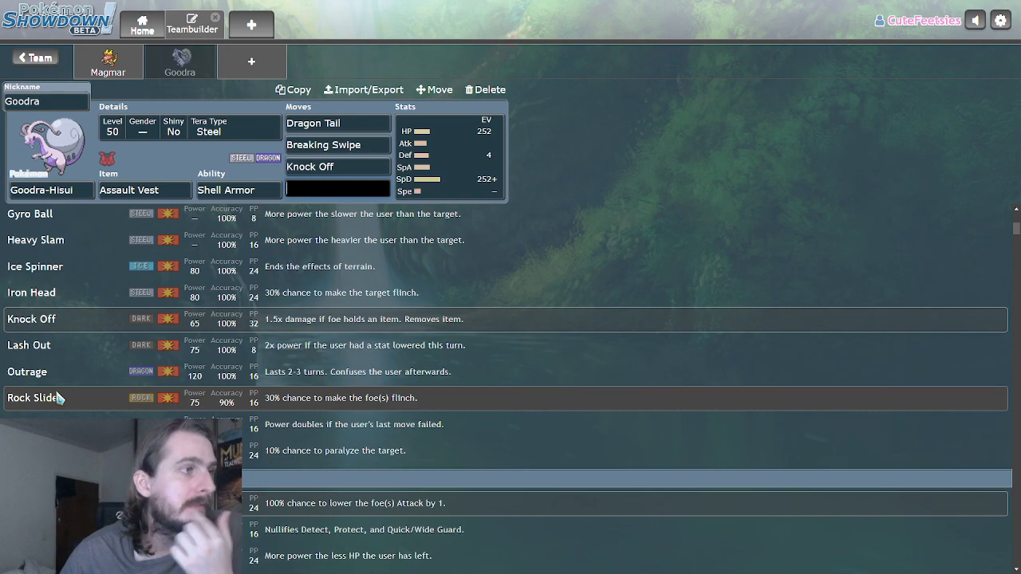
scroll(down, 3)
text(Skitter Smack)
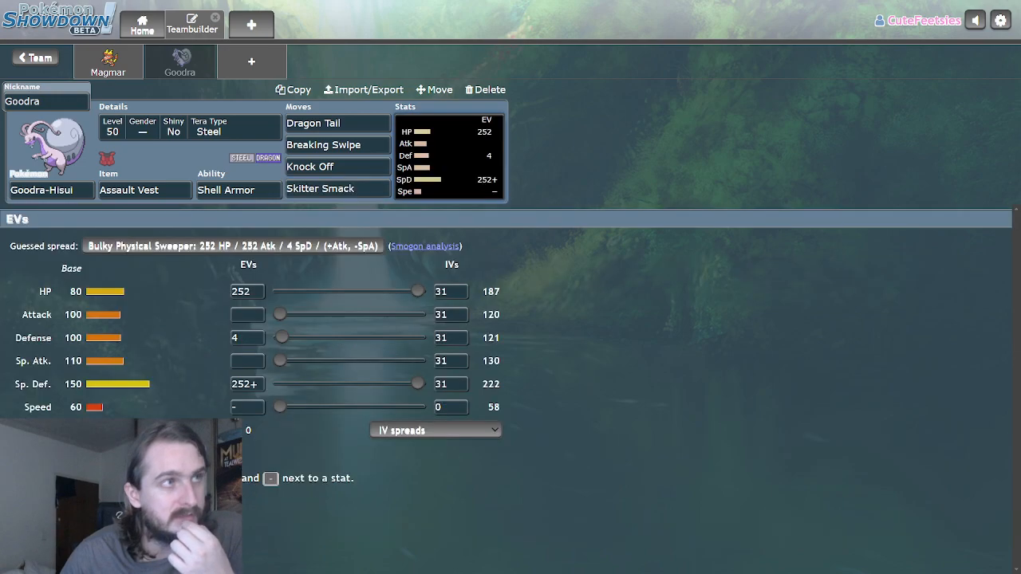
Set Goodra-Hisui's fourth move to Skitter Smack and open a third team slot
click(335, 188)
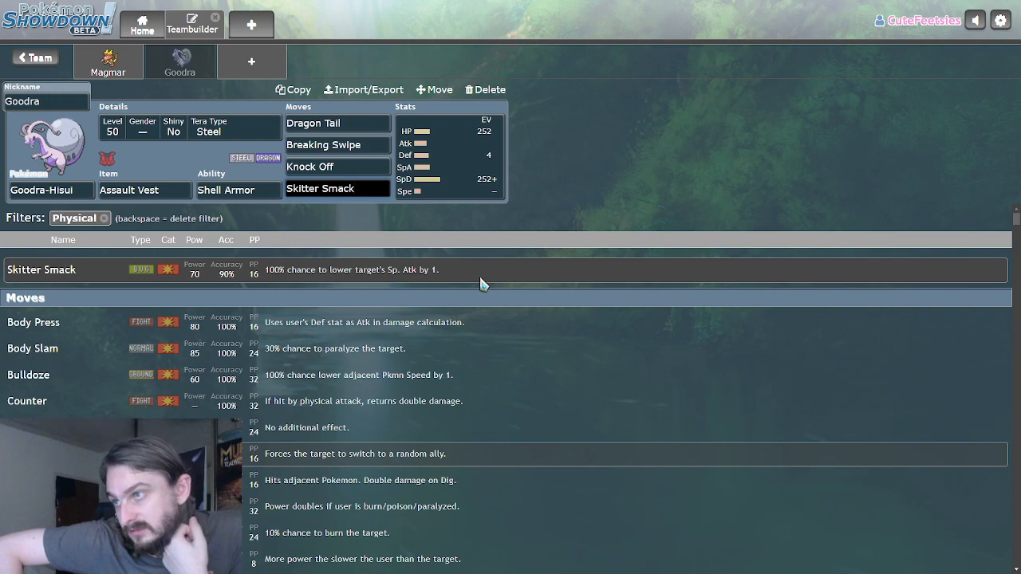
click(335, 188)
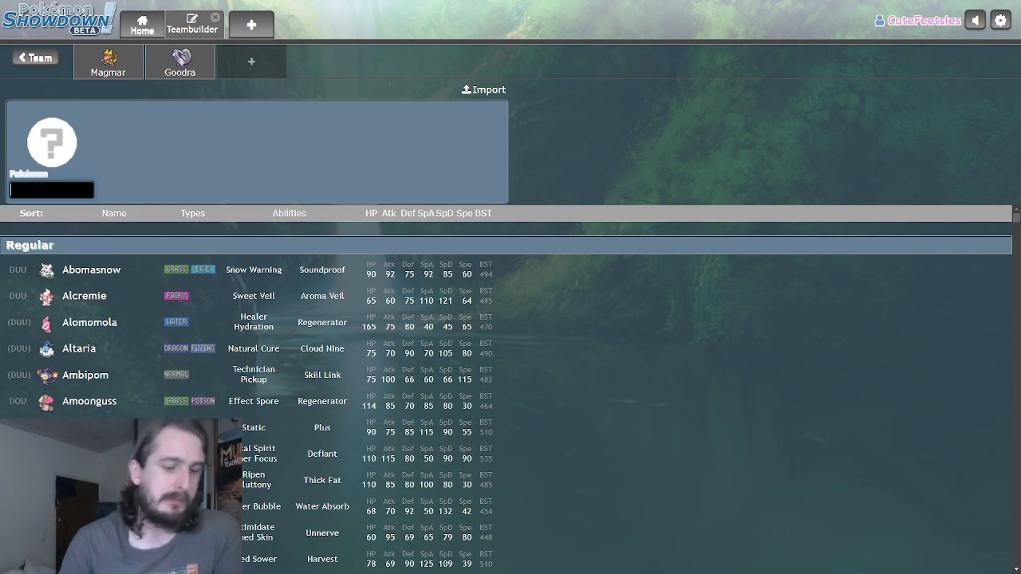
Add Protean Greninja as the third member with Spikes as its first move
text(greninja)
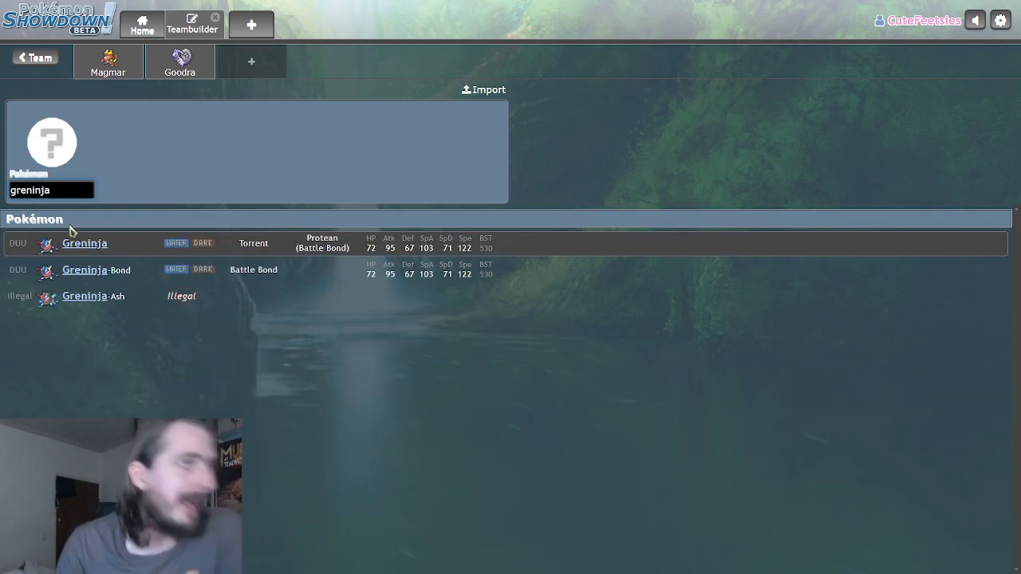
click(84, 243)
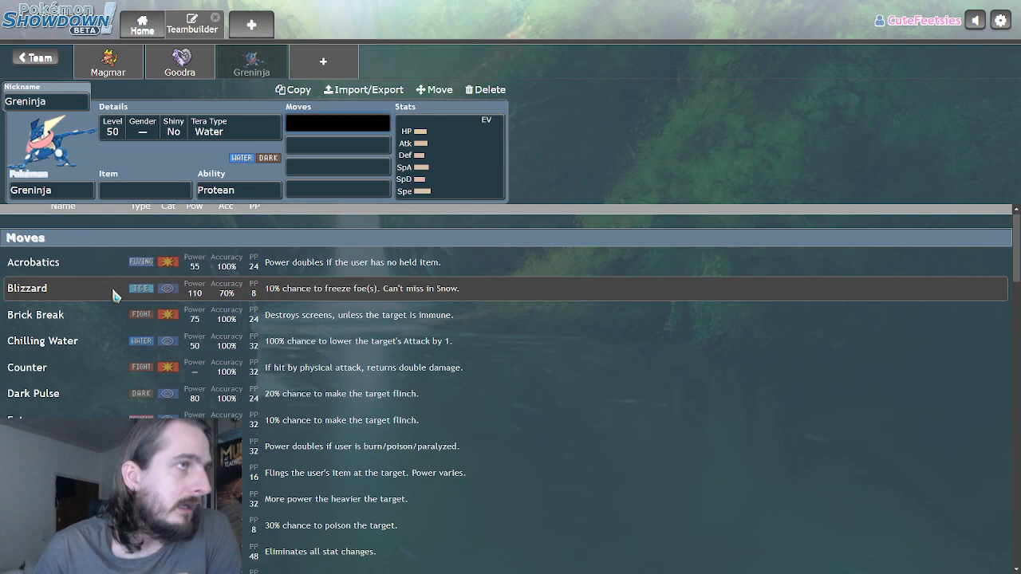
scroll(down, 3)
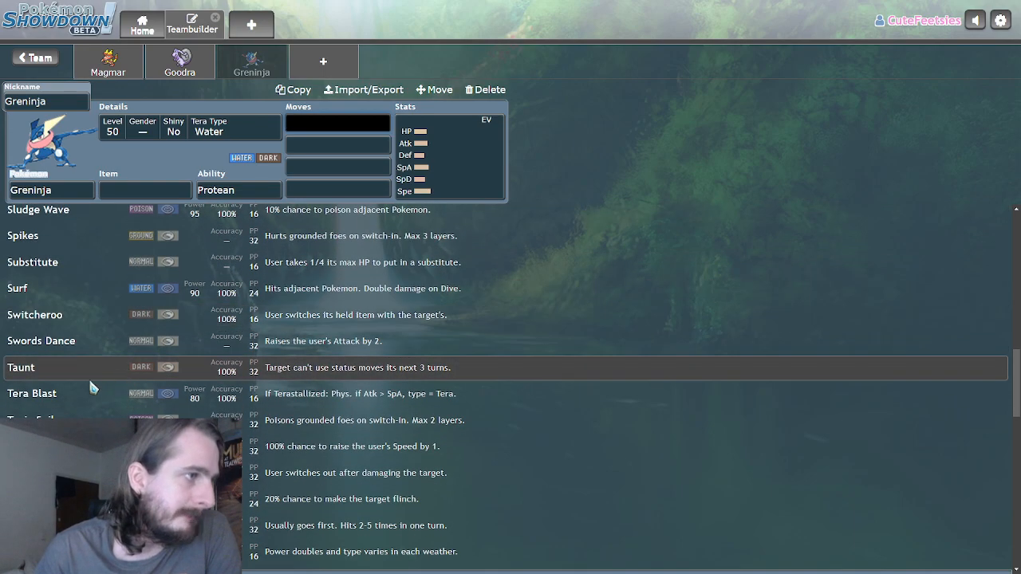
mouse_move(71, 396)
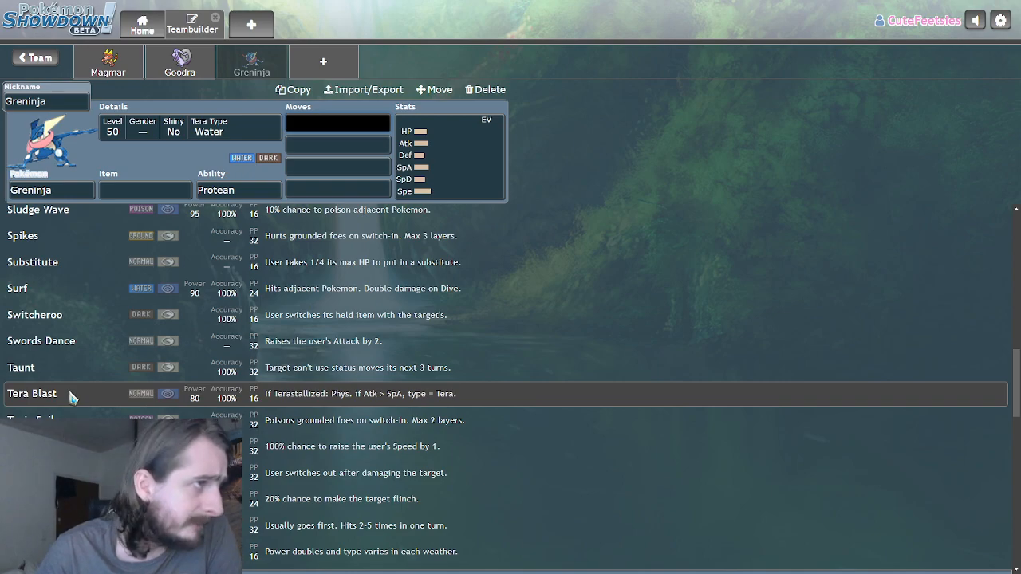
click(23, 236)
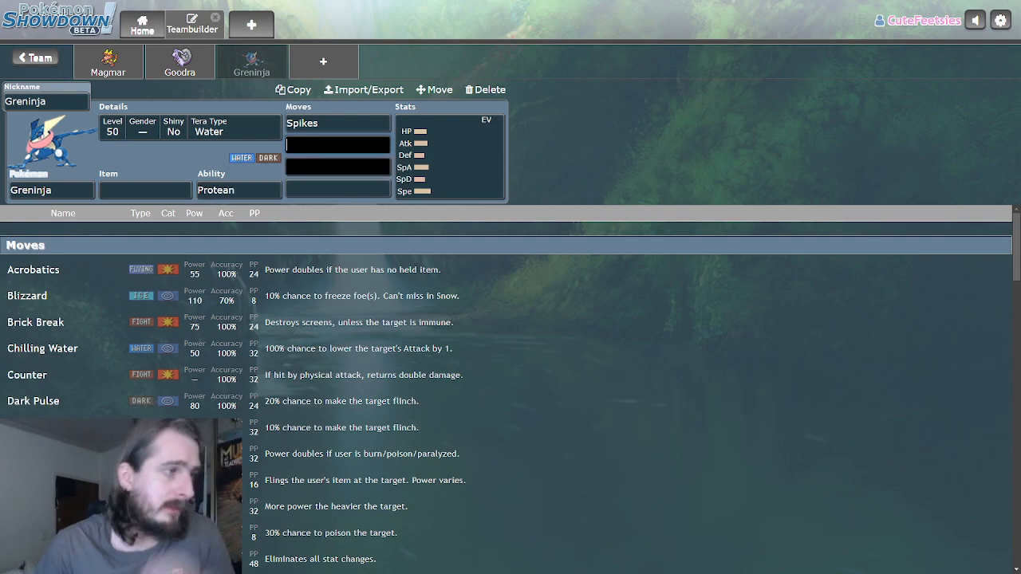
Give Greninja Water Pledge, Blizzard and Dark Pulse as its remaining moves
text(pledge)
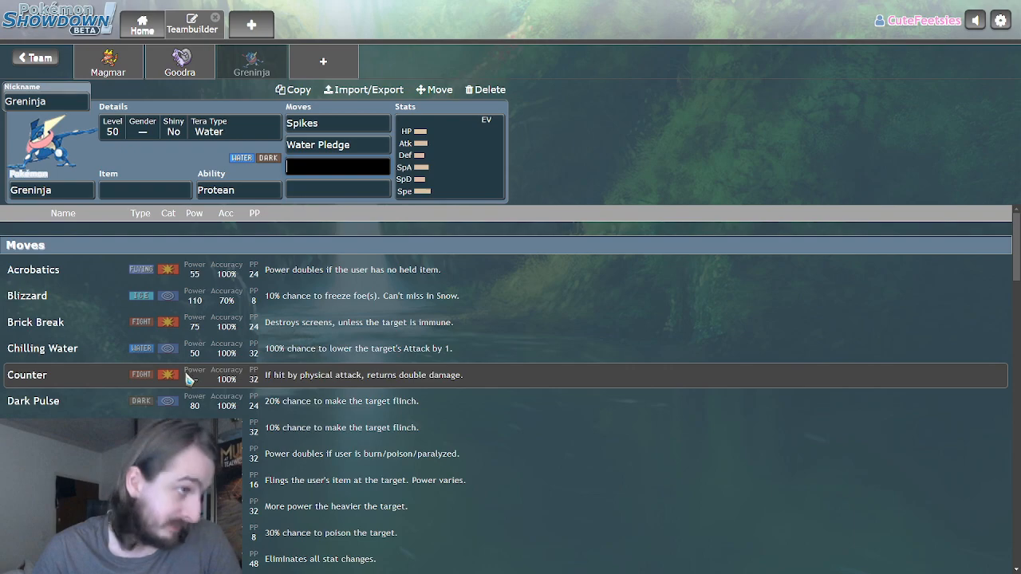
scroll(down, 3)
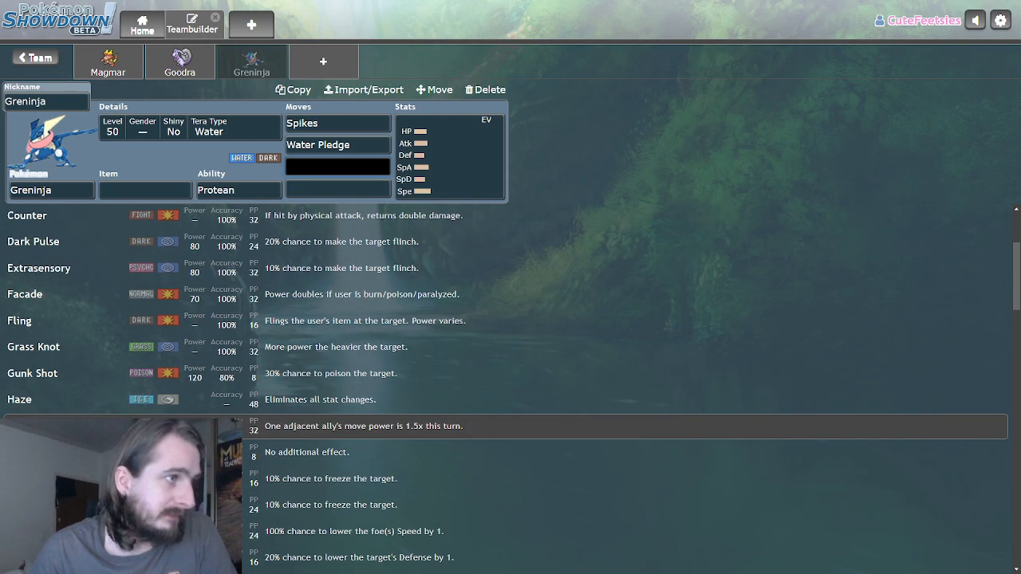
mouse_move(86, 360)
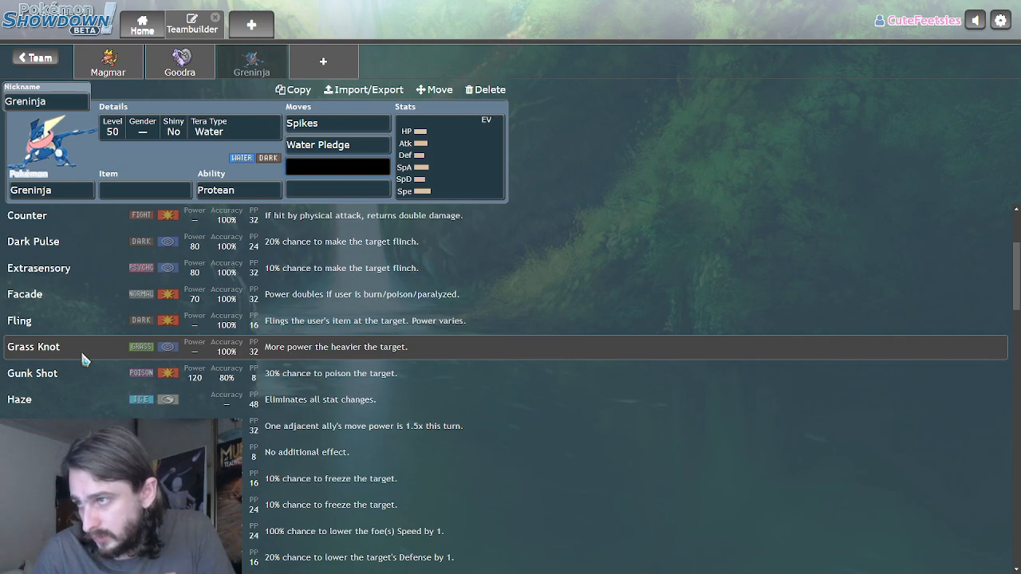
scroll(down, 3)
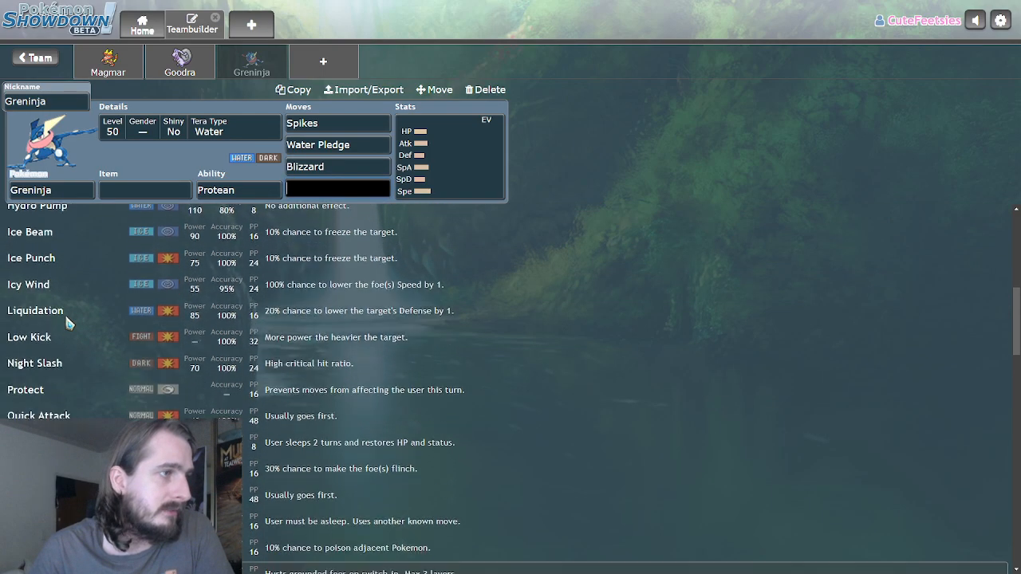
scroll(down, 3)
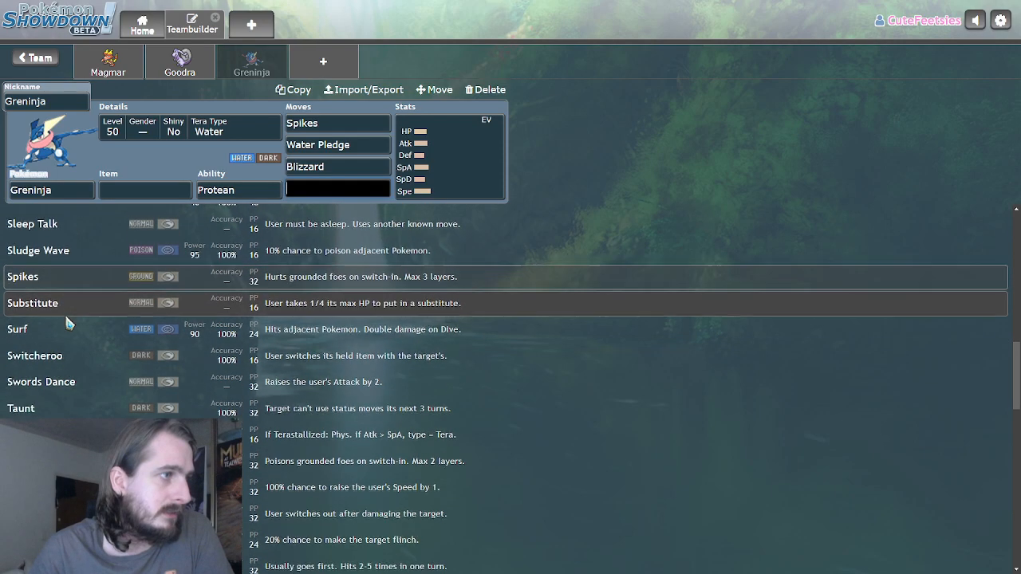
scroll(down, 3)
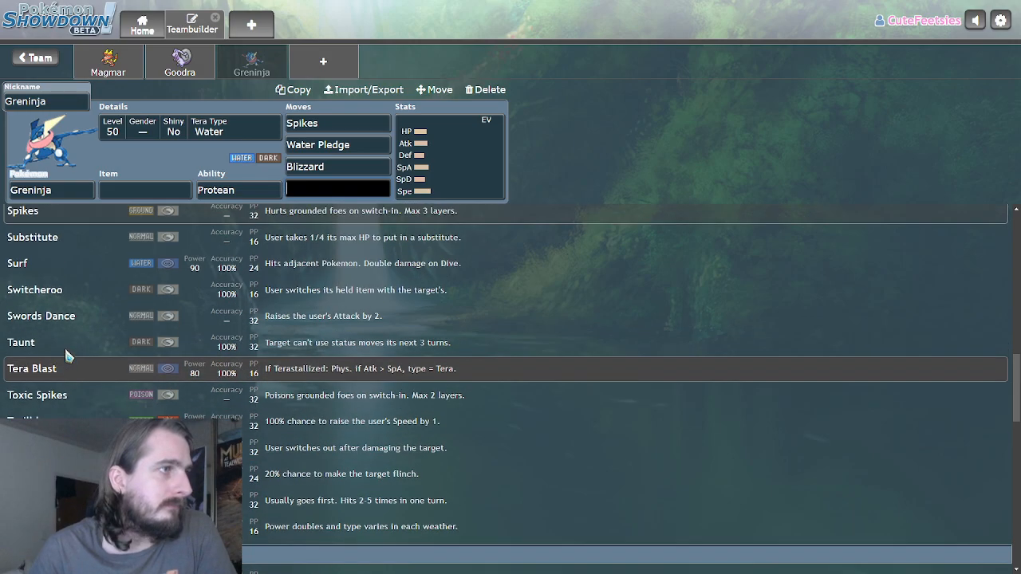
scroll(down, 3)
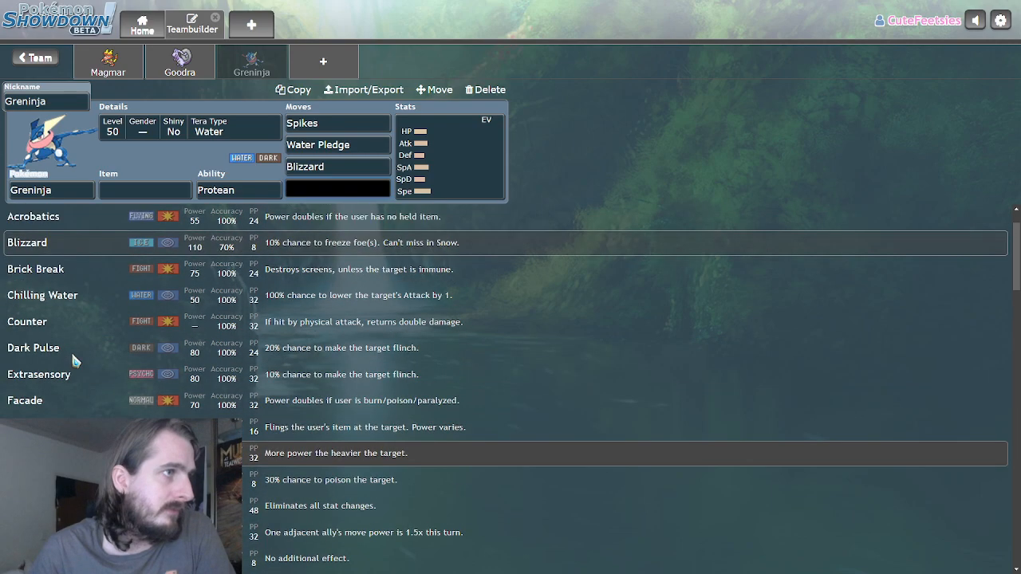
mouse_move(77, 353)
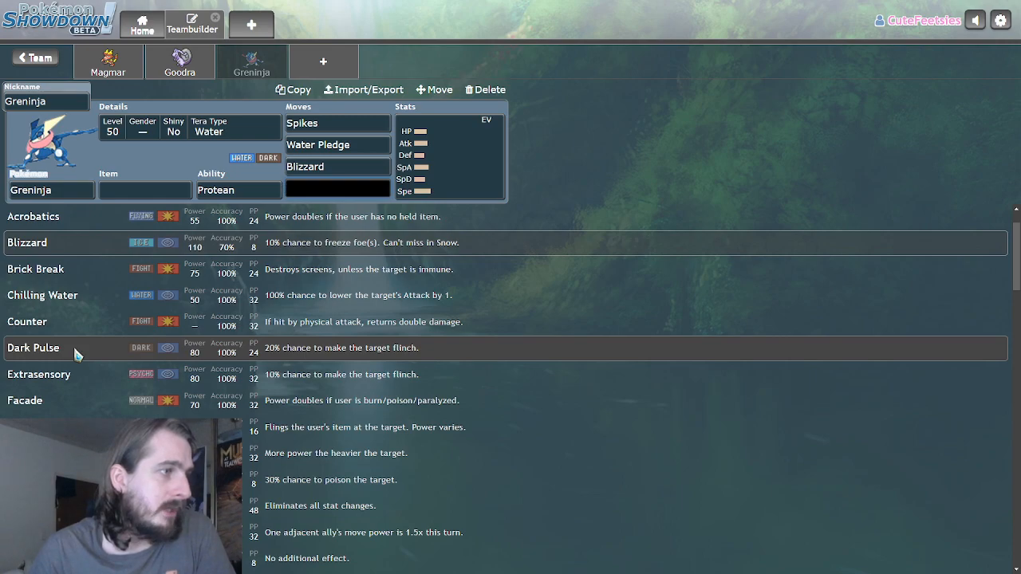
click(32, 347)
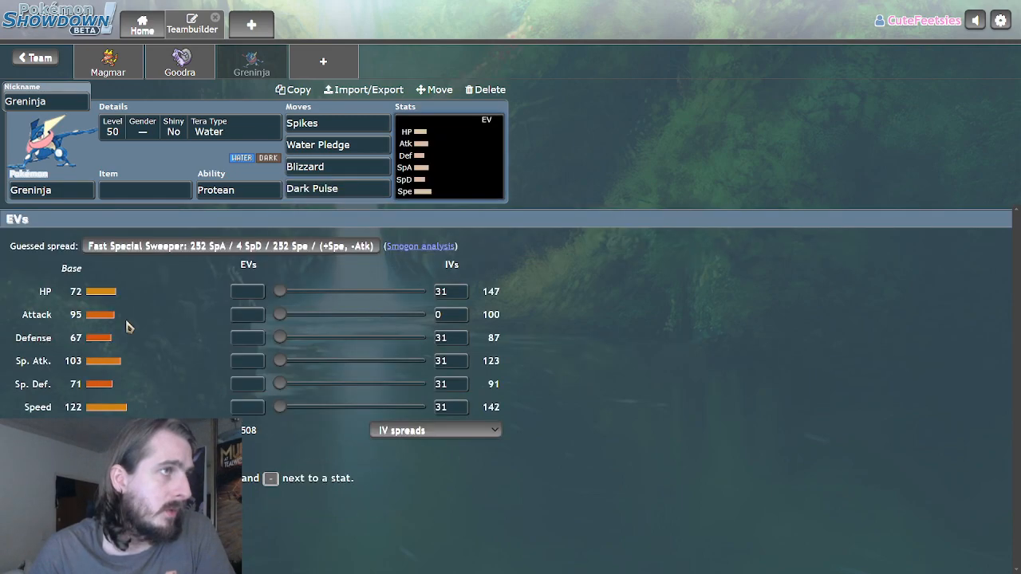
Give Greninja a Focus Sash, 252 SpA / 252 Spe EVs and Tera Normal, then start a fourth slot
click(144, 190)
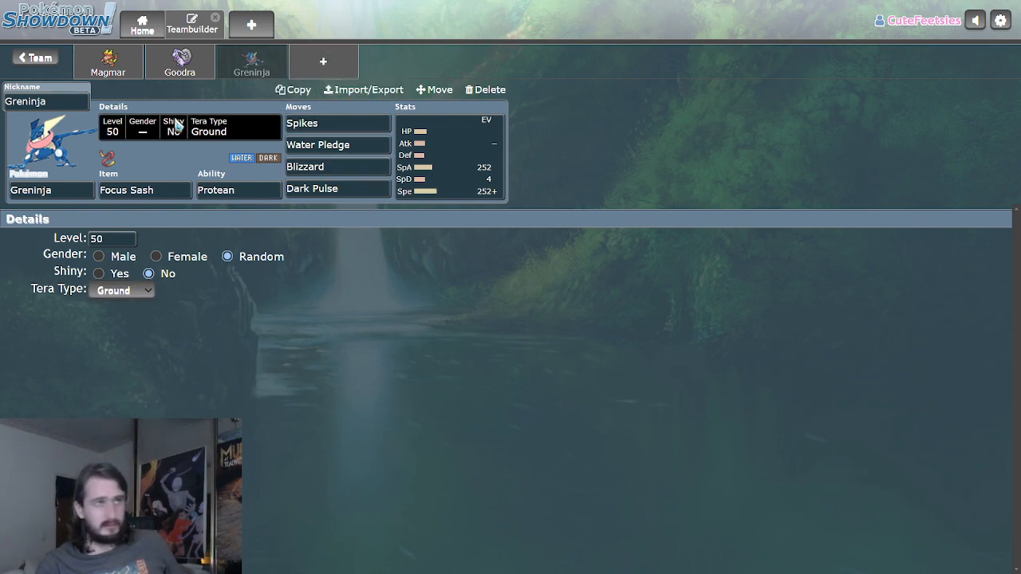
click(121, 290)
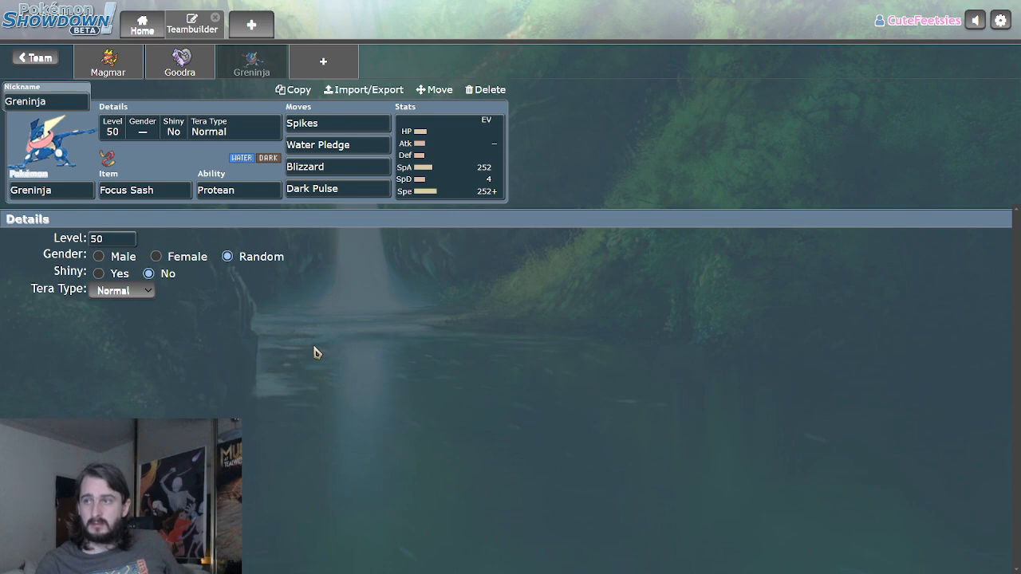
click(178, 61)
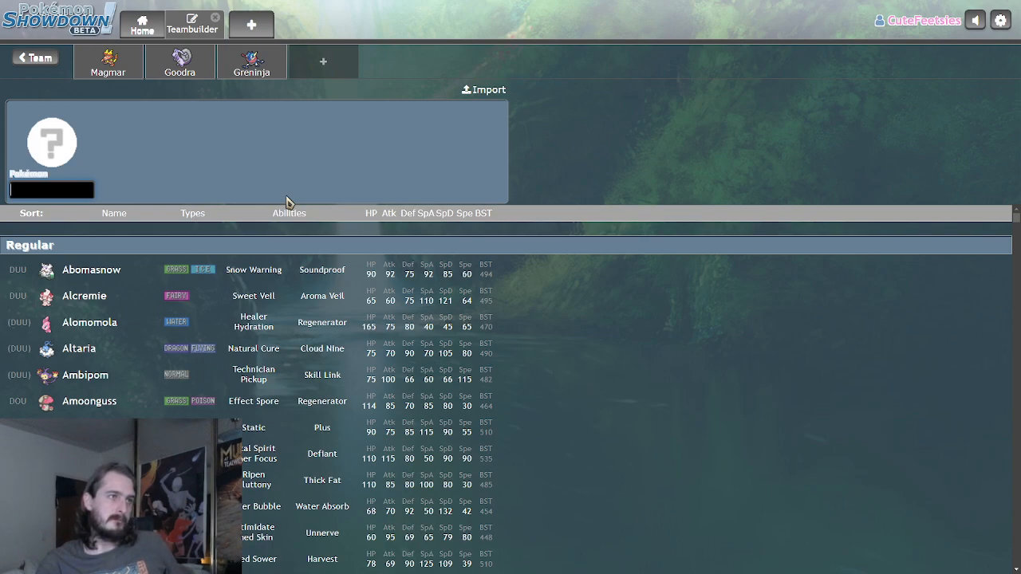
mouse_move(265, 205)
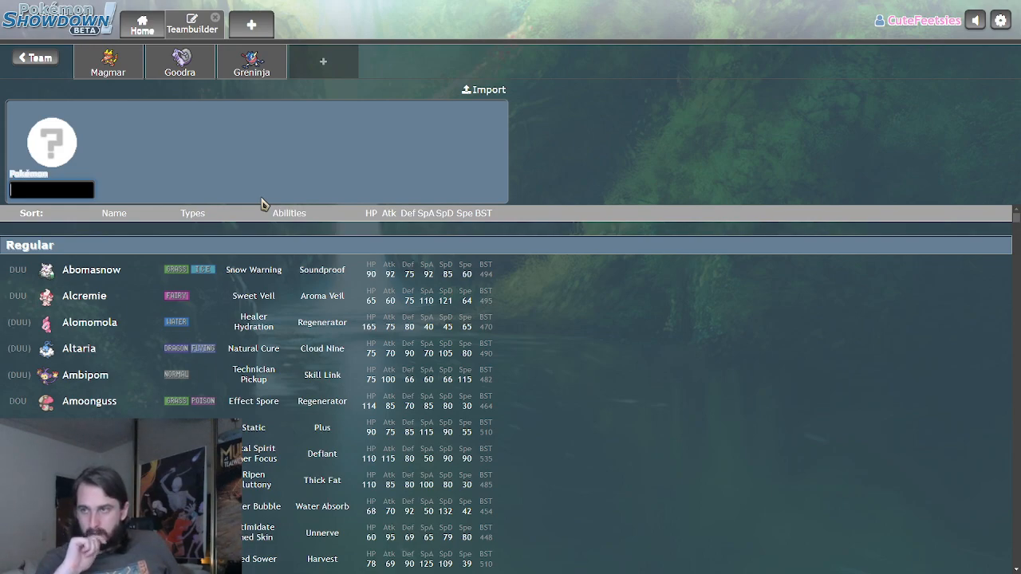
mouse_move(216, 196)
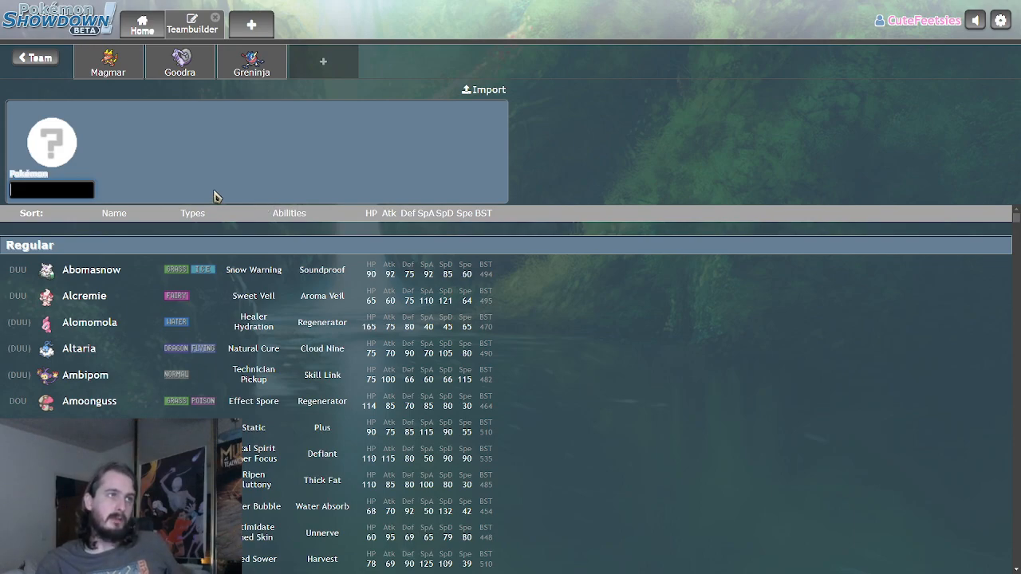
Add Venusaur as the fourth member with Overgrow, holding a Life Orb
text(venu)
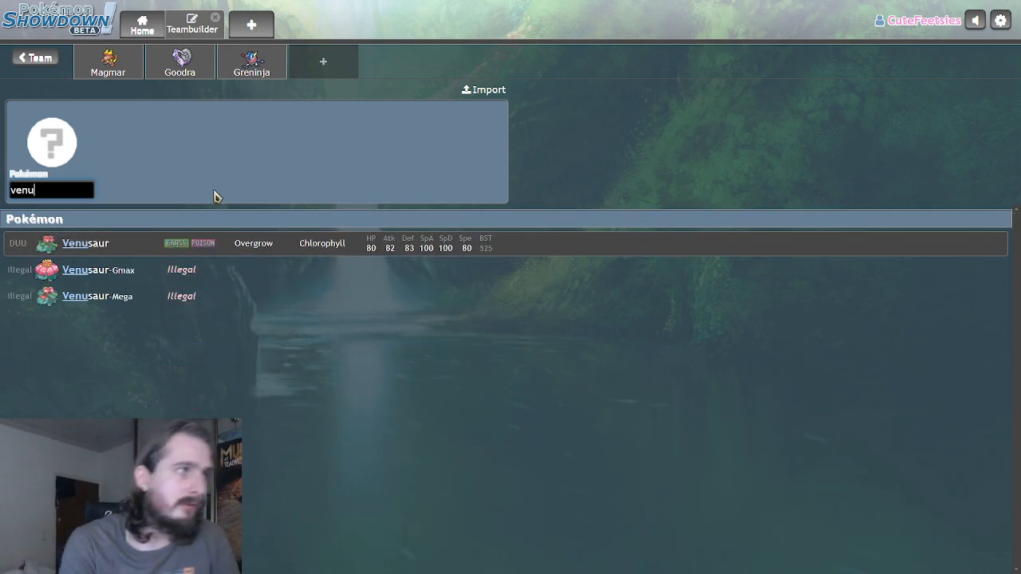
click(85, 242)
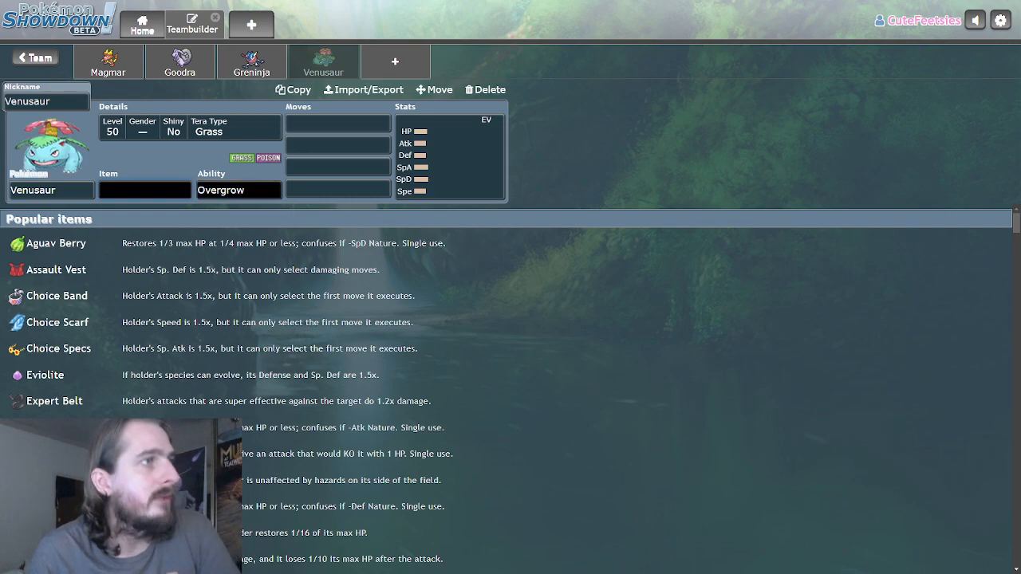
click(238, 190)
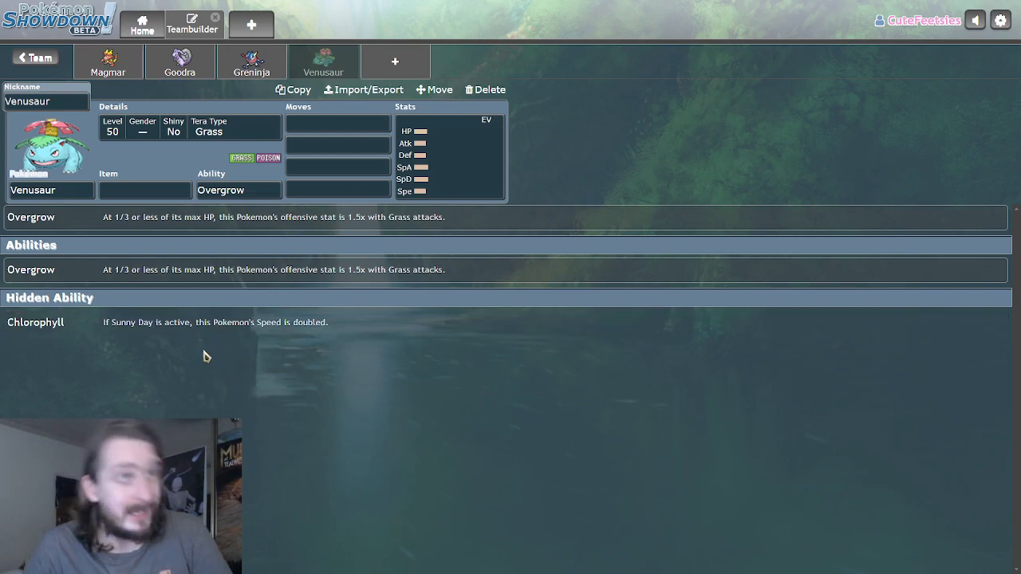
click(143, 190)
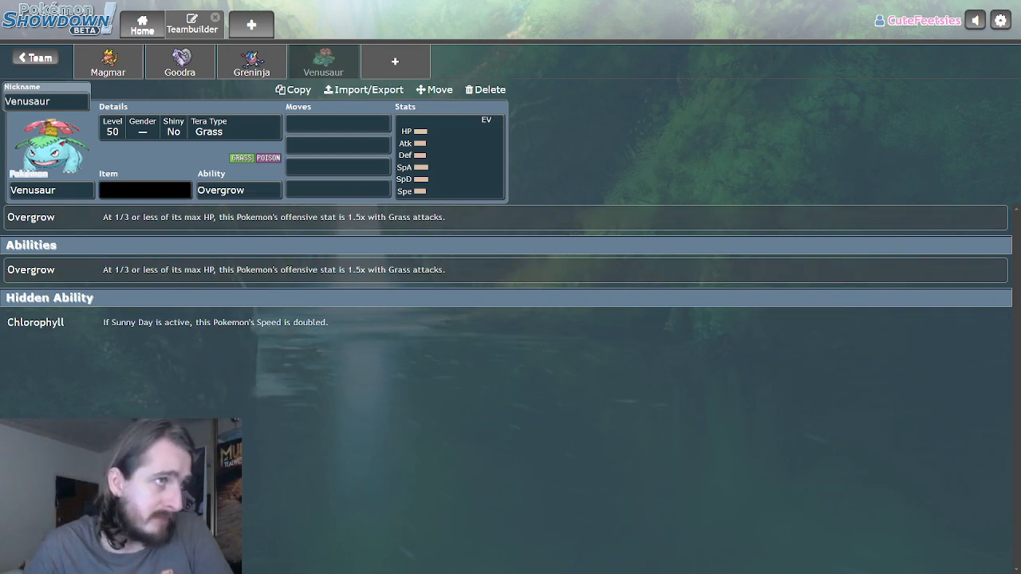
click(143, 190)
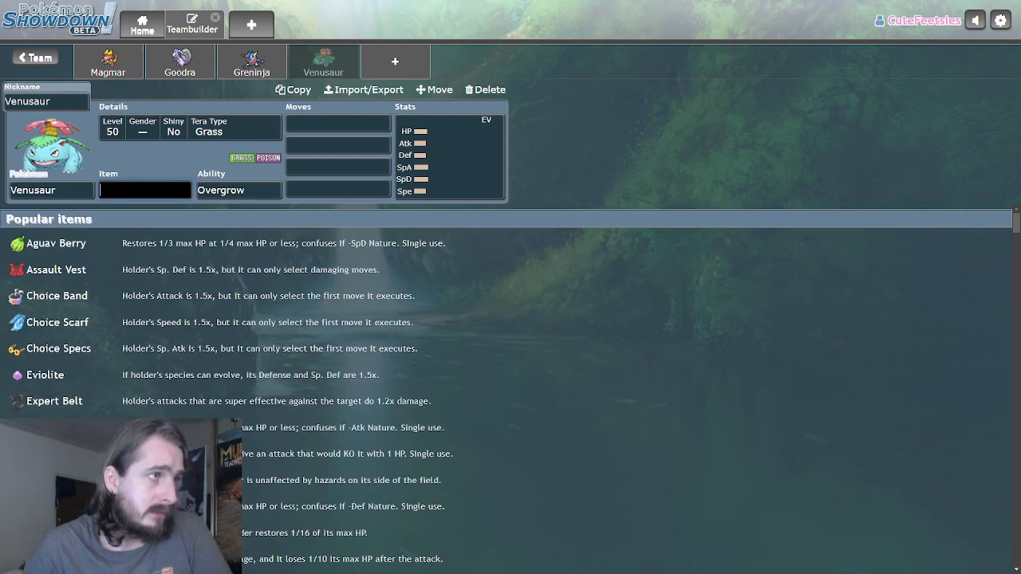
mouse_move(151, 348)
text(Life Orb)
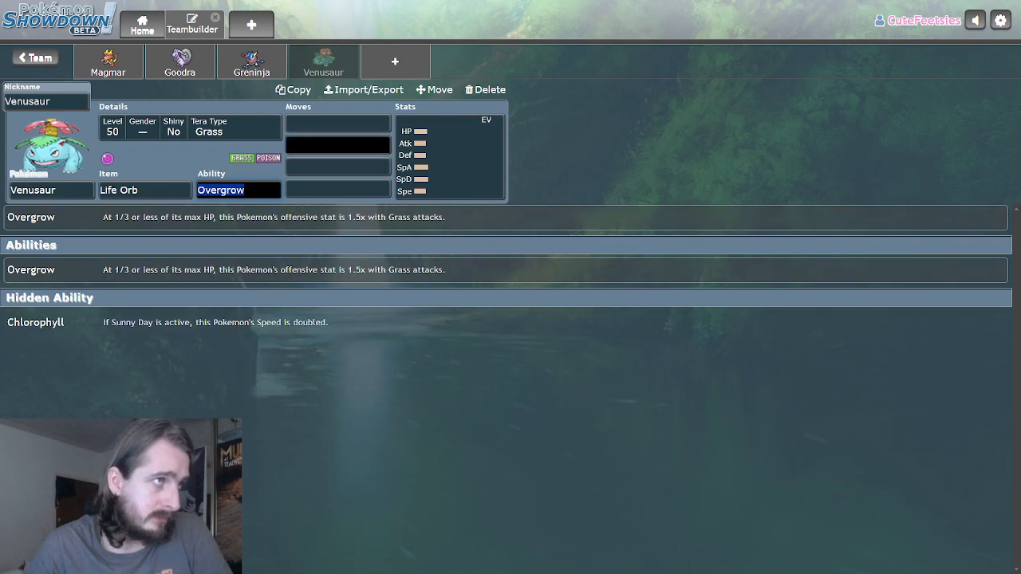
click(338, 121)
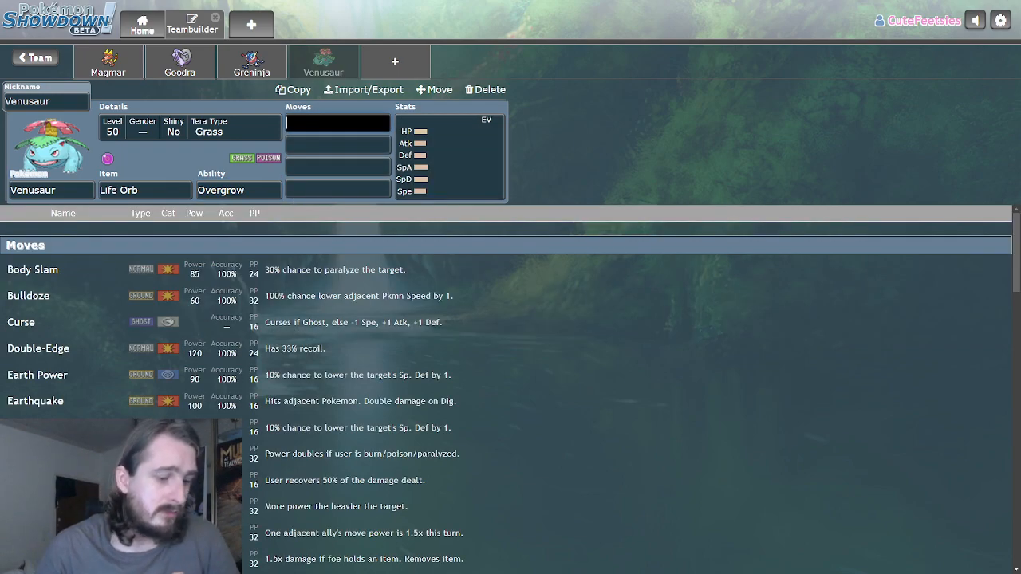
Give Venusaur Grass Pledge, then Sludge Bomb, Giga Drain and Earth Power from the Special-only move list
text(gr)
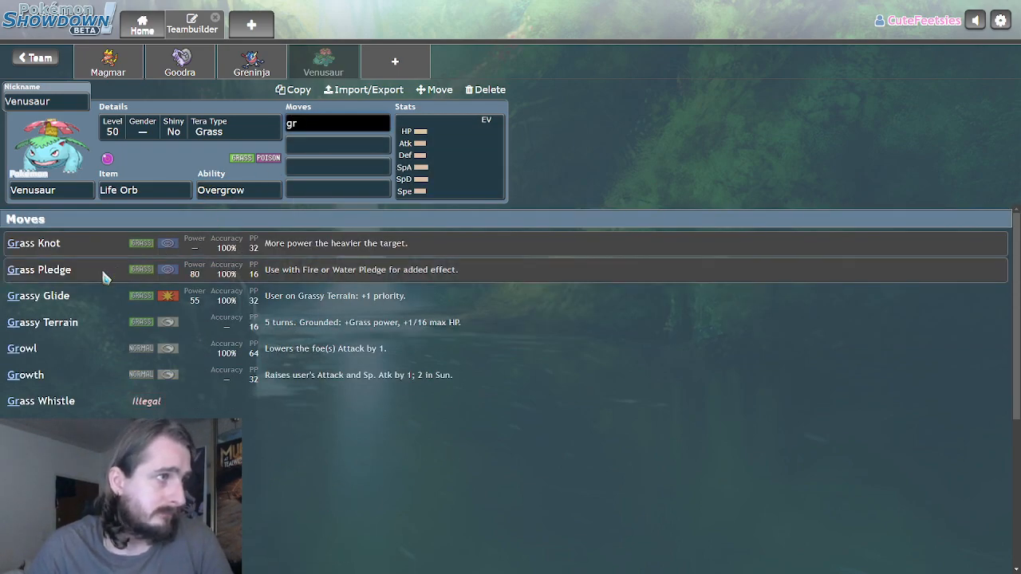
click(39, 268)
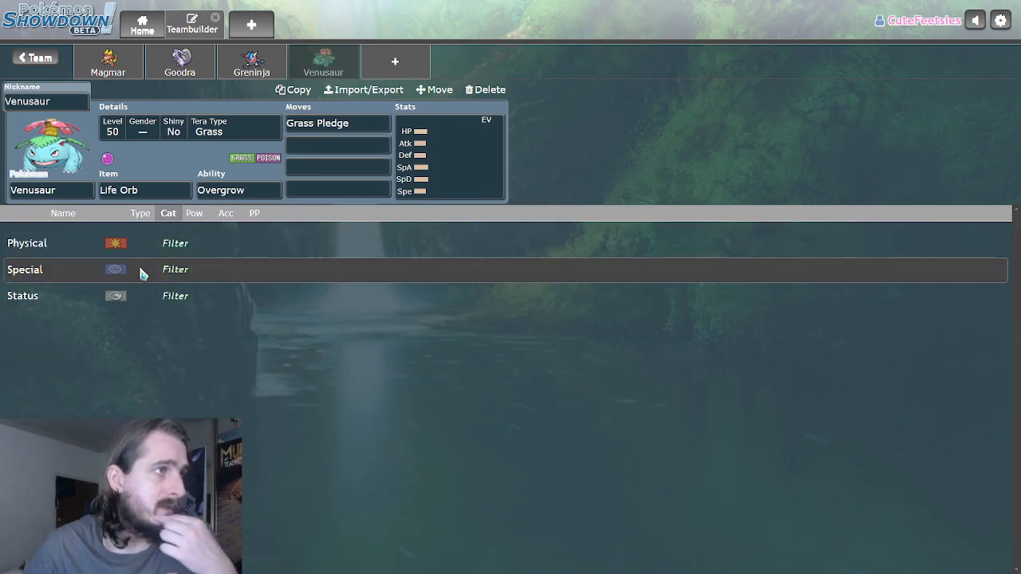
click(26, 270)
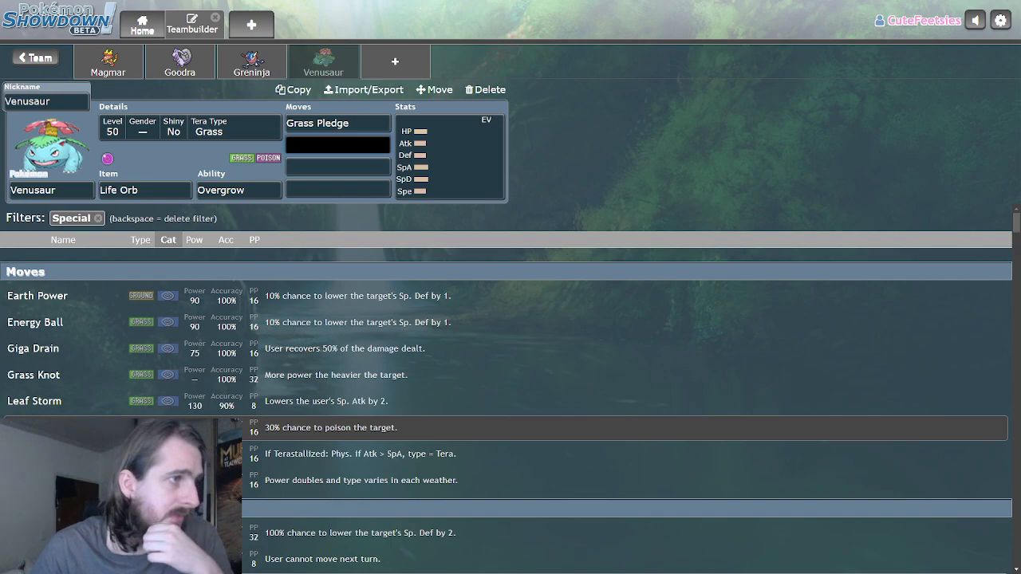
click(31, 348)
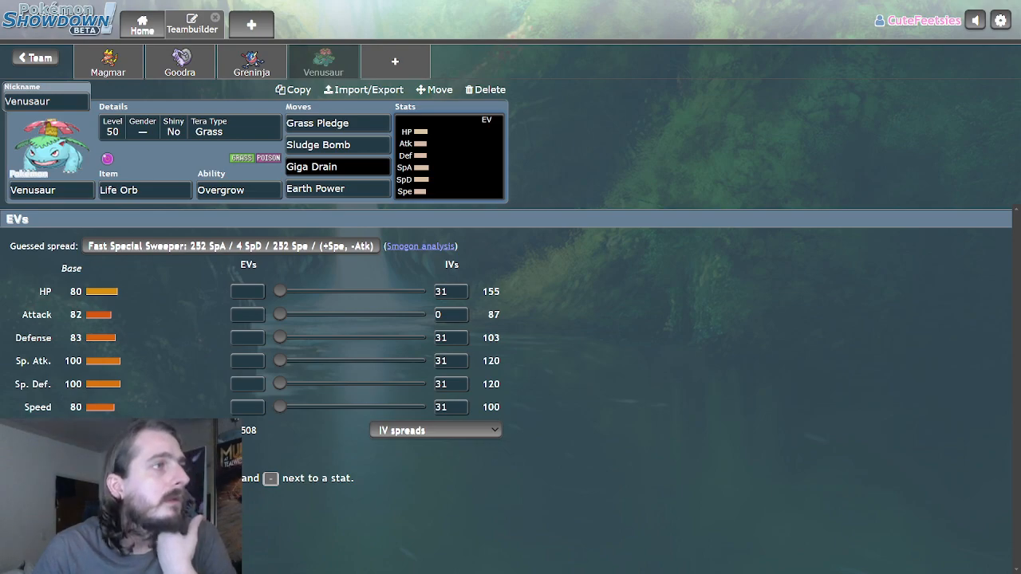
Set Venusaur's Tera type to Dark with Tera Blast and a 252 HP/252+ SpA/4 SpD spread
click(335, 166)
text(Tera Blast)
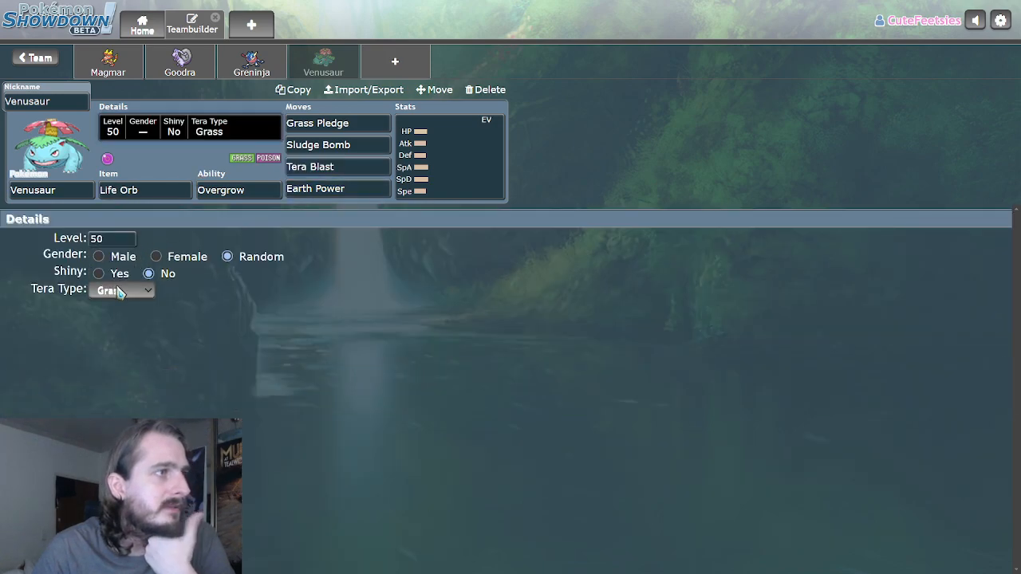
click(121, 290)
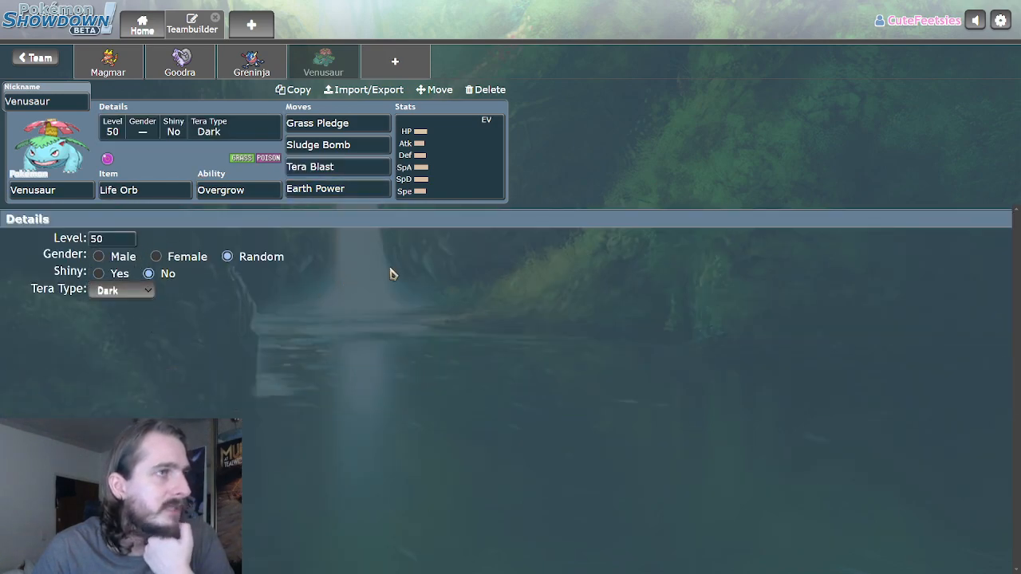
mouse_move(392, 284)
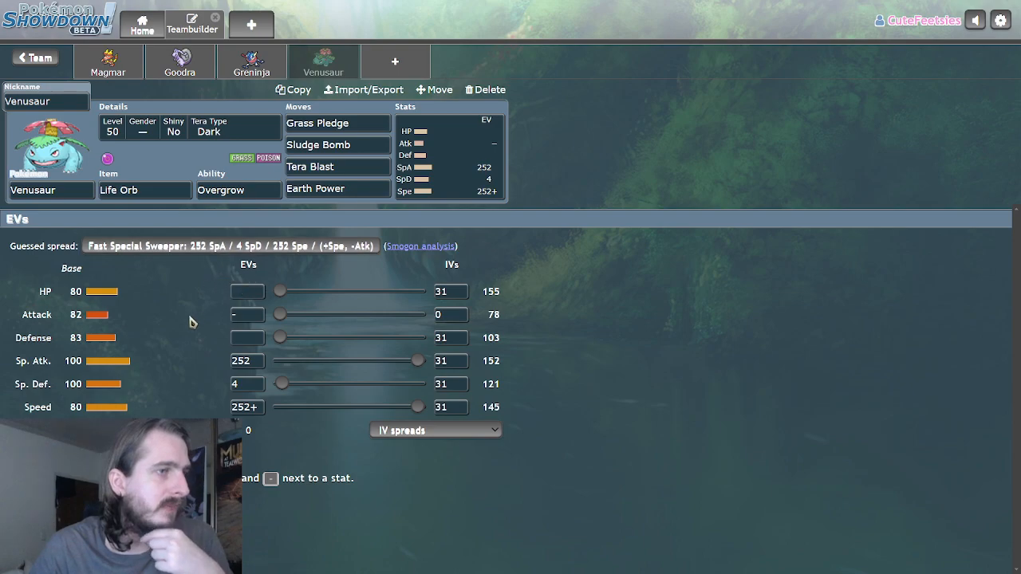
mouse_move(204, 327)
text(+)
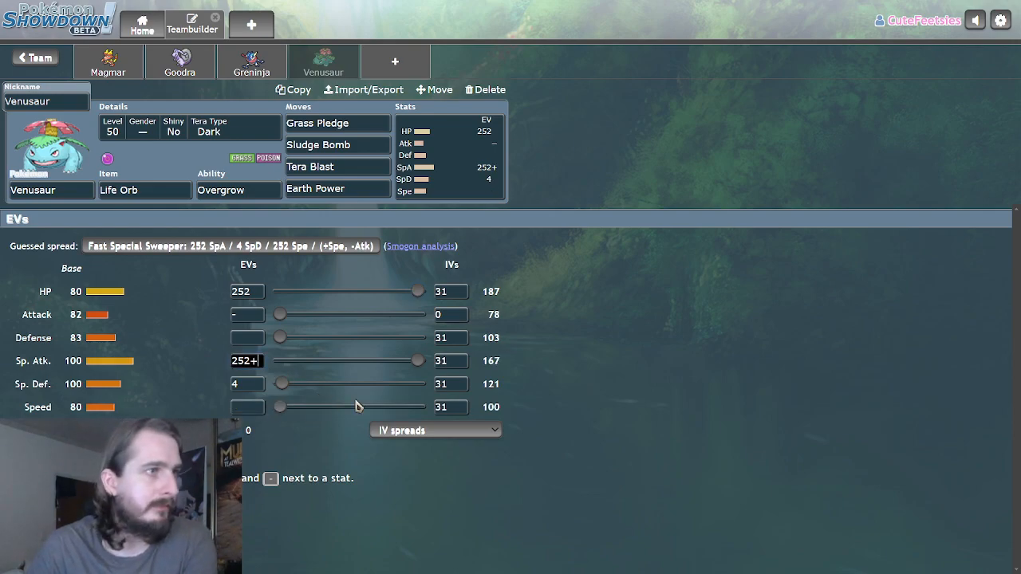
mouse_move(279, 359)
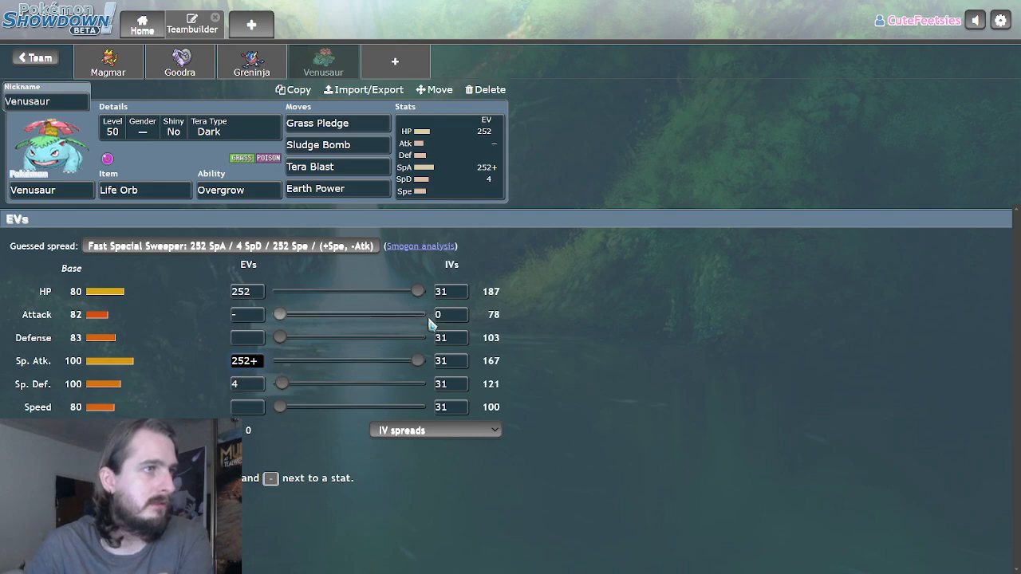
click(337, 166)
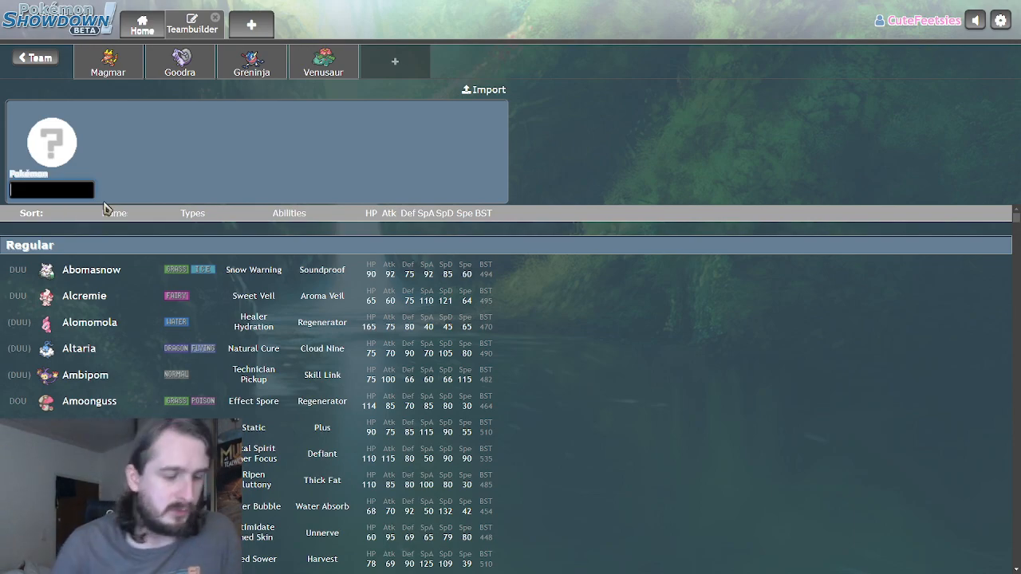
Put Slaking in the fifth slot with Earthquake, Drain Punch, Rock Slide, Sucker Punch, Choice Band and 252 HP/252+ Atk/4 Spe
click(394, 61)
text(Slaking)
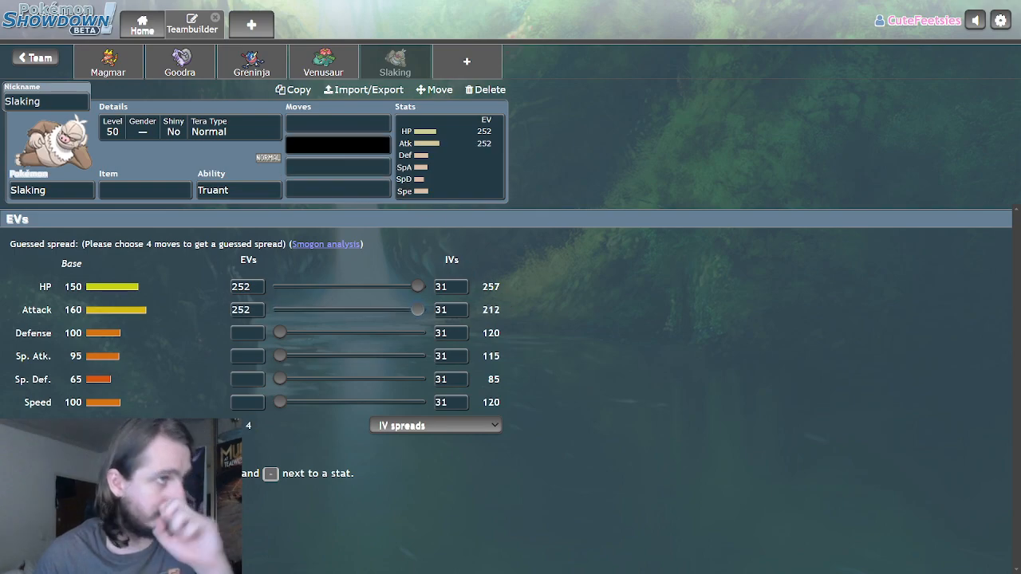
click(337, 123)
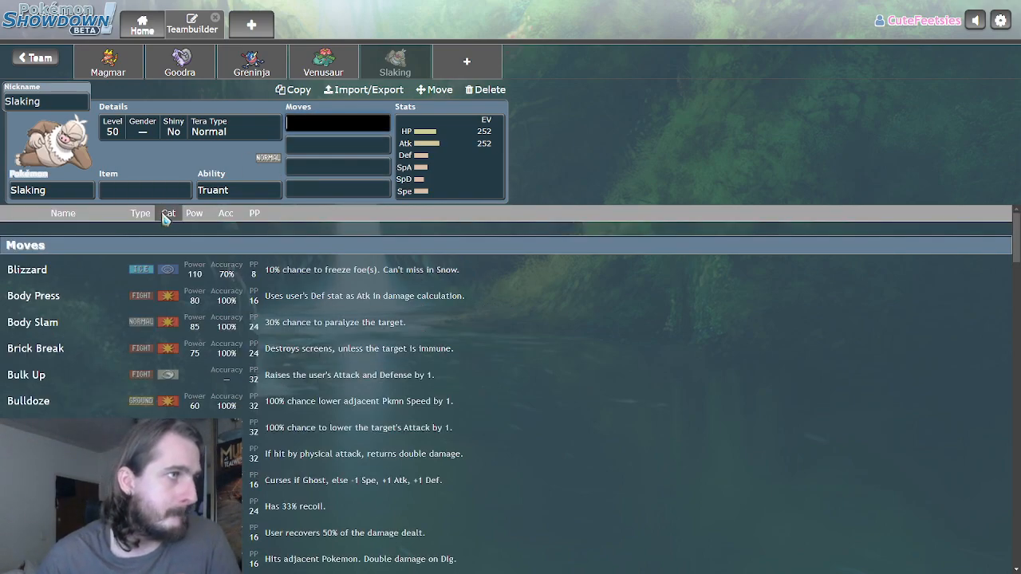
click(168, 214)
text(Earthquake)
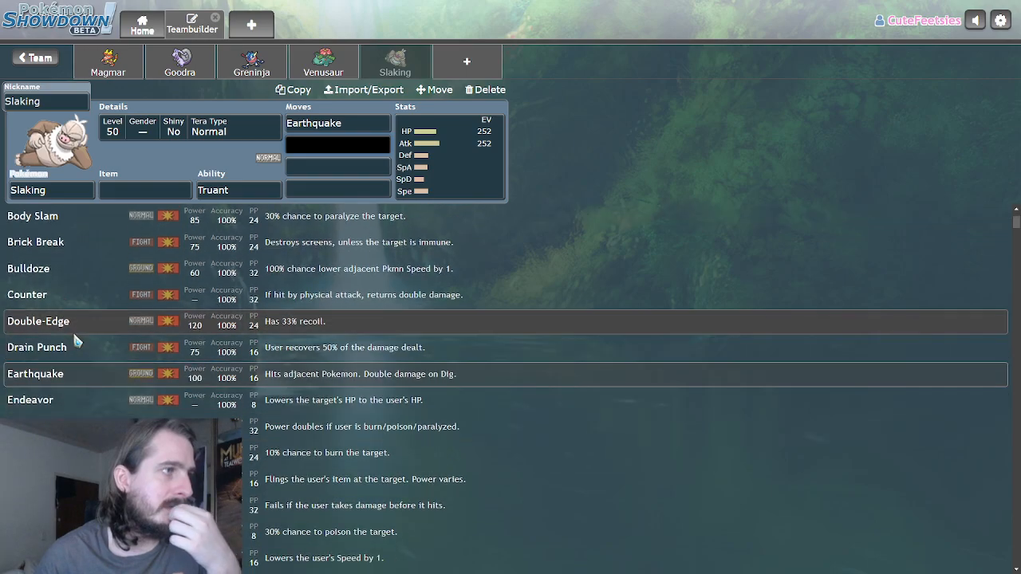
click(35, 348)
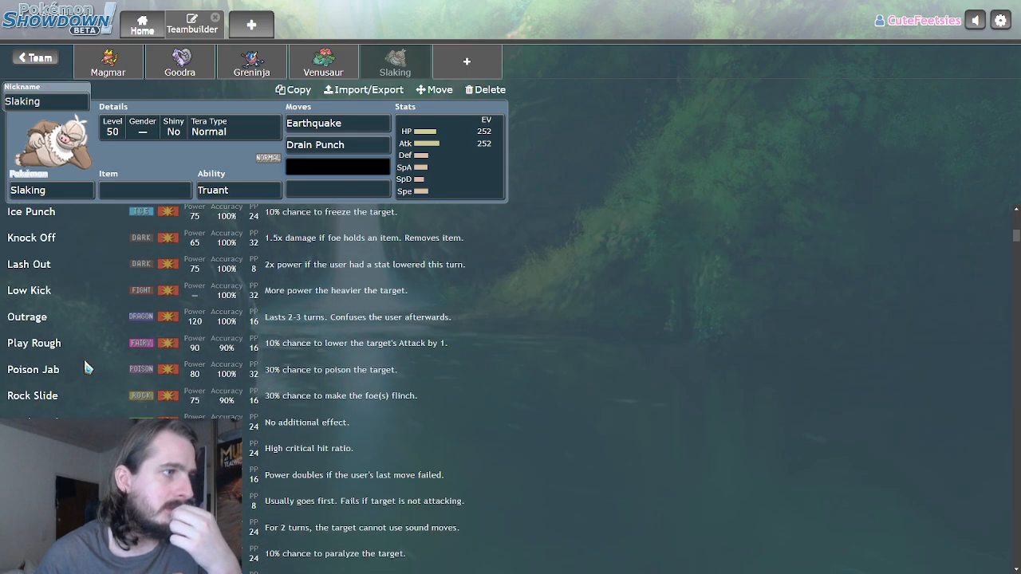
scroll(down, 3)
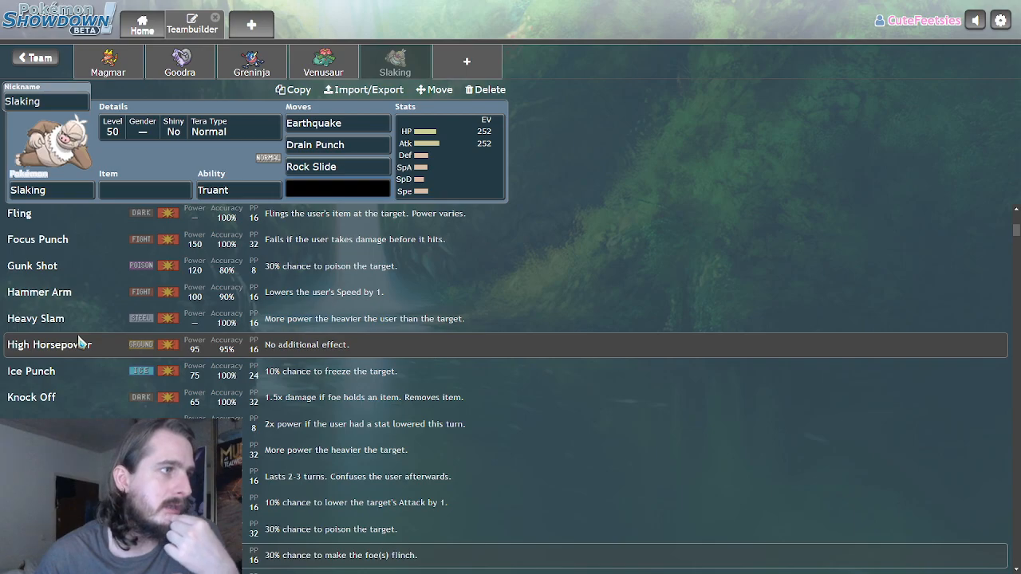
scroll(down, 3)
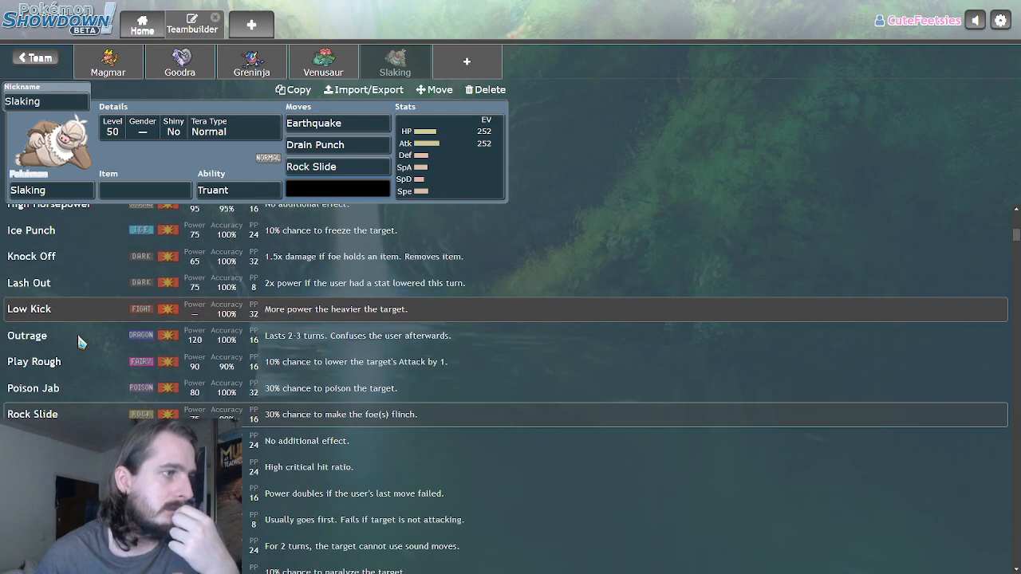
scroll(down, 3)
text(Sucker Punch)
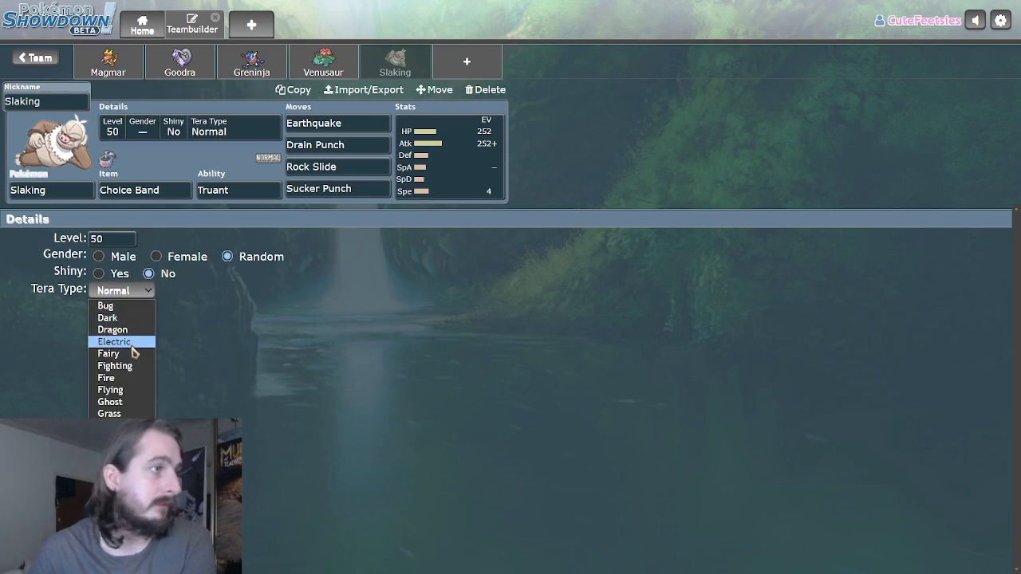
Try Ghost and Flying for Slaking's Tera type, then settle on Poison
click(110, 402)
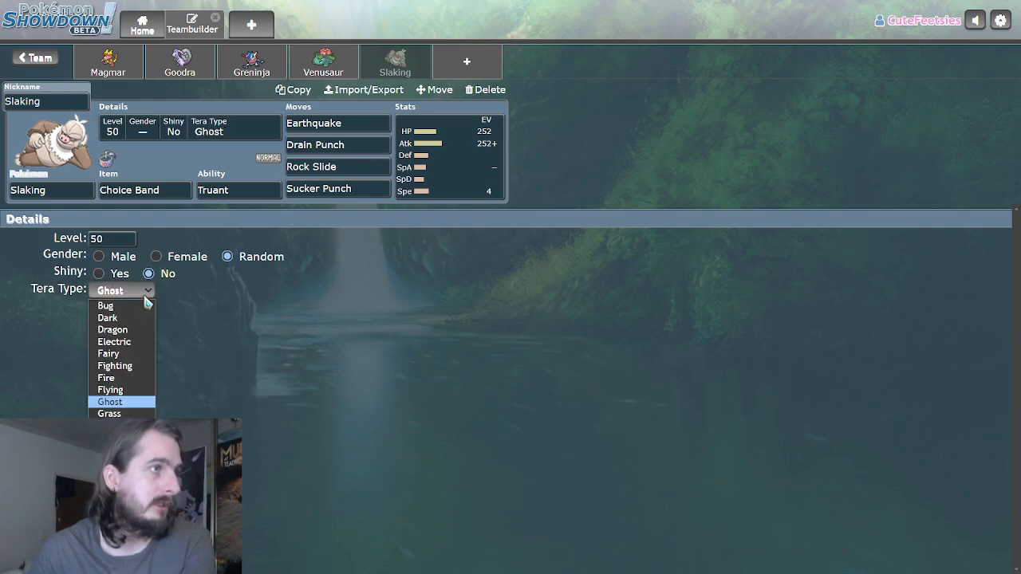
mouse_move(141, 369)
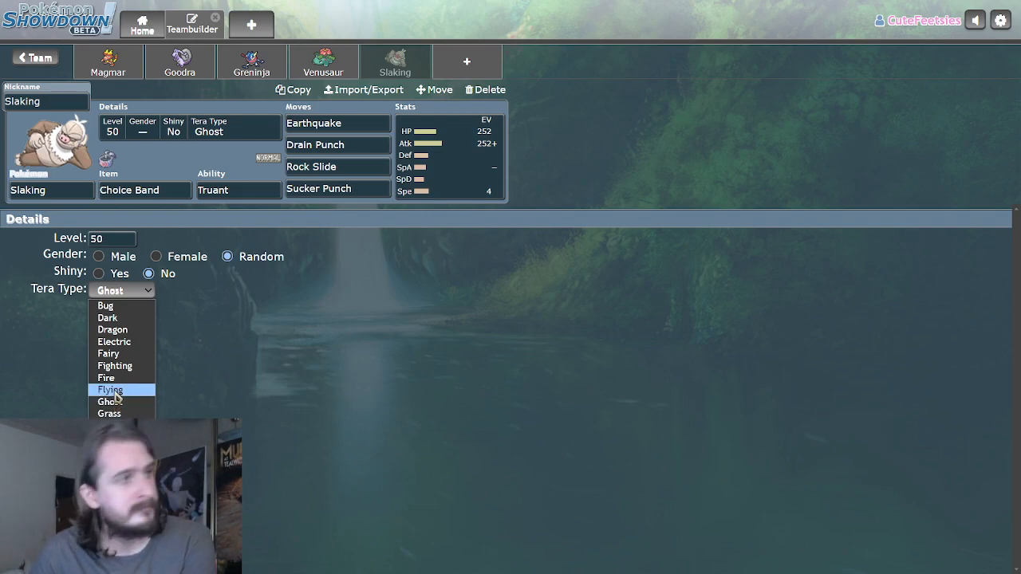
click(179, 61)
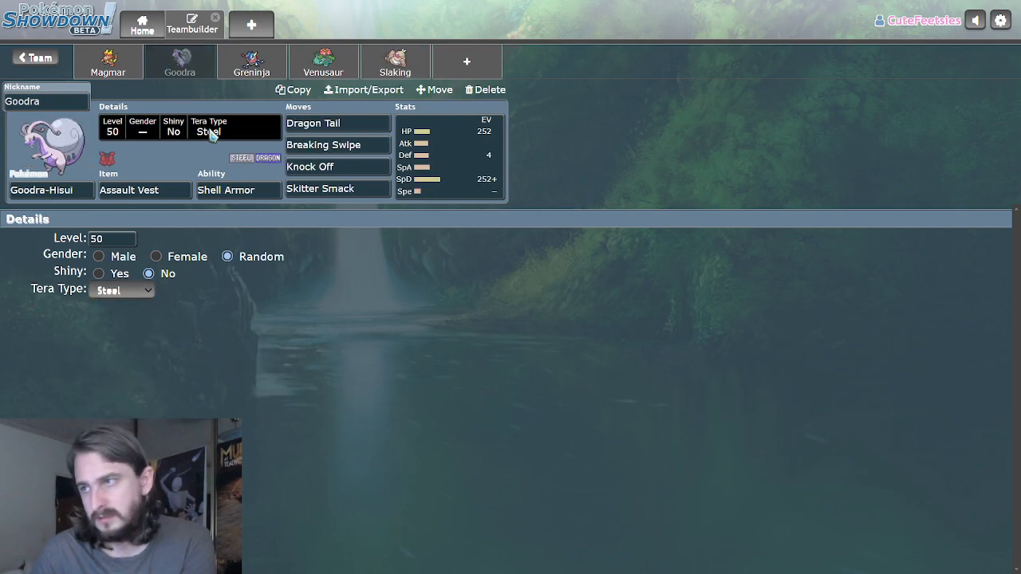
click(396, 61)
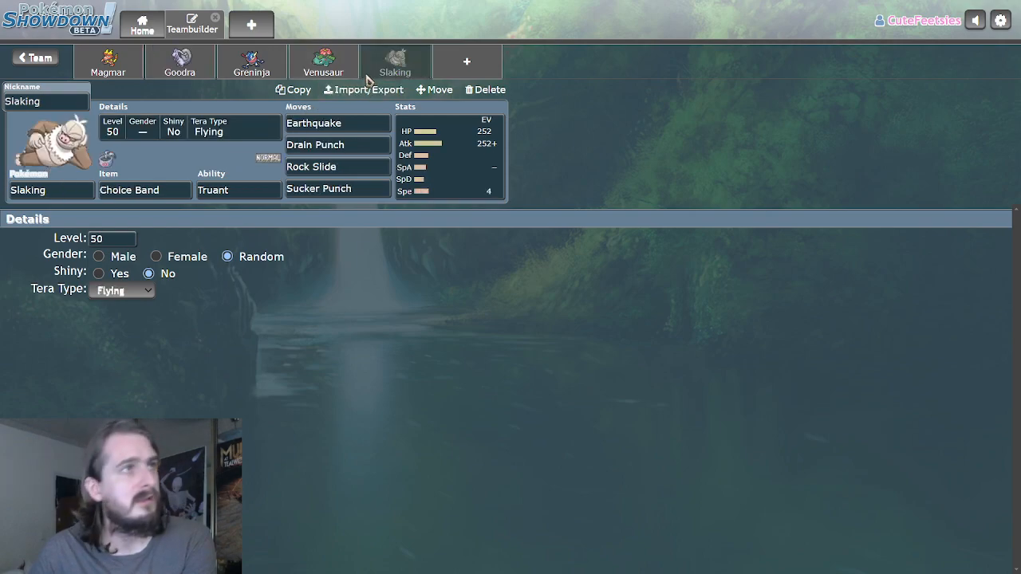
click(121, 291)
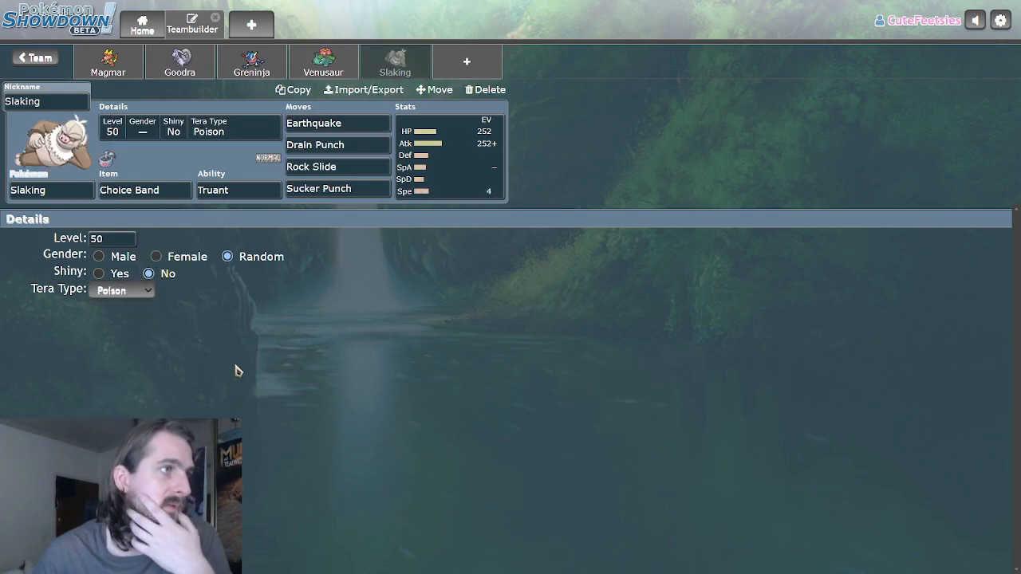
mouse_move(279, 359)
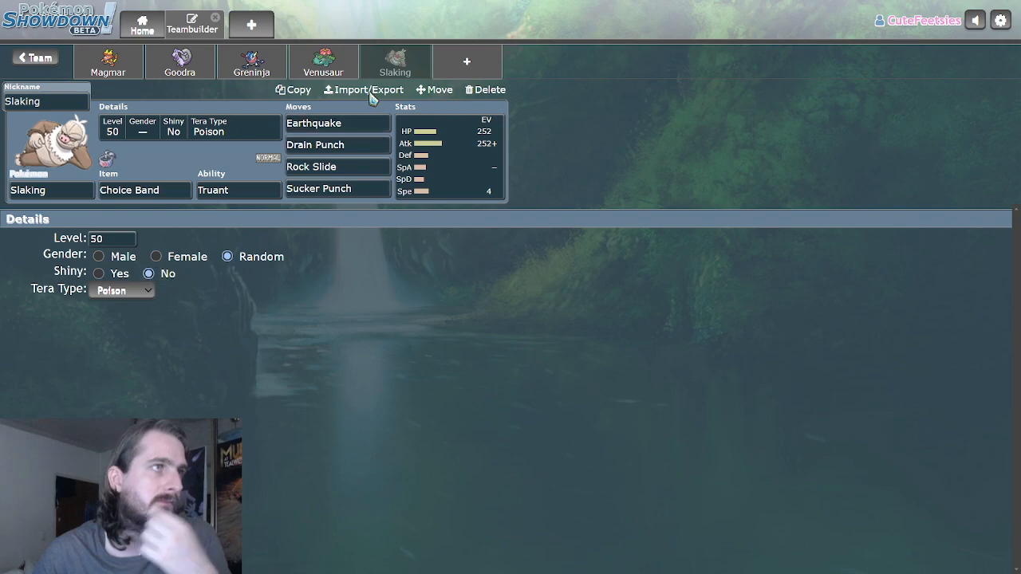
Nickname Greninja Shadowlord, Magmar Bae and Goodra Snails
click(322, 61)
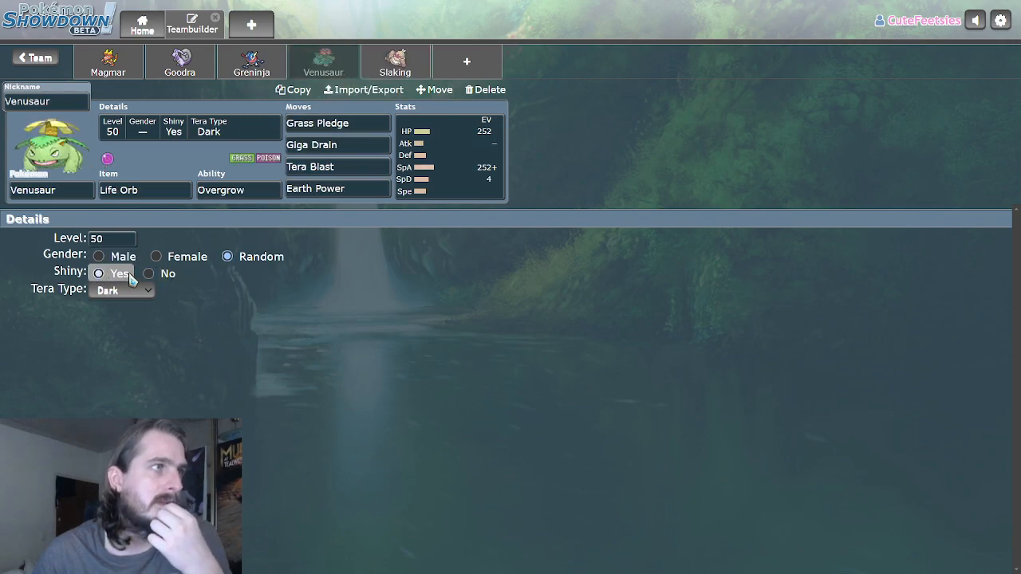
click(252, 61)
text(S)
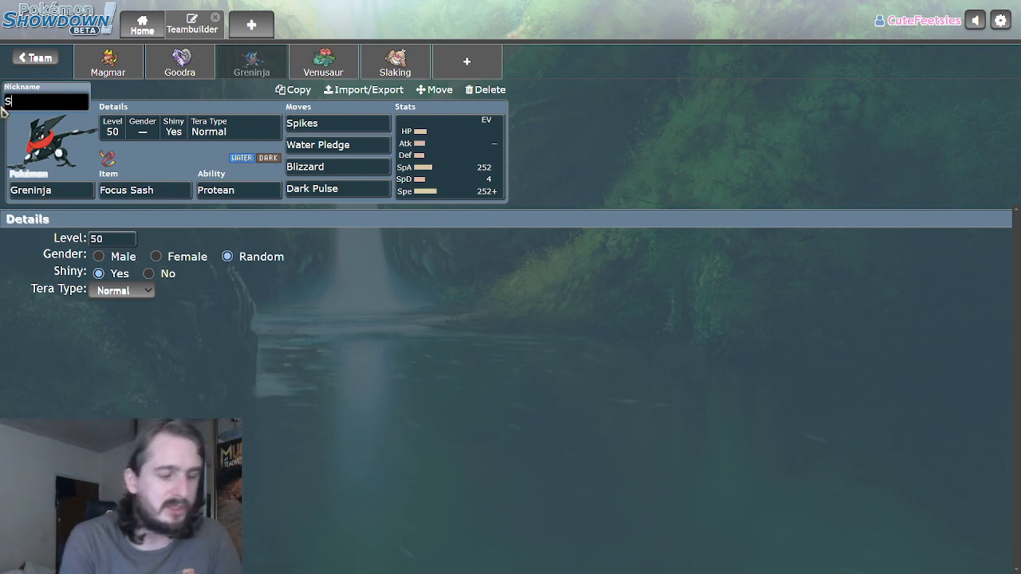
text(hadowlord)
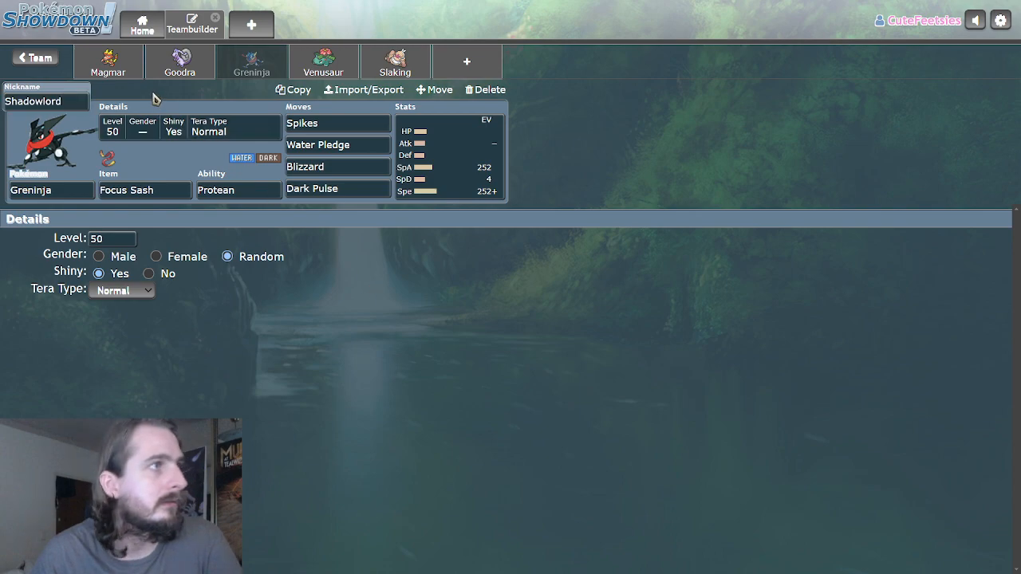
click(108, 60)
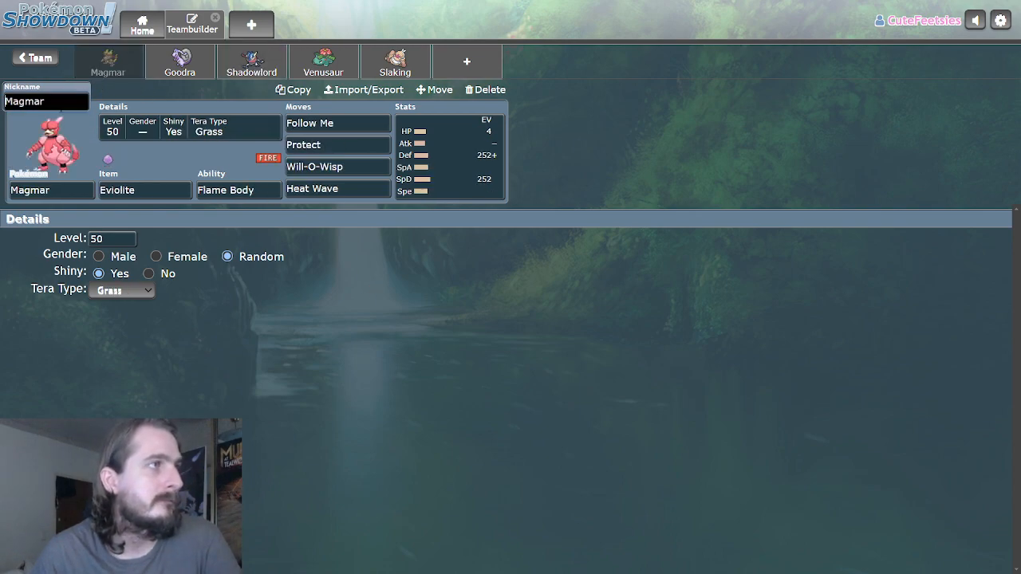
text(Bae)
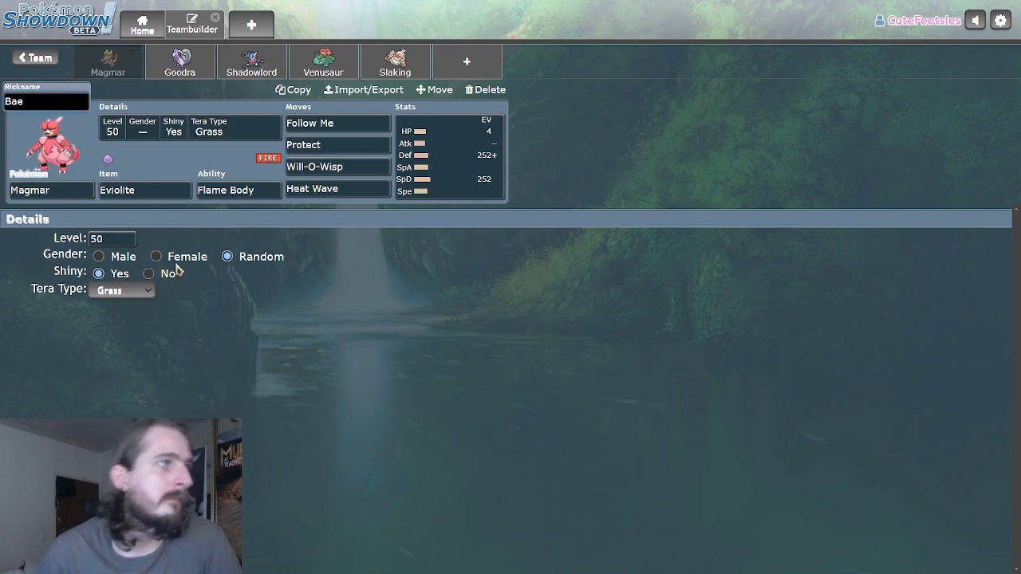
click(179, 61)
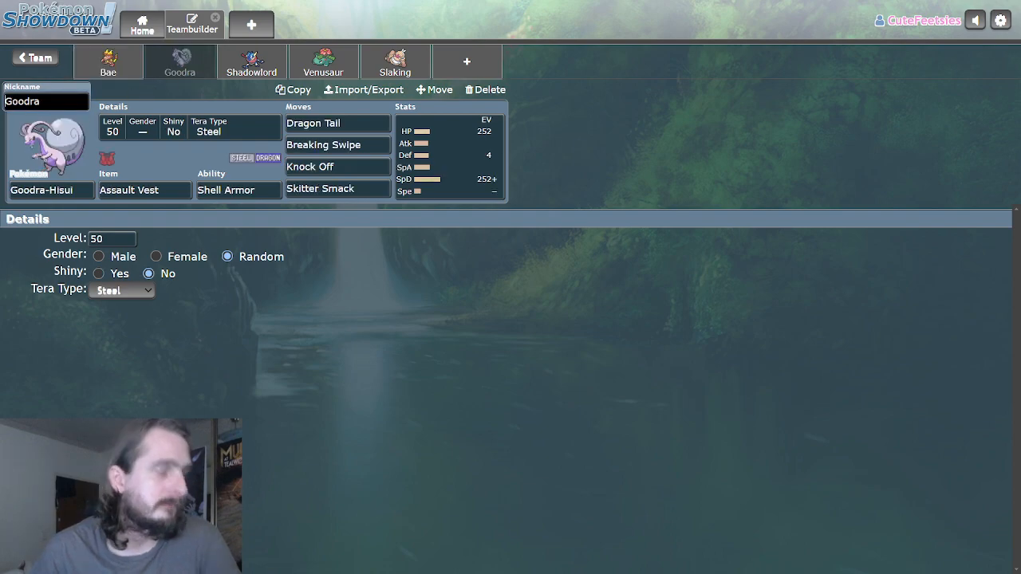
text(Snails)
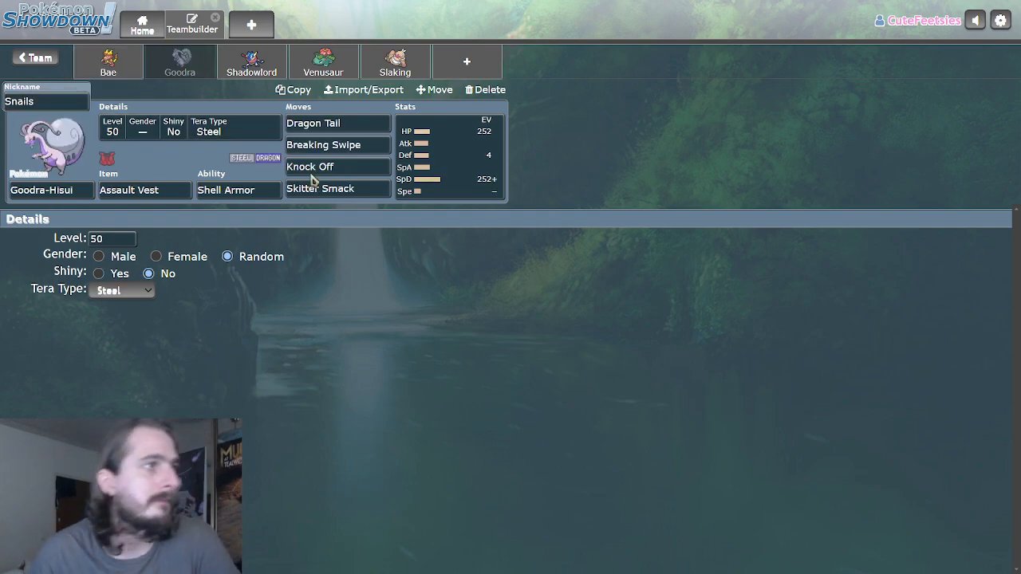
Nickname Venusaur Venusubscribe and Slaking Me IRL
click(396, 61)
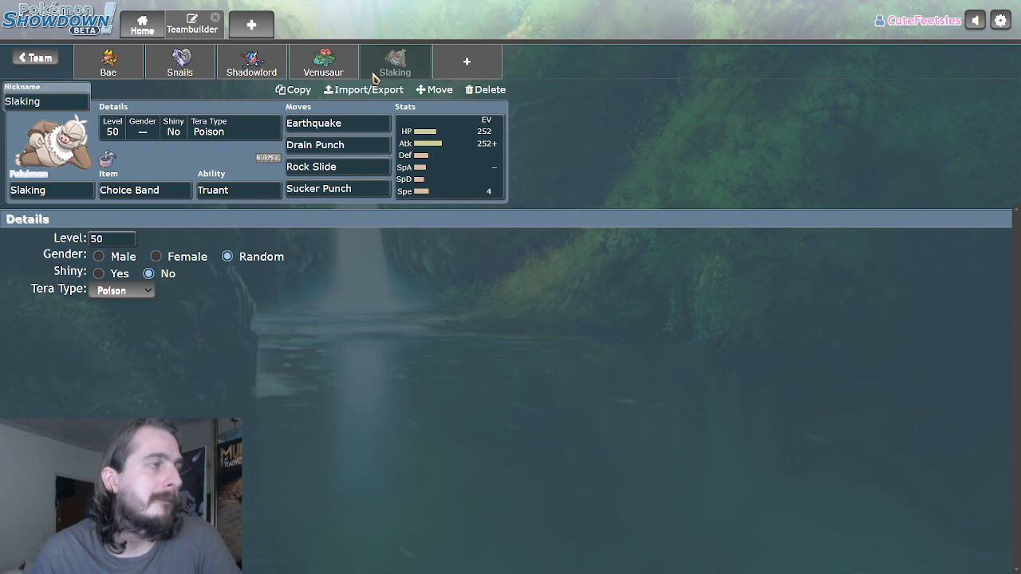
click(322, 60)
text(Venusubscribe)
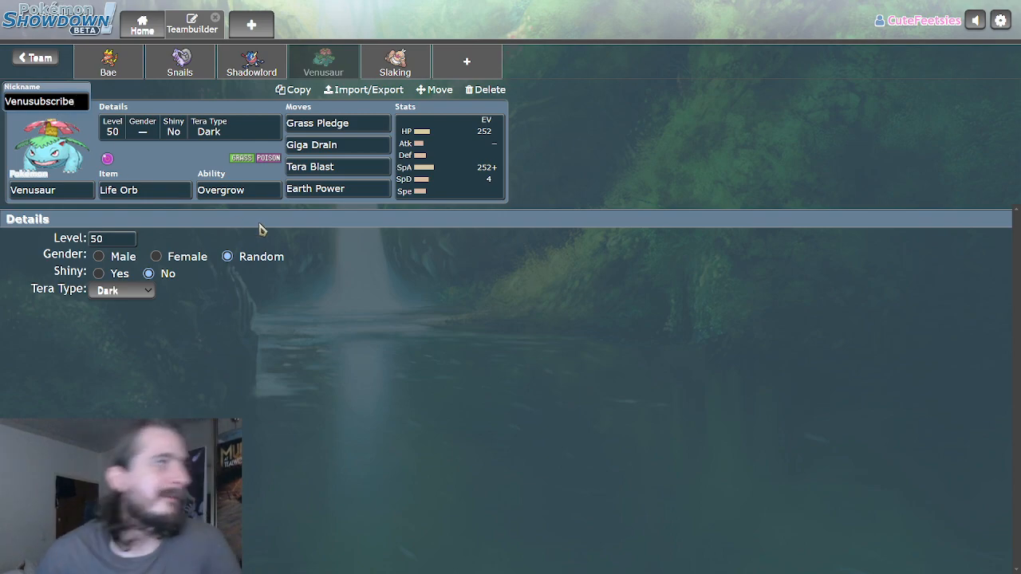
click(394, 61)
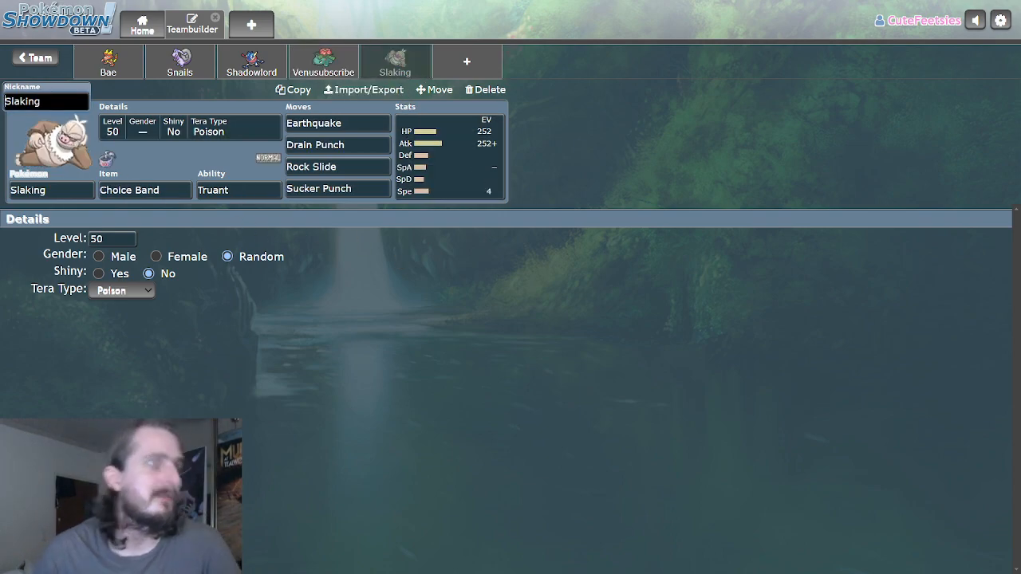
text(Me IRL)
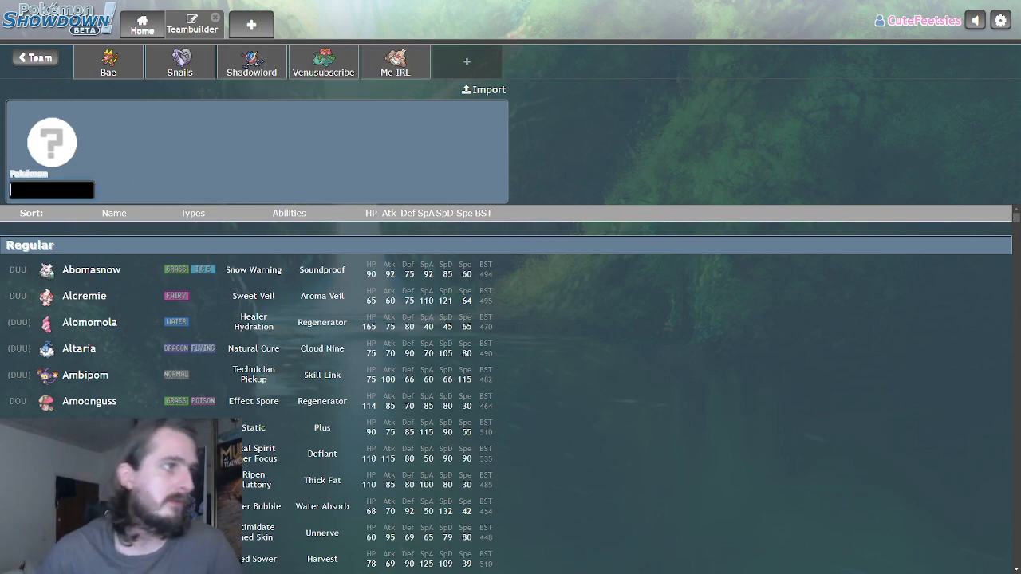
Add Talonflame as the sixth Pokémon with the Gale Wings hidden ability
text(talonflame)
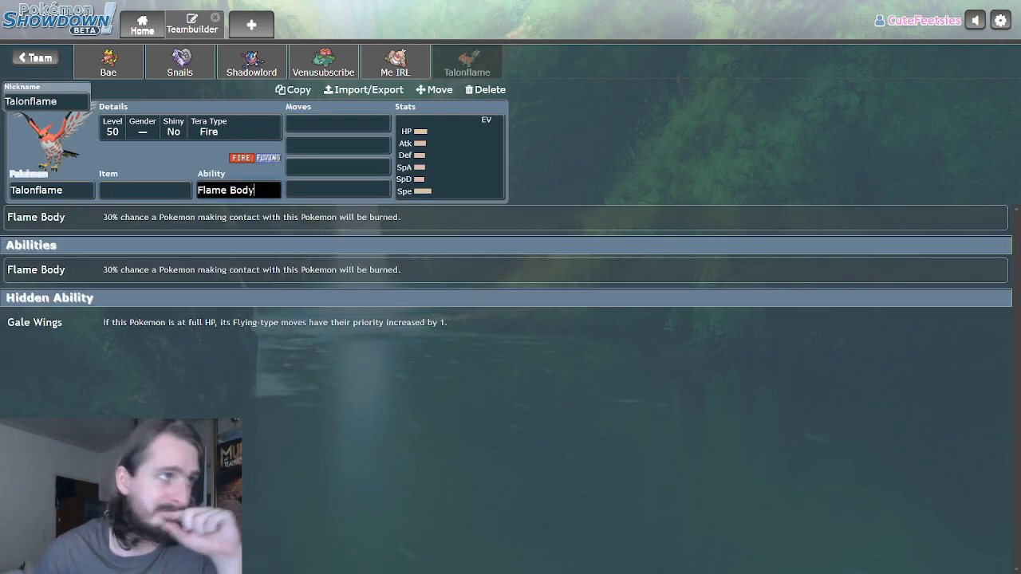
click(144, 189)
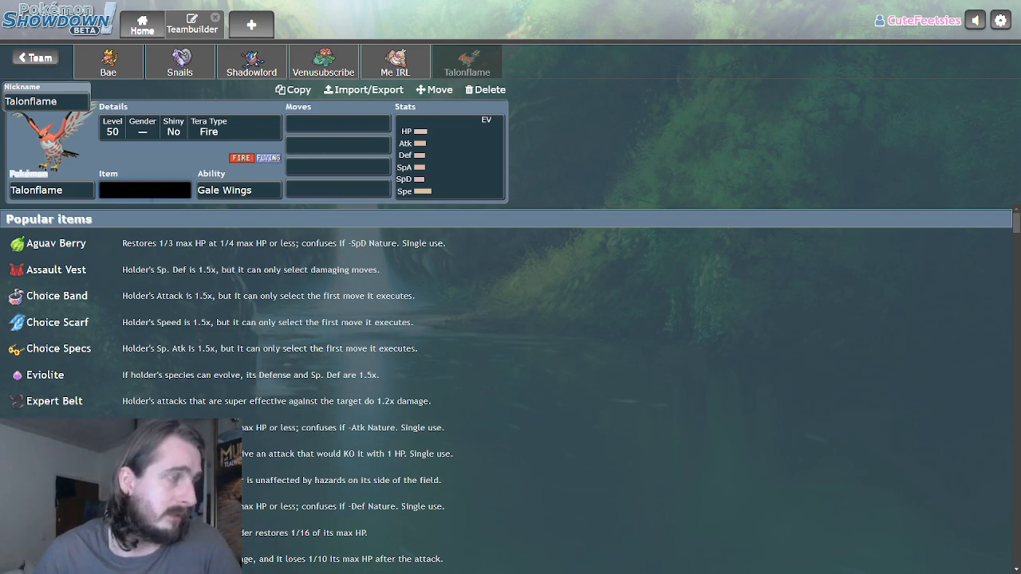
After checking Slaking's and Venusaur's items, give Talonflame a Clear Amulet
click(396, 61)
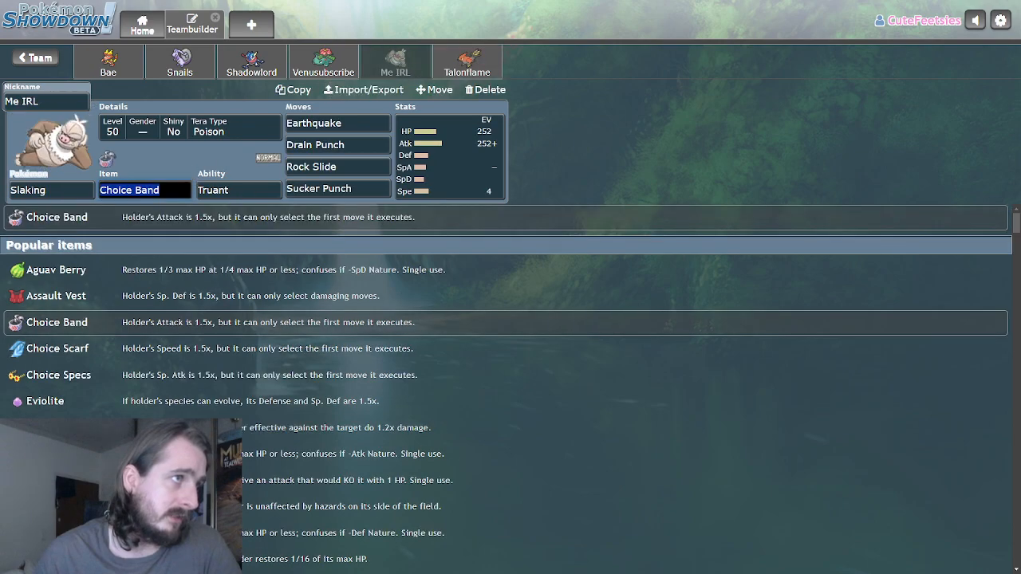
click(322, 60)
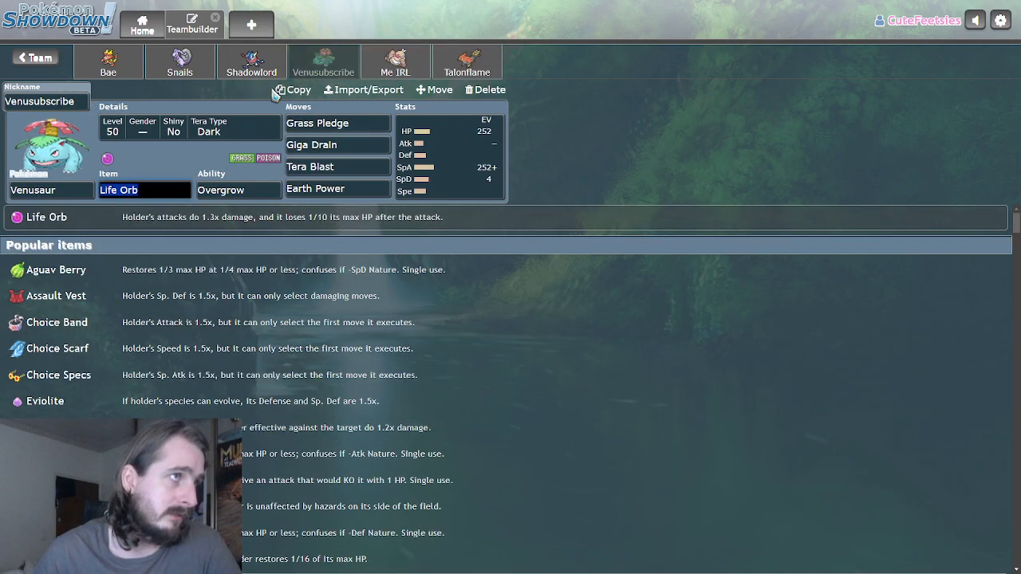
click(466, 61)
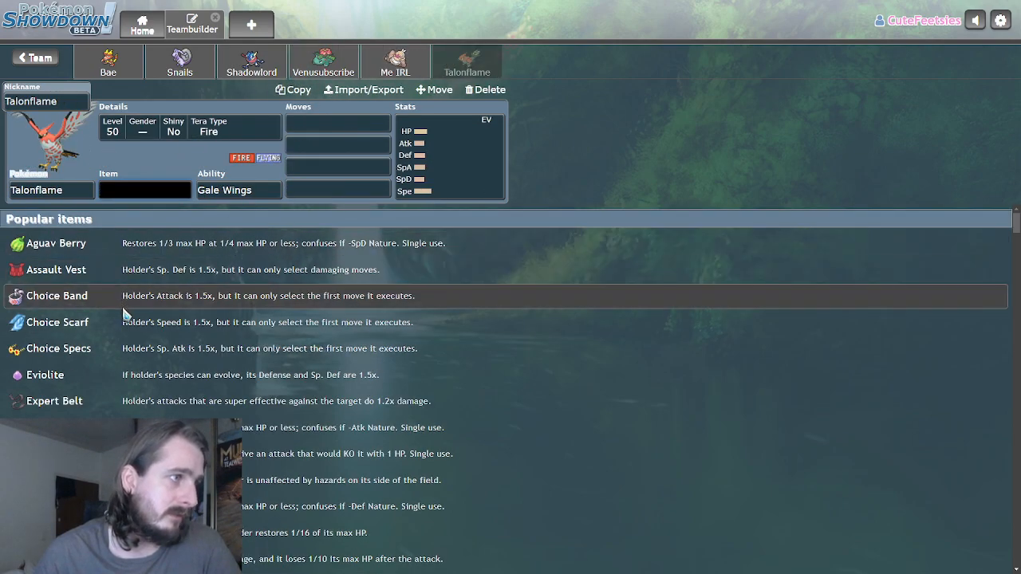
scroll(down, 3)
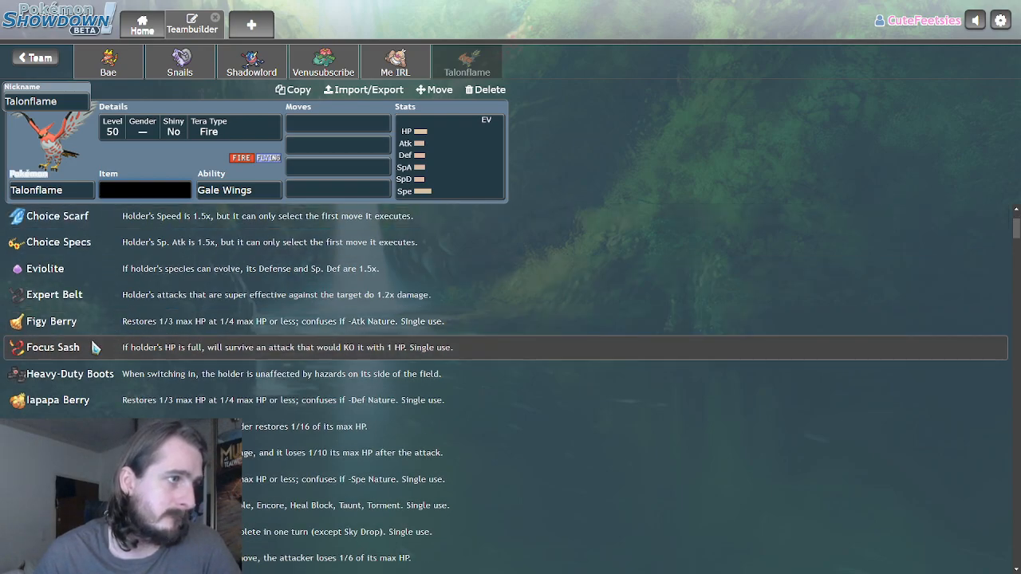
scroll(down, 3)
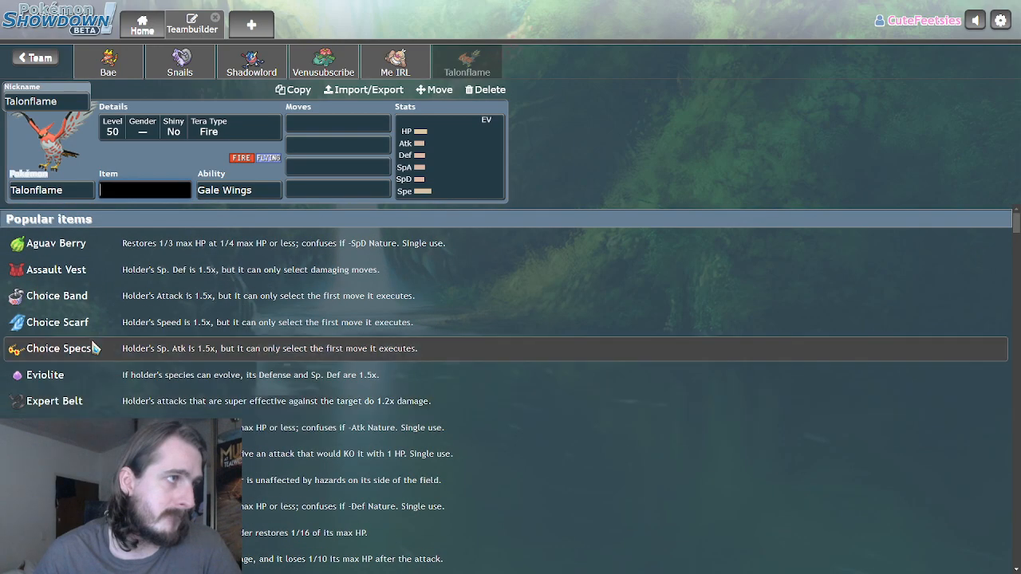
scroll(down, 3)
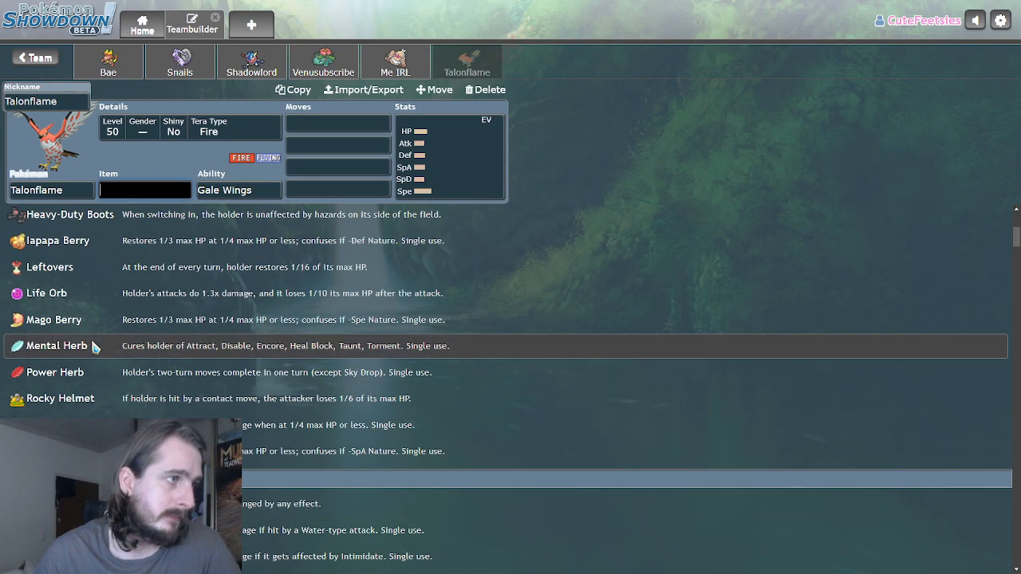
scroll(down, 3)
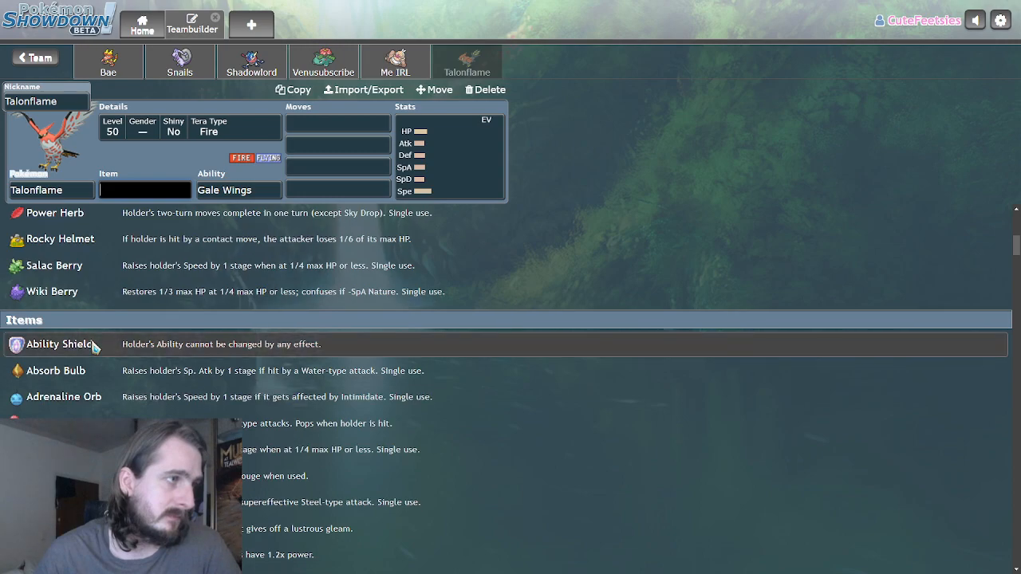
mouse_move(95, 393)
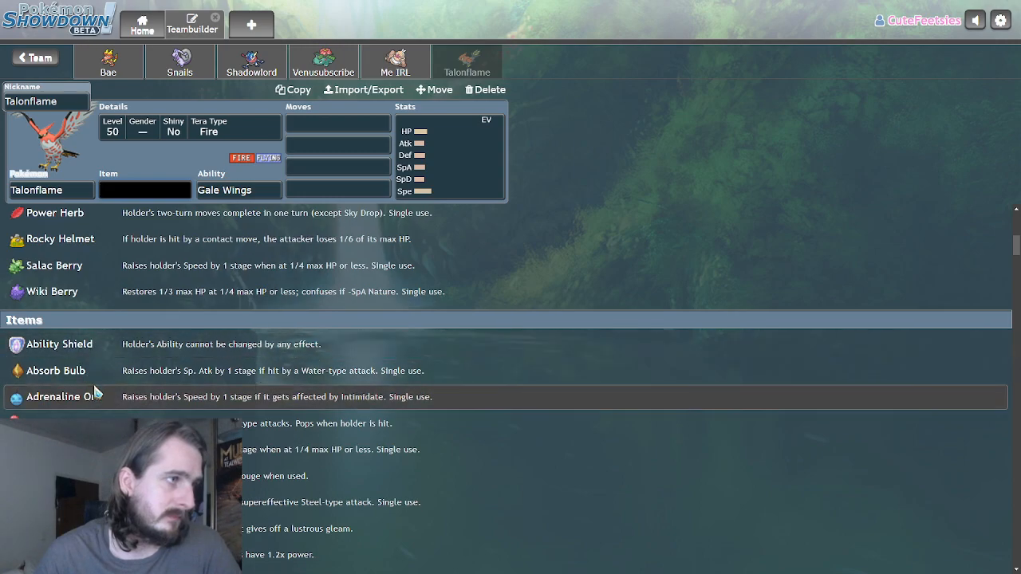
mouse_move(101, 381)
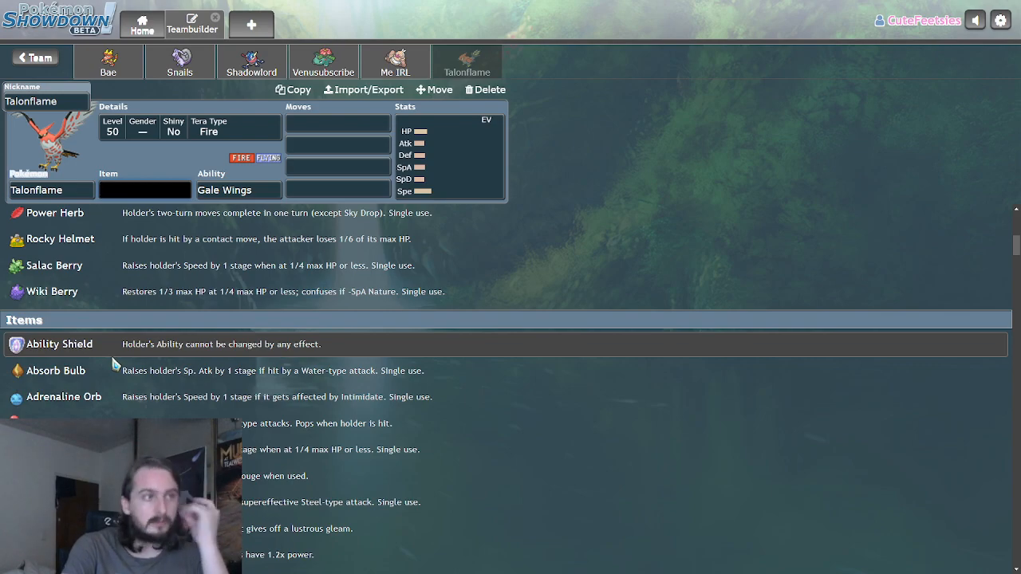
scroll(down, 3)
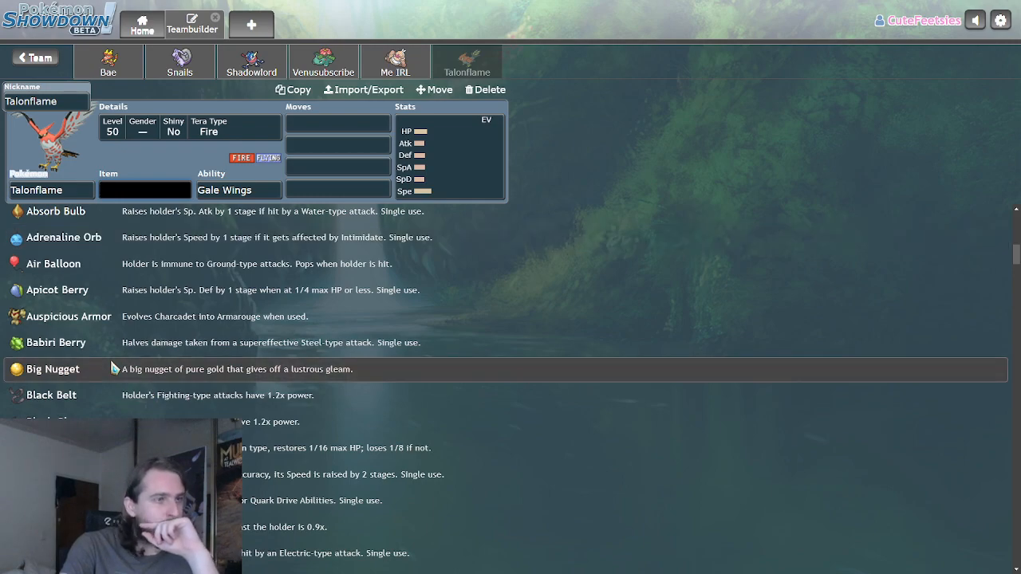
scroll(down, 3)
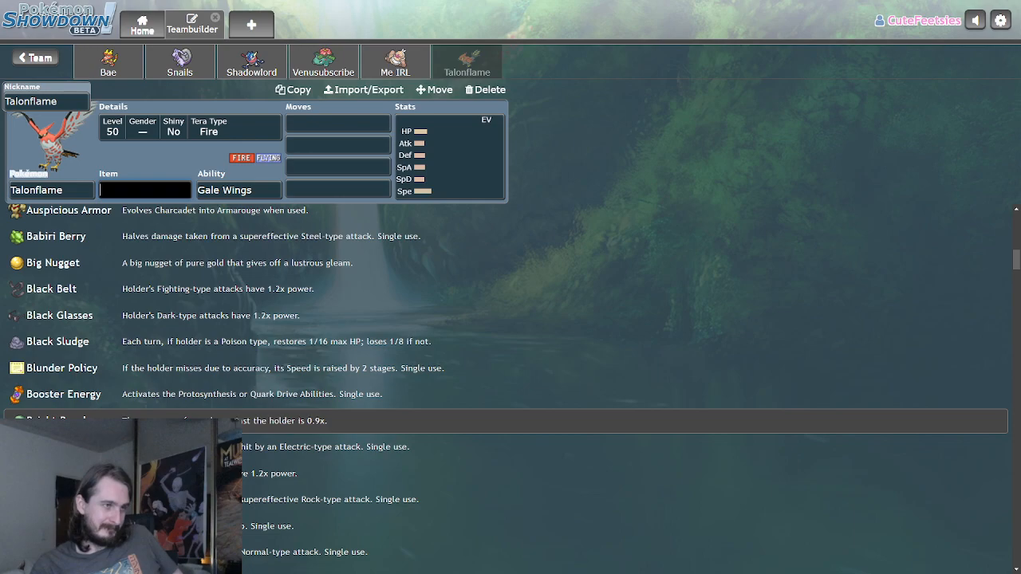
scroll(down, 3)
text(Clear Amulet)
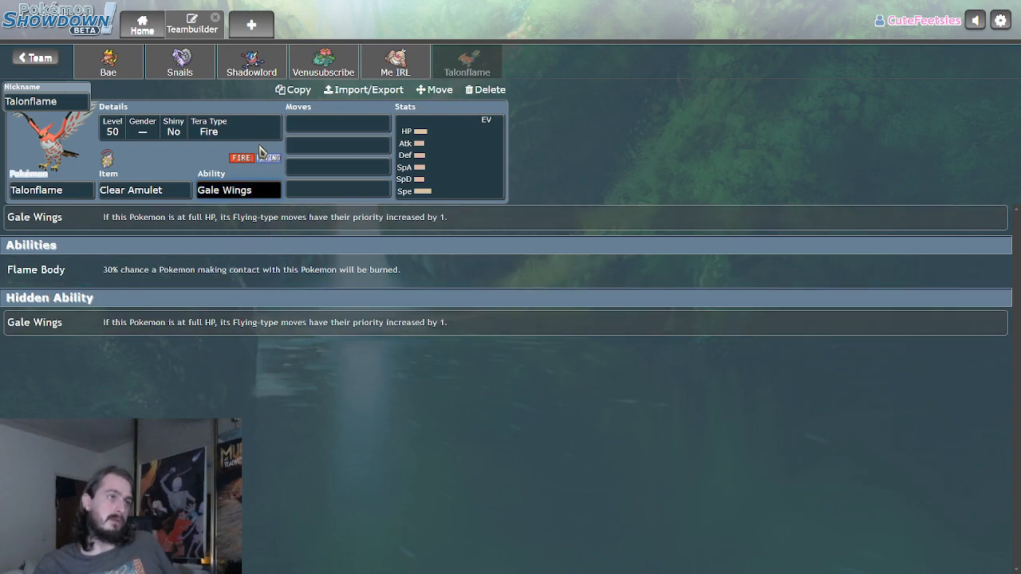
Give Talonflame Brave Bird, Flare Blitz, U-turn and Upper Hand from the Physical-only move list
click(339, 123)
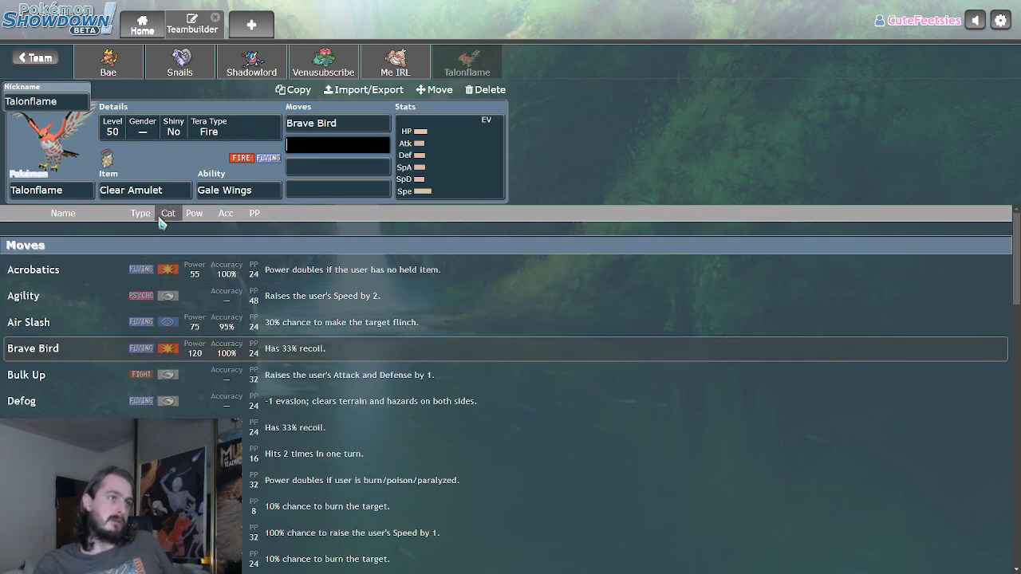
click(168, 214)
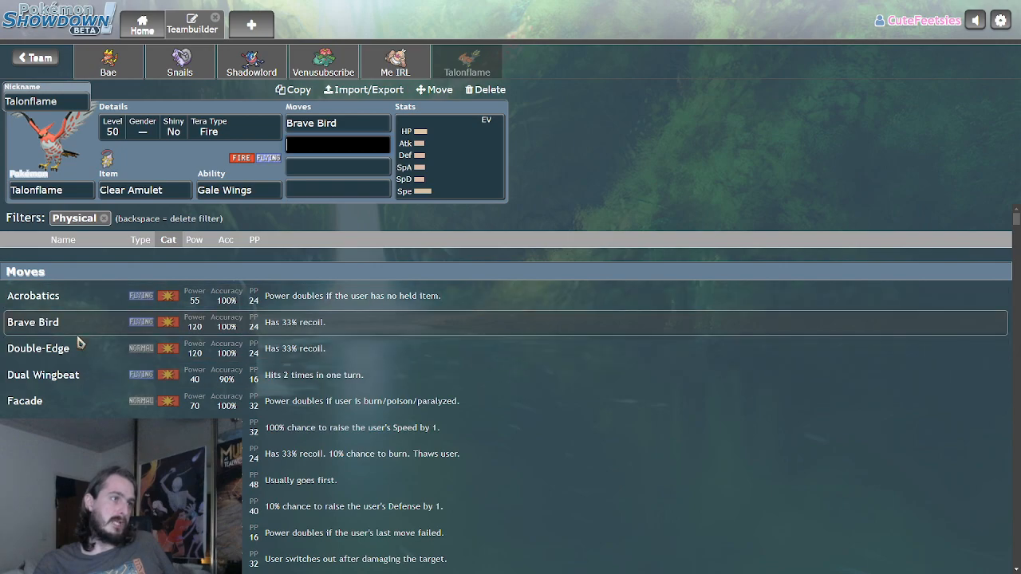
mouse_move(83, 351)
text(Flare Blitz)
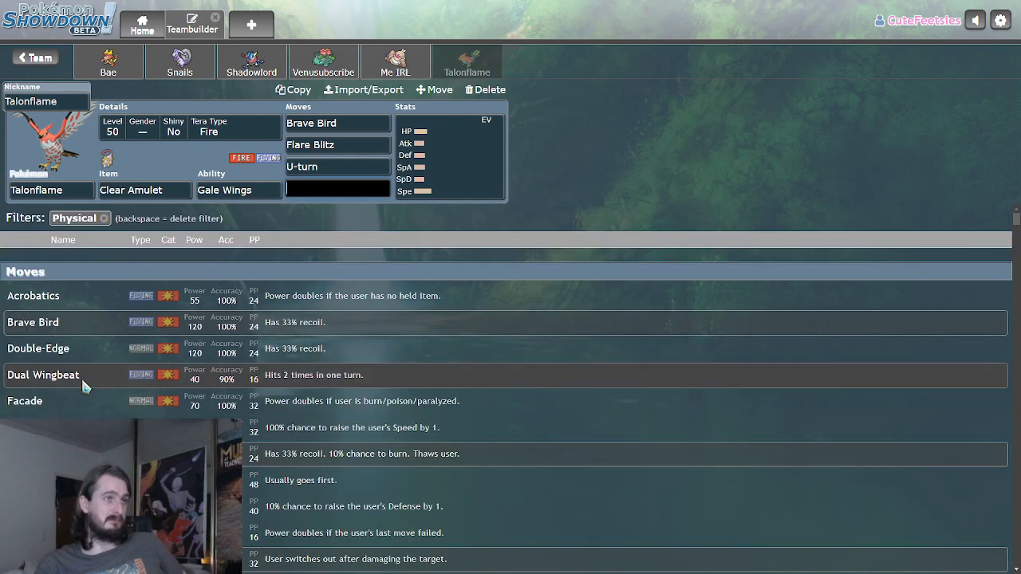
click(102, 217)
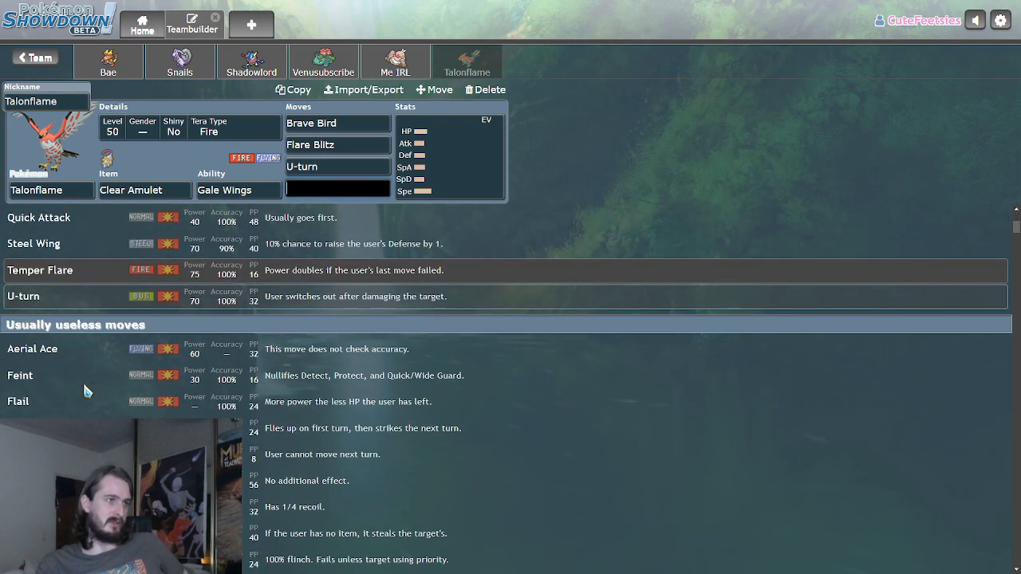
scroll(down, 3)
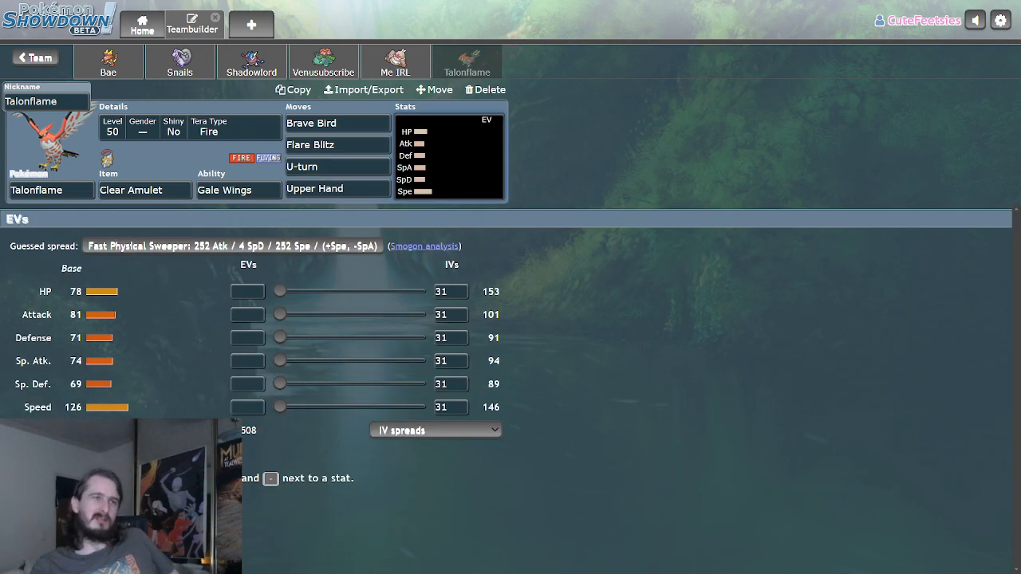
Set Talonflame's EVs to 252+ Attack, 4 Sp. Def and 252 Speed with Sp. Atk lowered
click(336, 188)
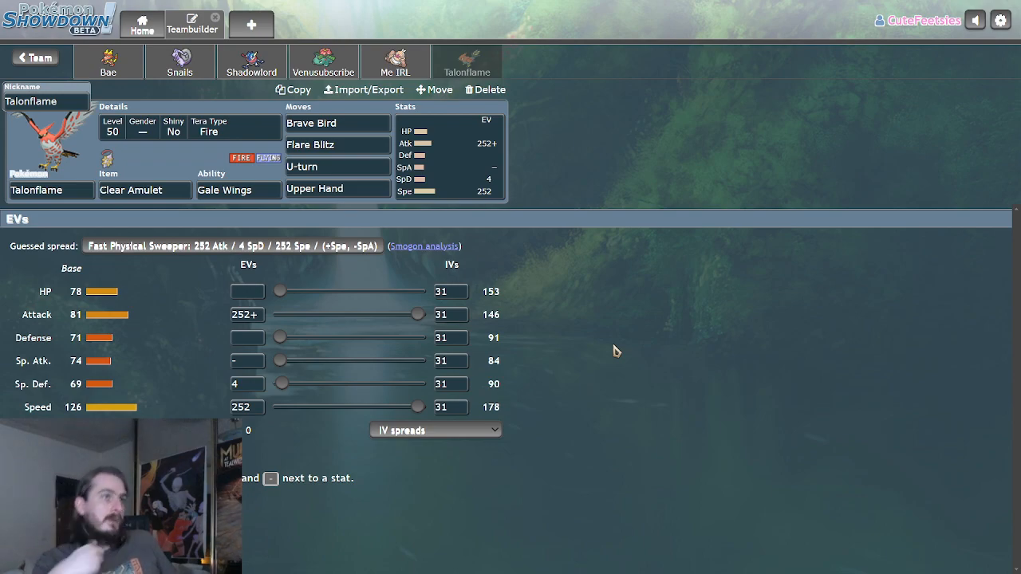
click(336, 166)
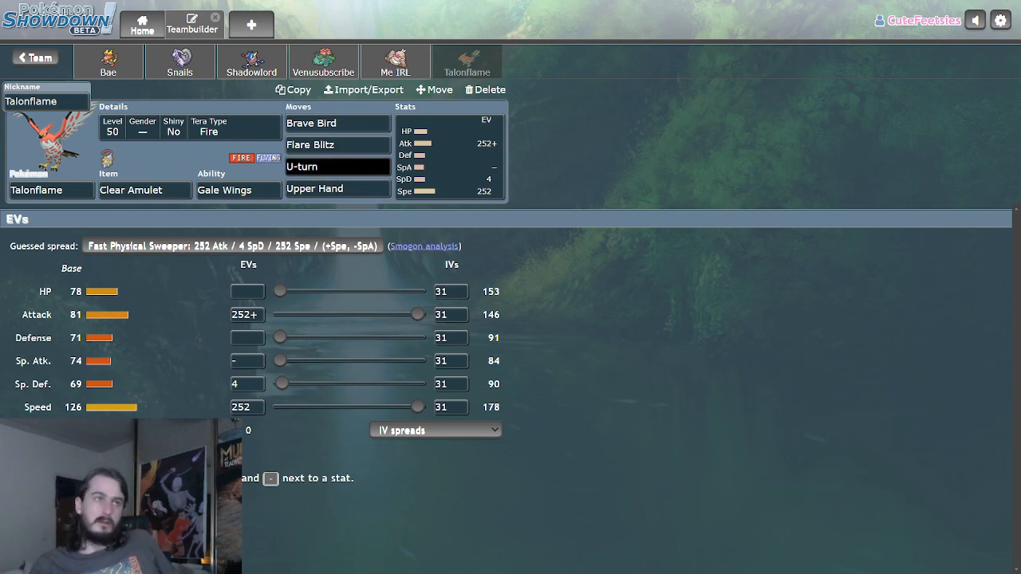
Swap Talonflame's U-turn for Tailwind and return to Bae's set
click(337, 166)
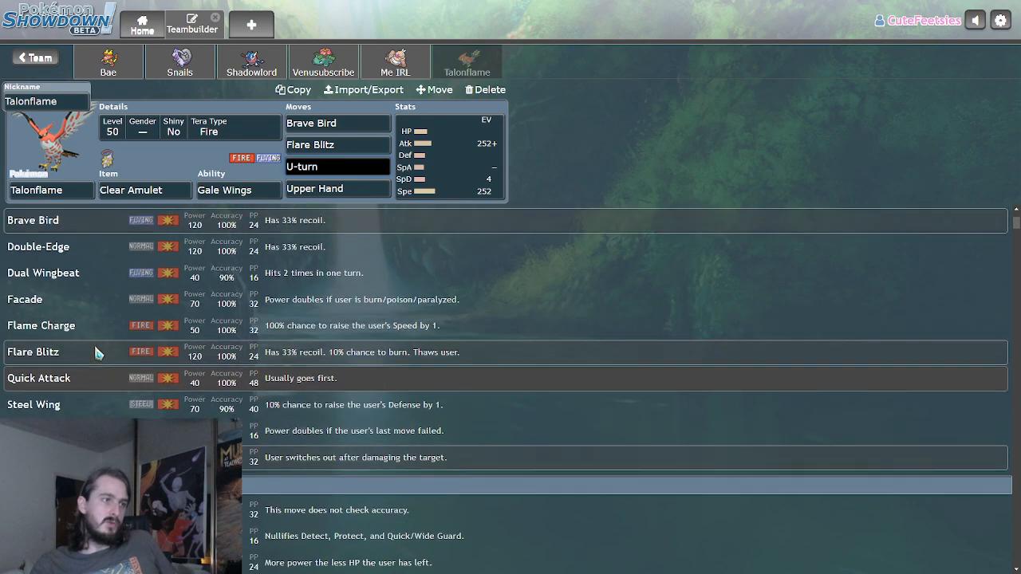
scroll(down, 3)
text(Tailwind)
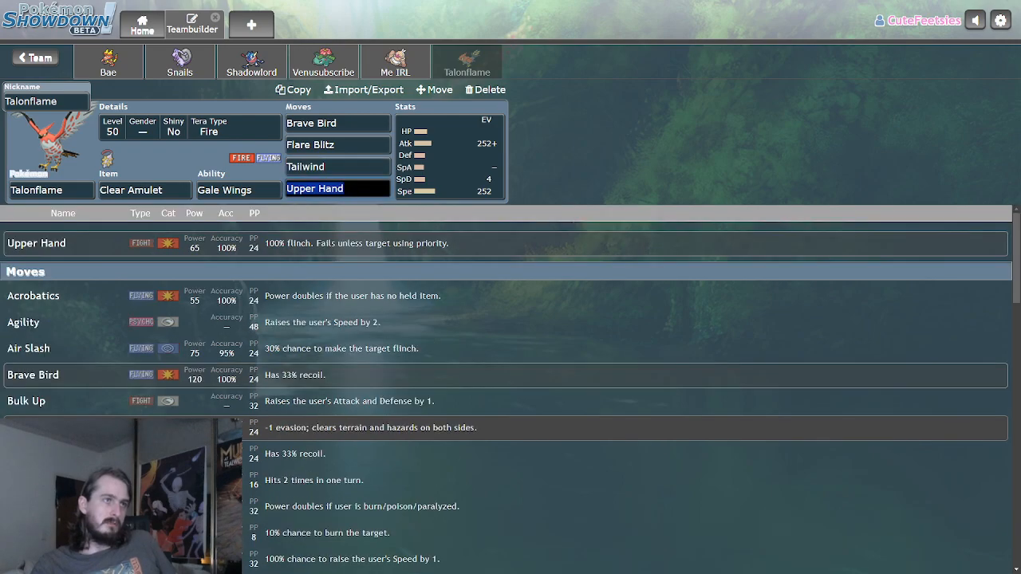
click(395, 61)
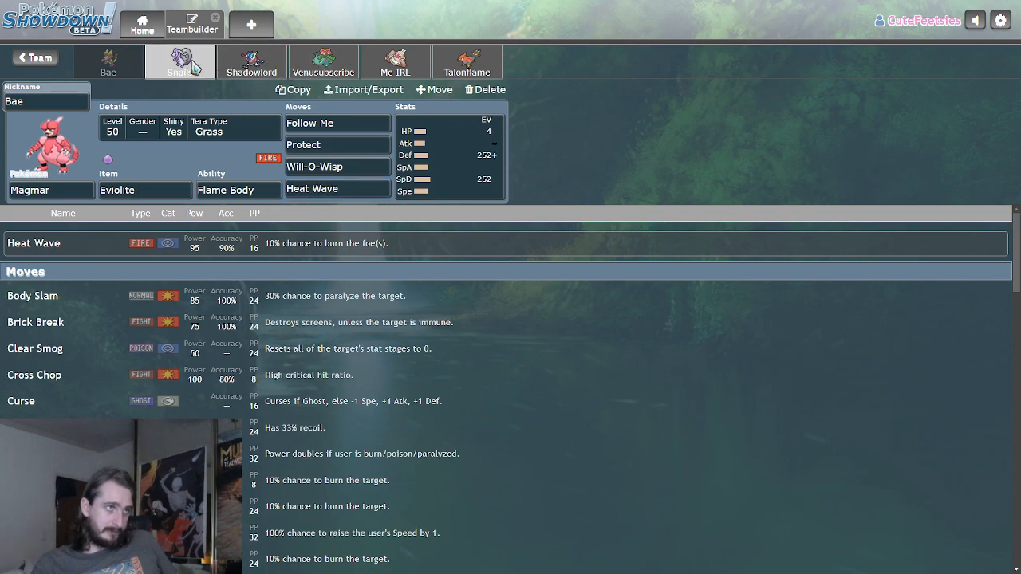
Review Snails, Shadowlord, Venusubscribe and Me IRL sets in turn, ending back on Talonflame
click(178, 61)
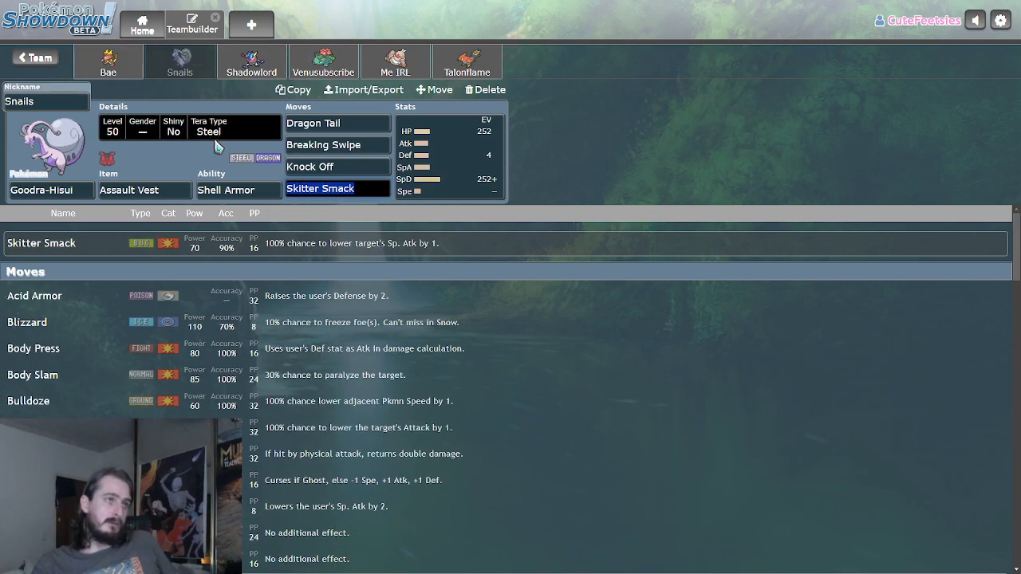
click(337, 188)
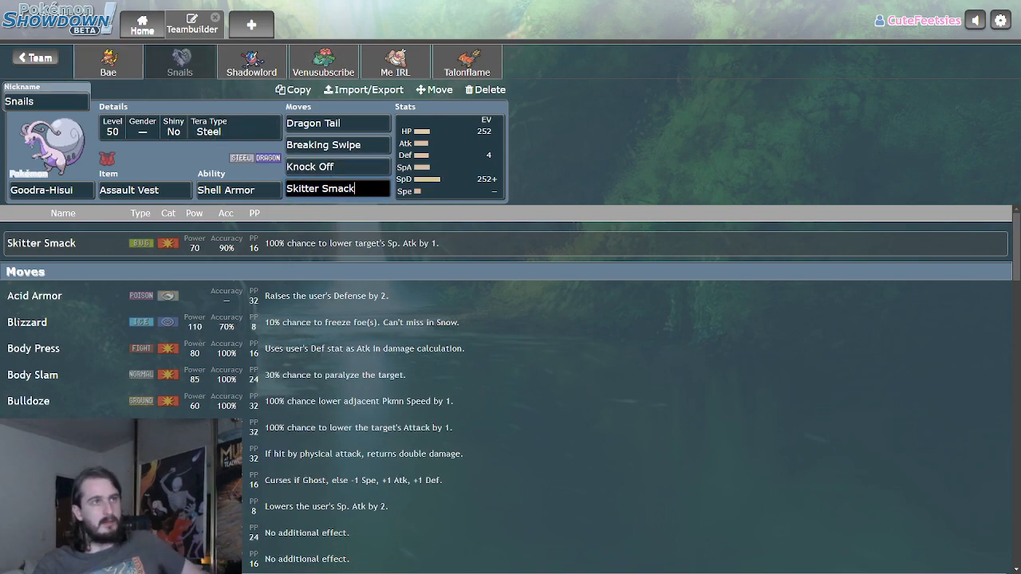
click(252, 60)
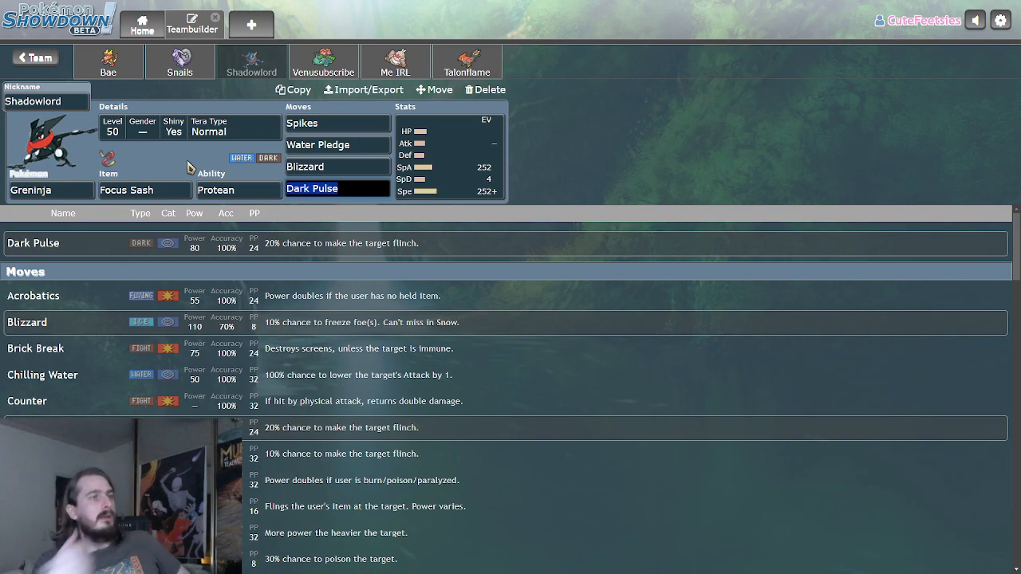
click(322, 61)
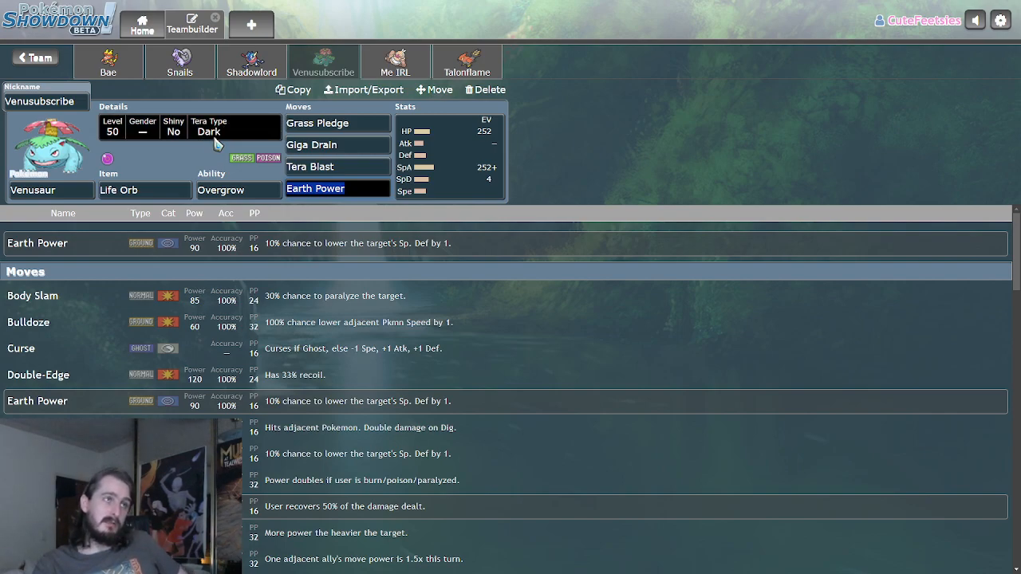
click(337, 188)
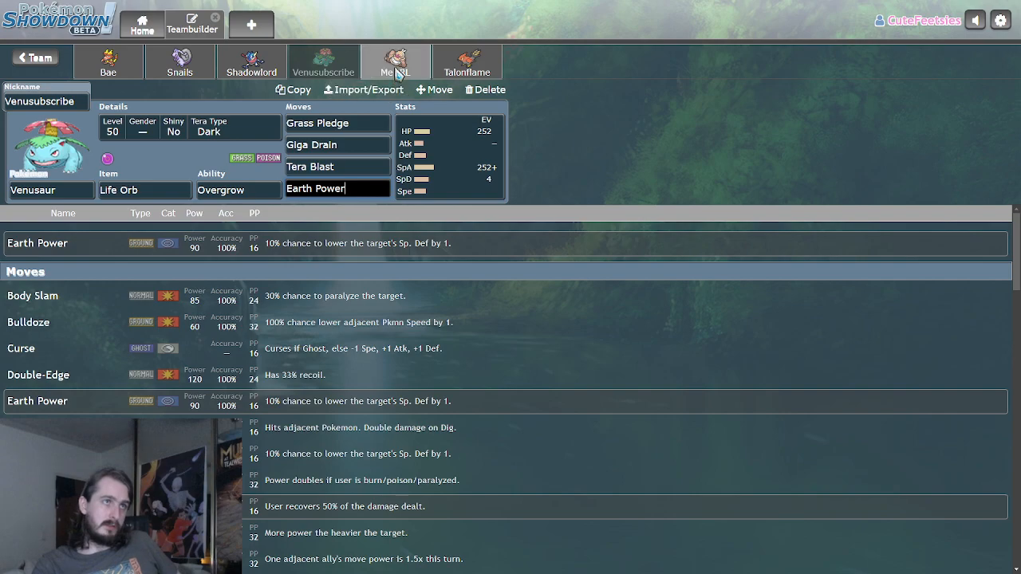
click(394, 61)
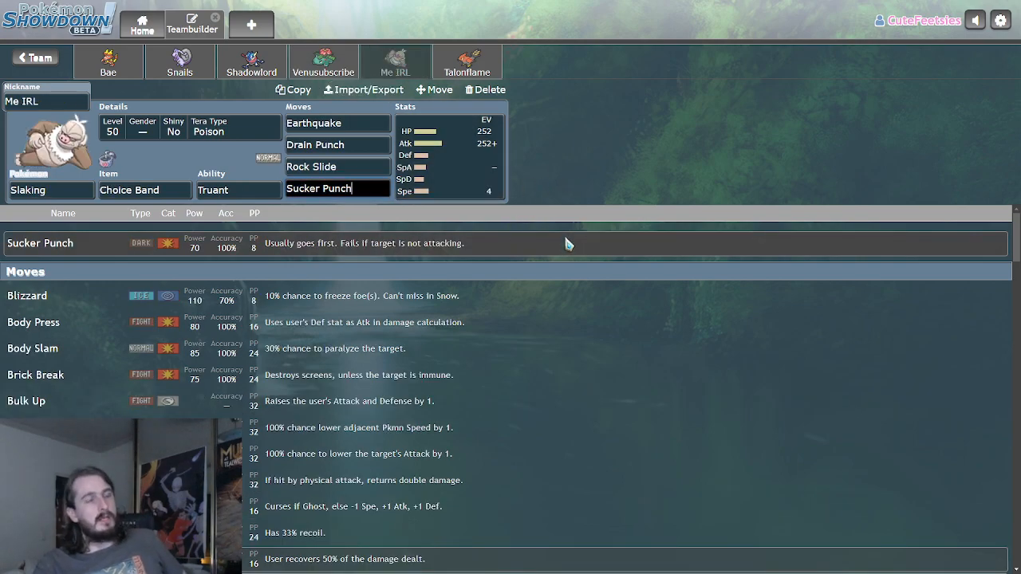
click(466, 60)
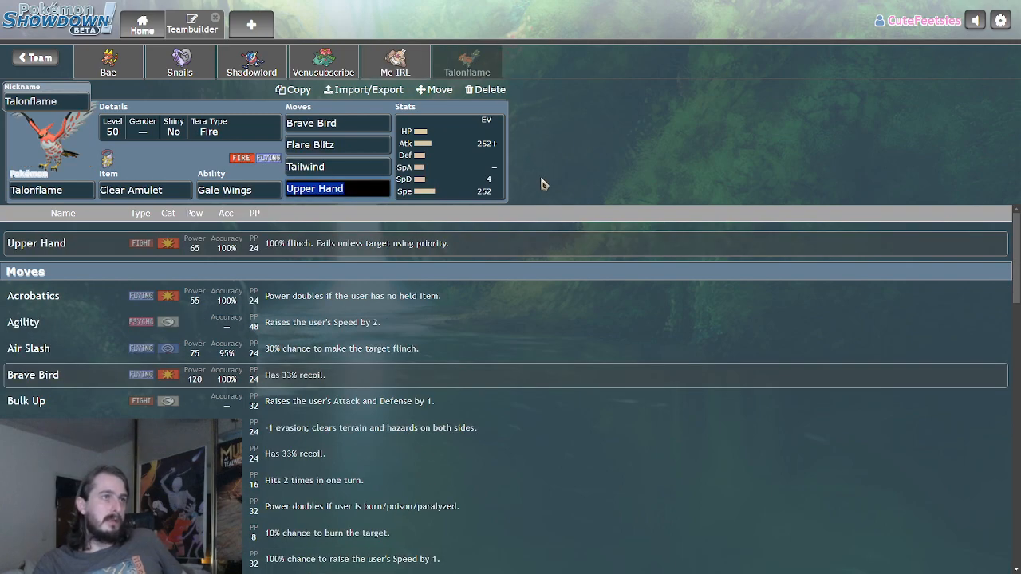
Set Talonflame's Tera type to Fighting in its Details box
click(396, 61)
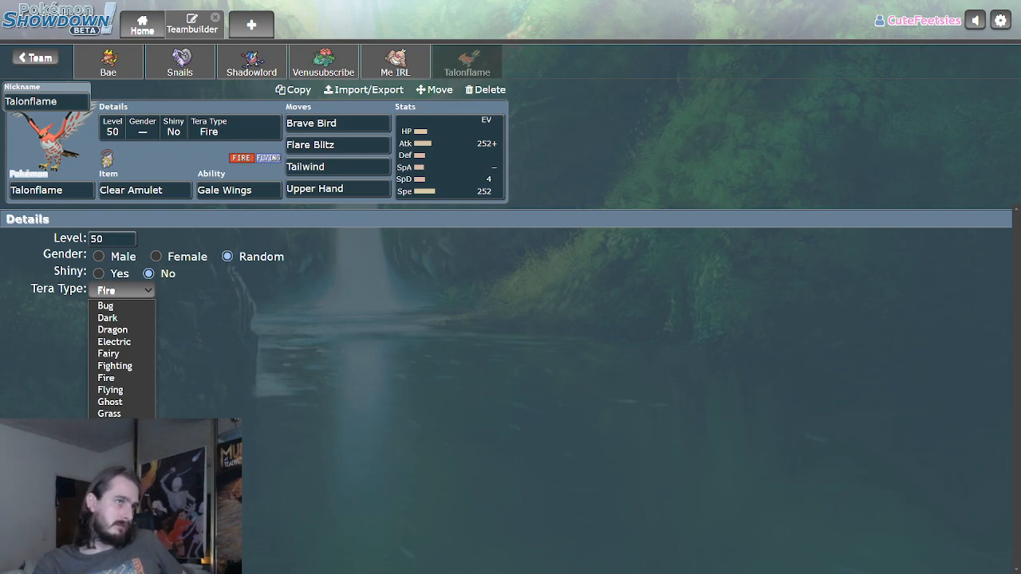
mouse_move(122, 365)
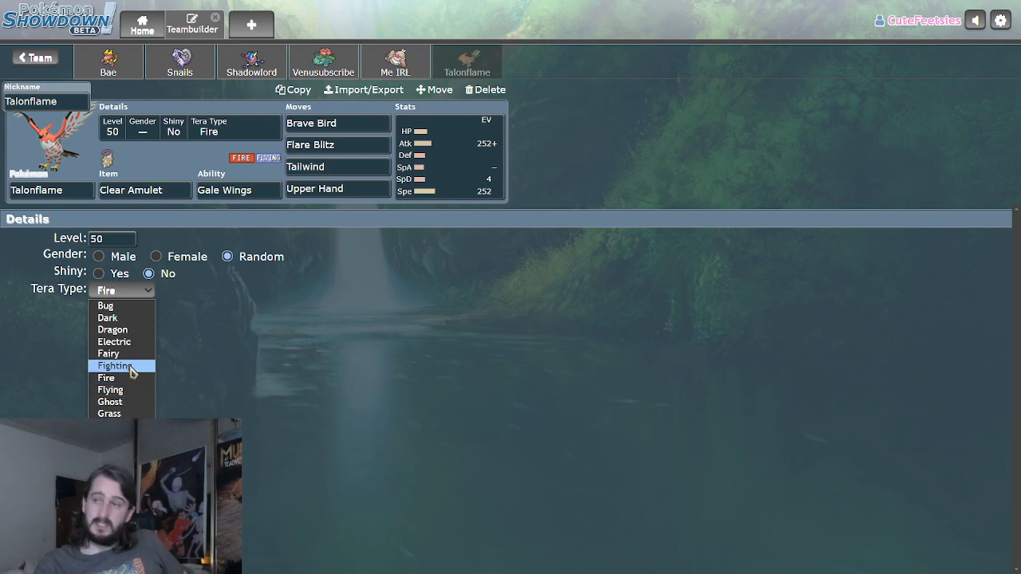
click(115, 366)
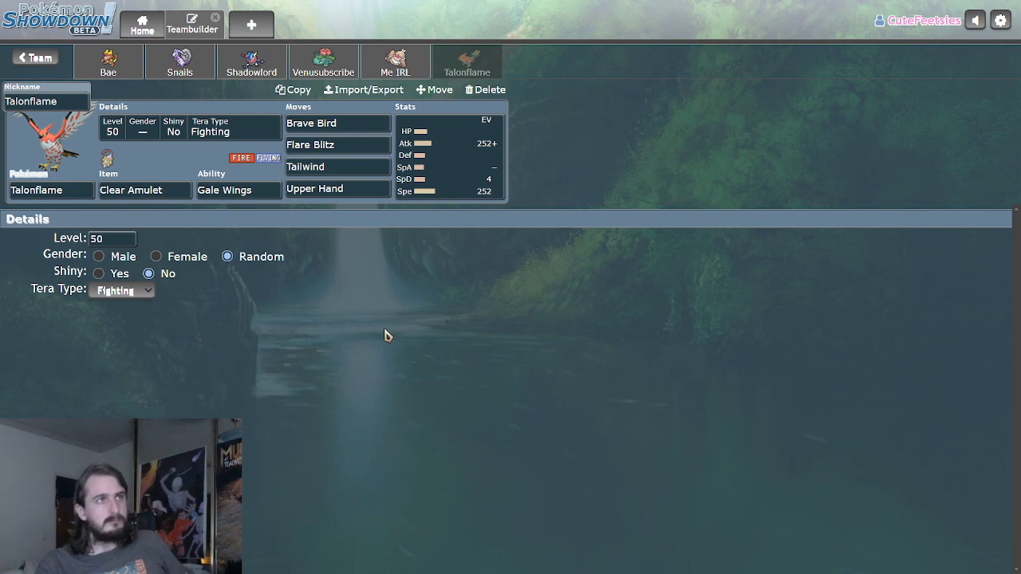
mouse_move(356, 306)
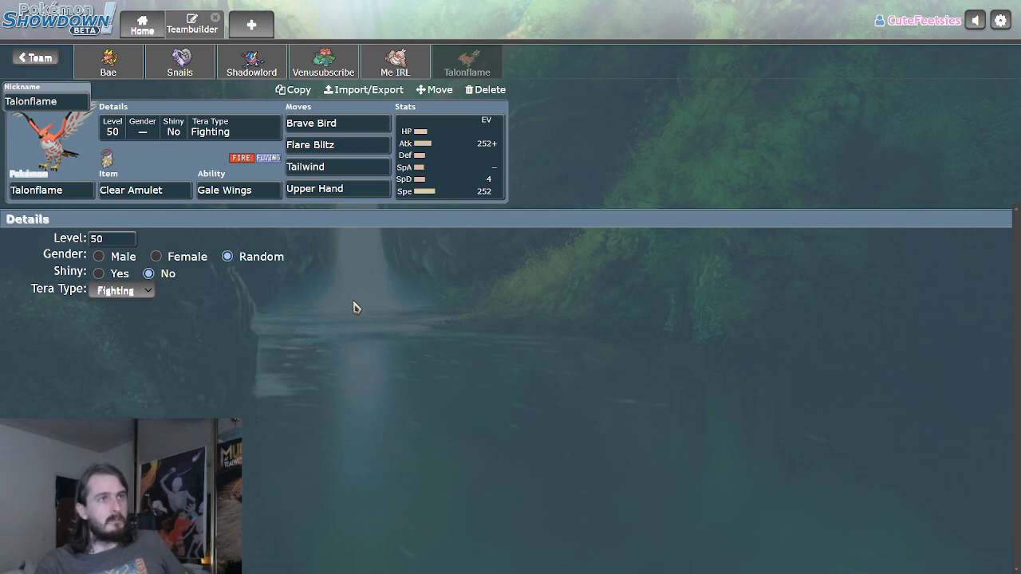